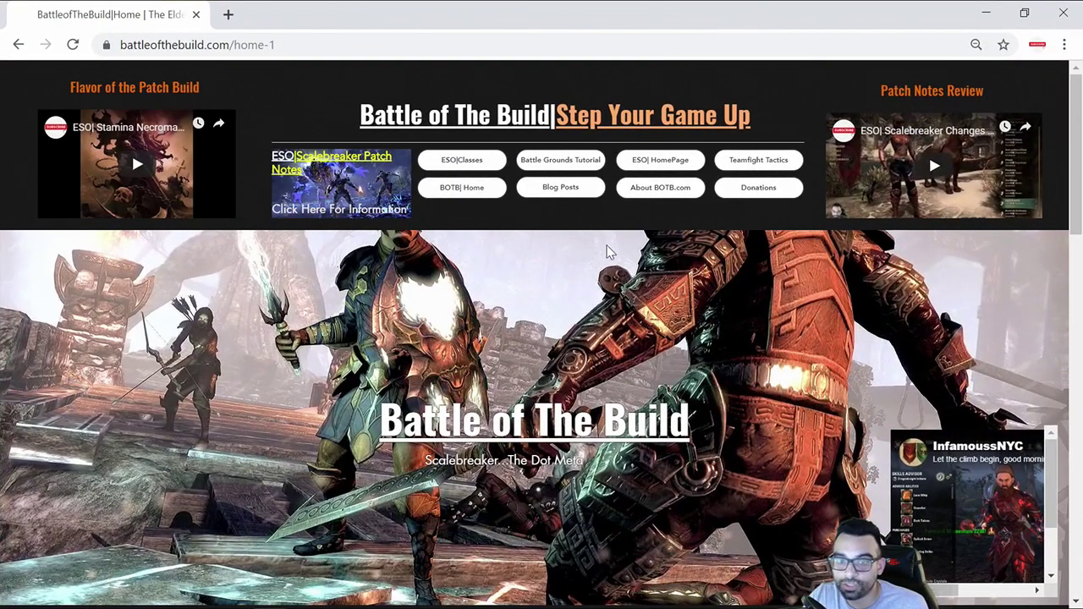
pyautogui.moveTo(555, 324)
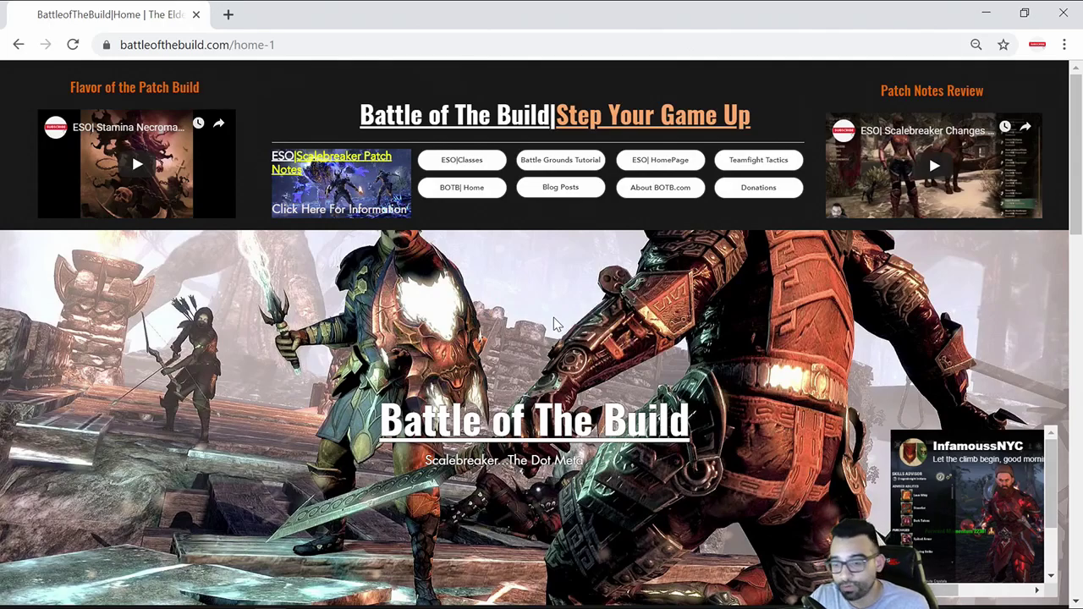
pyautogui.moveTo(528, 350)
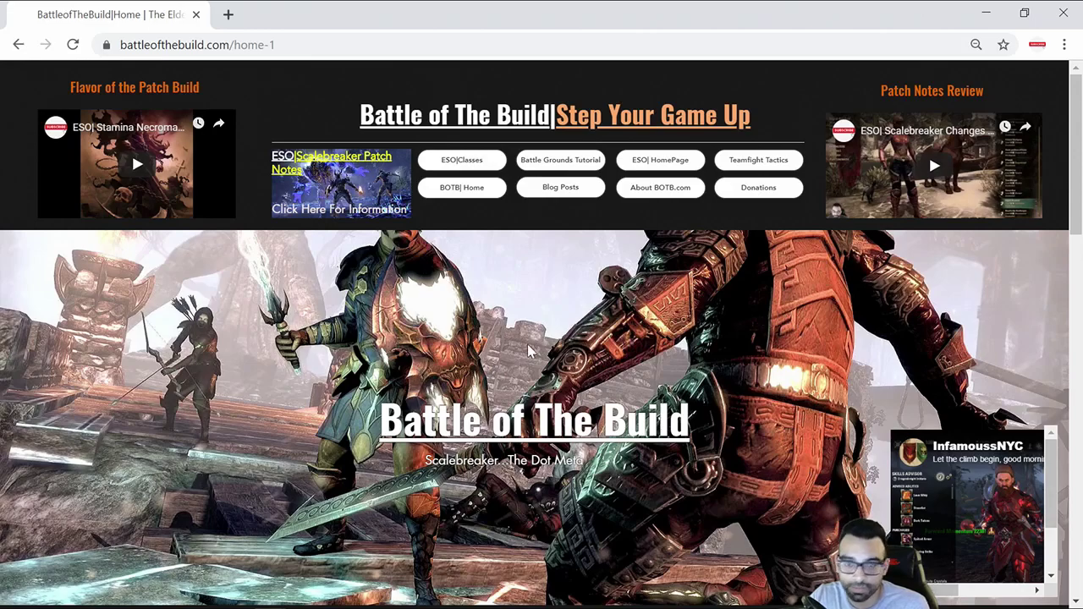
pyautogui.moveTo(605, 335)
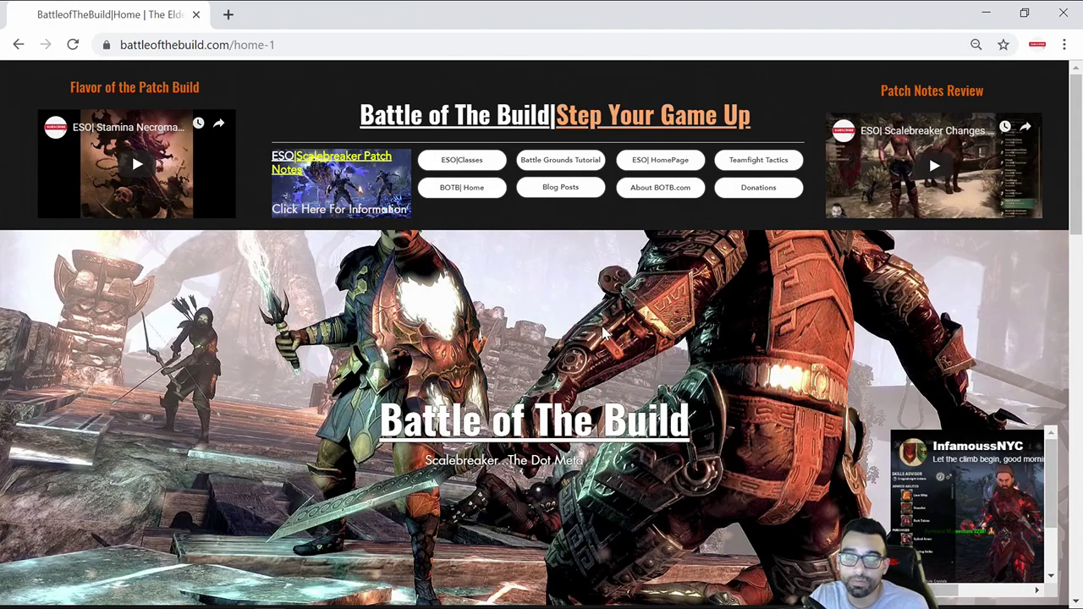
# - Open the Battle of the Build ESO Class Guide and scroll through its class build sections
pyautogui.scroll(-3)
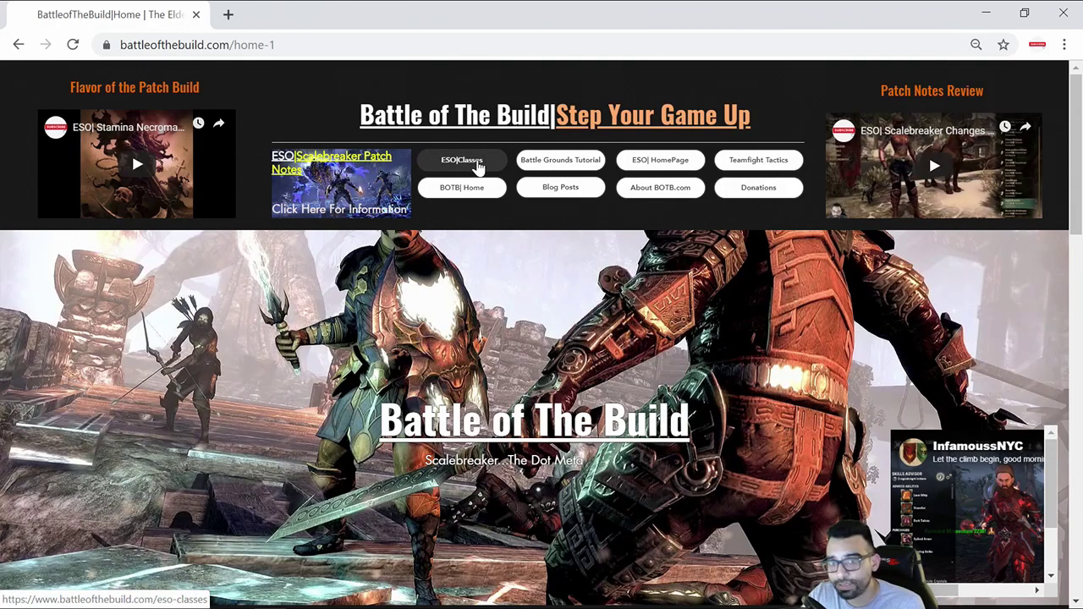
pyautogui.moveTo(463, 162)
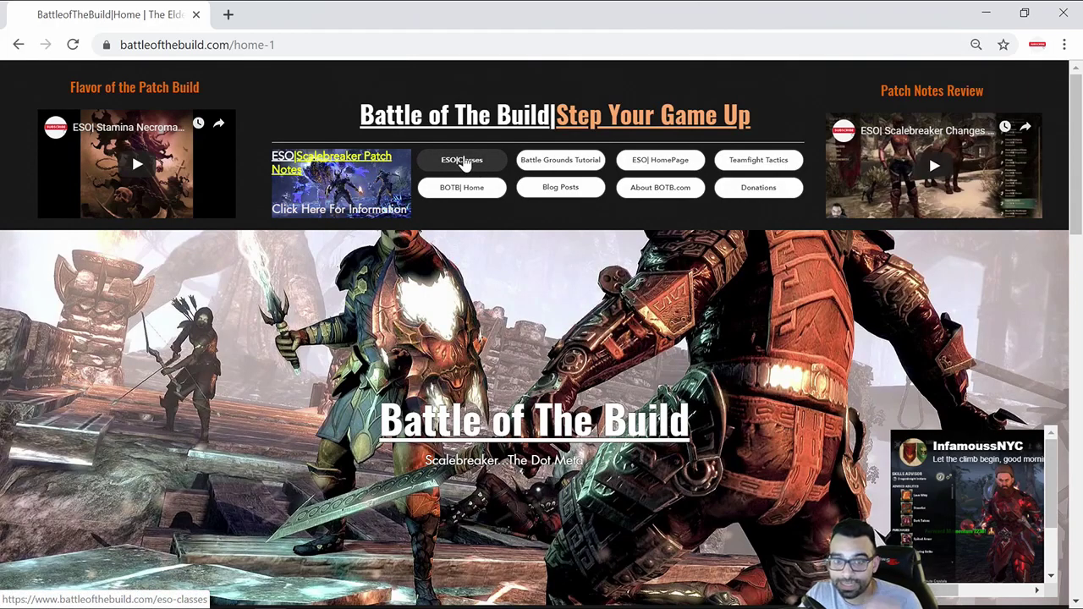
pyautogui.click(462, 159)
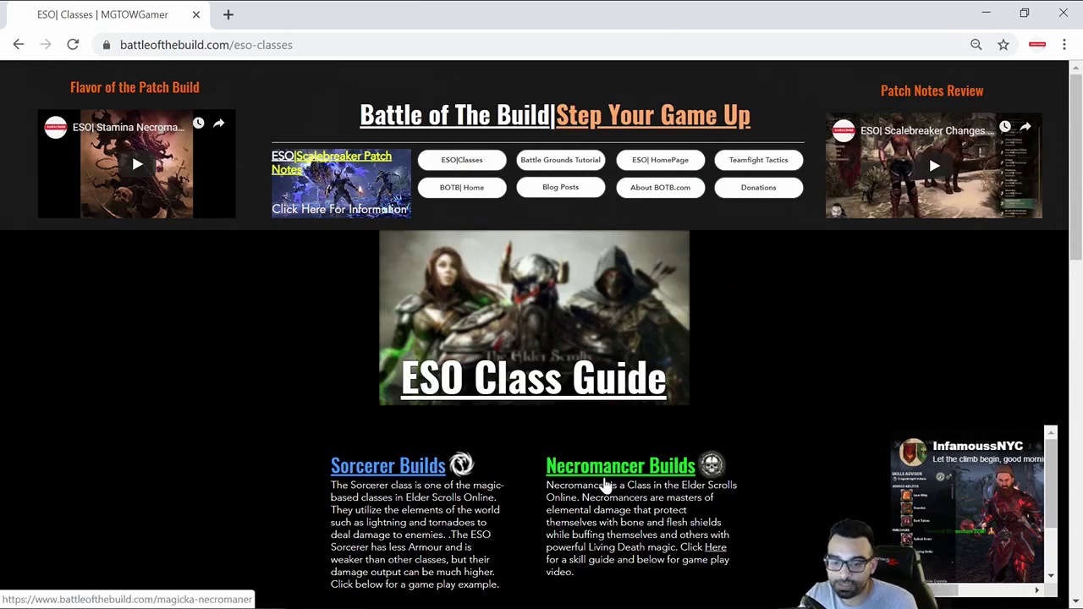
pyautogui.scroll(-3)
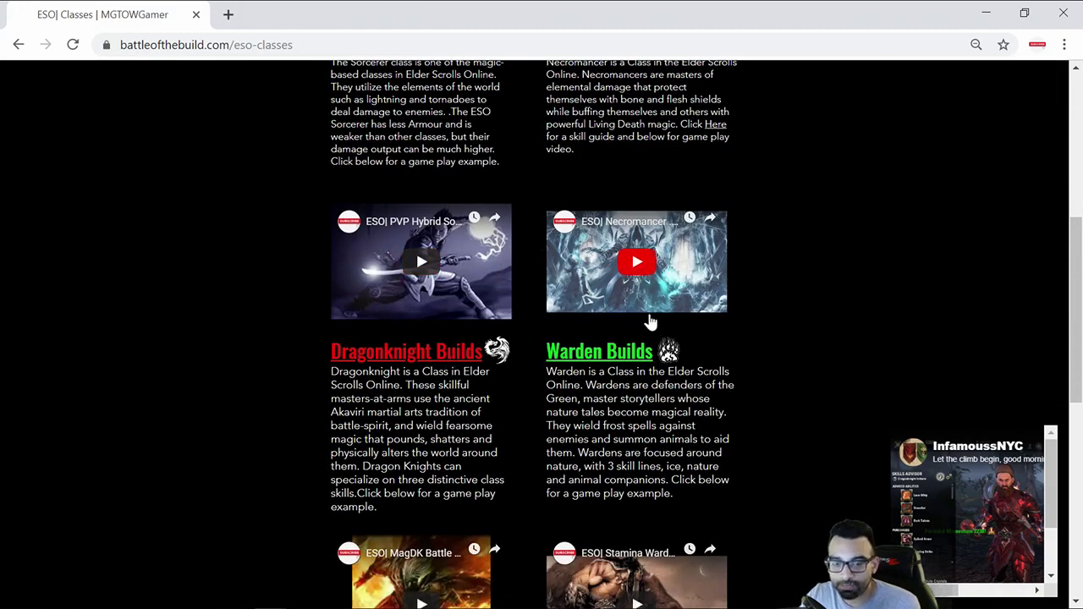
pyautogui.moveTo(795, 359)
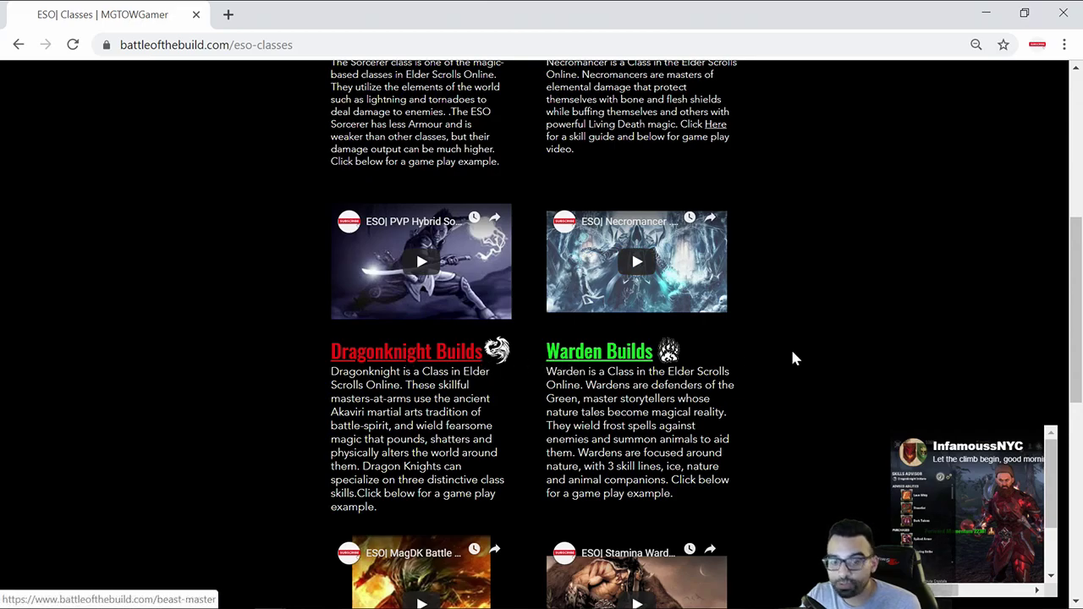
pyautogui.scroll(-3)
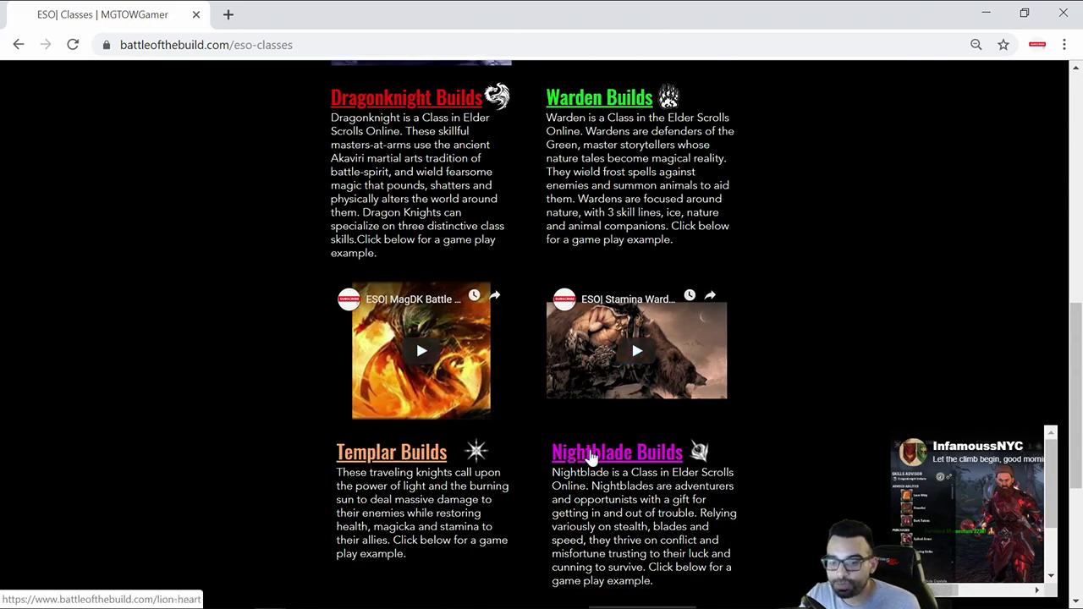
pyautogui.scroll(3)
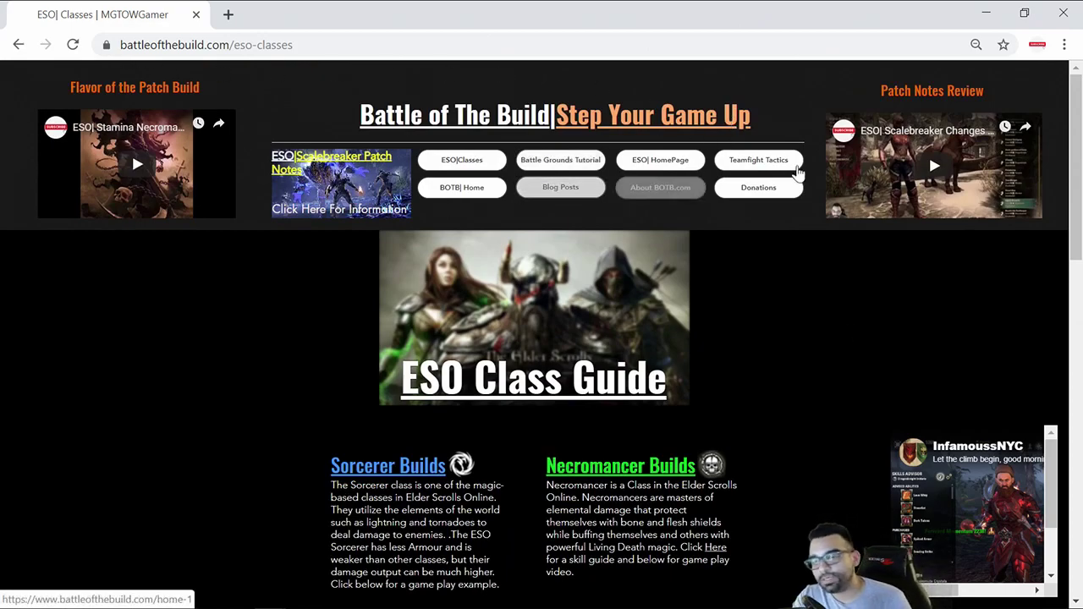
pyautogui.moveTo(736, 283)
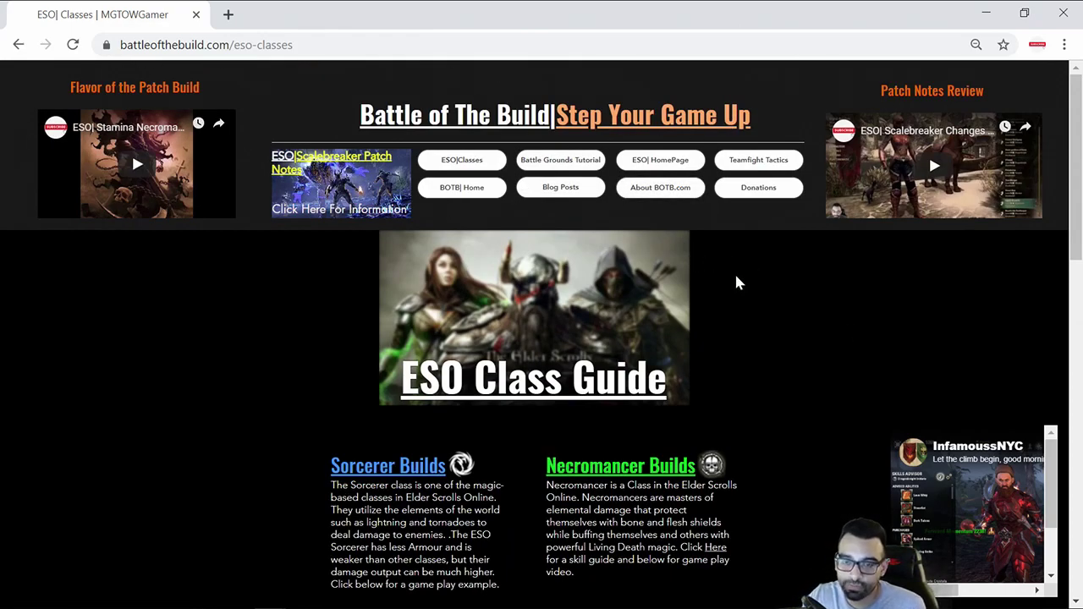
pyautogui.moveTo(987, 15)
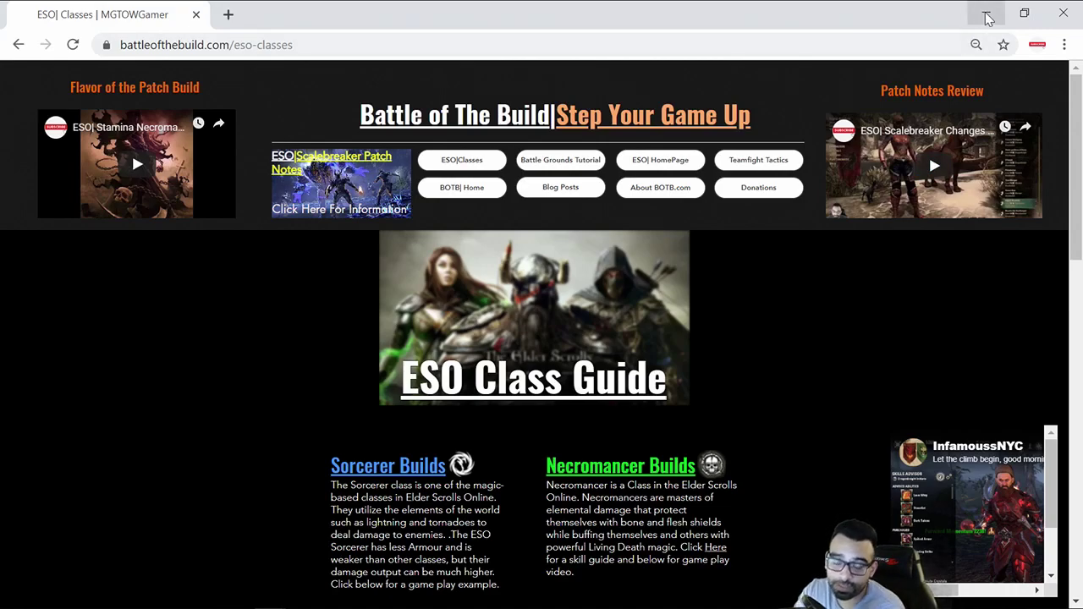
pyautogui.moveTo(988, 15)
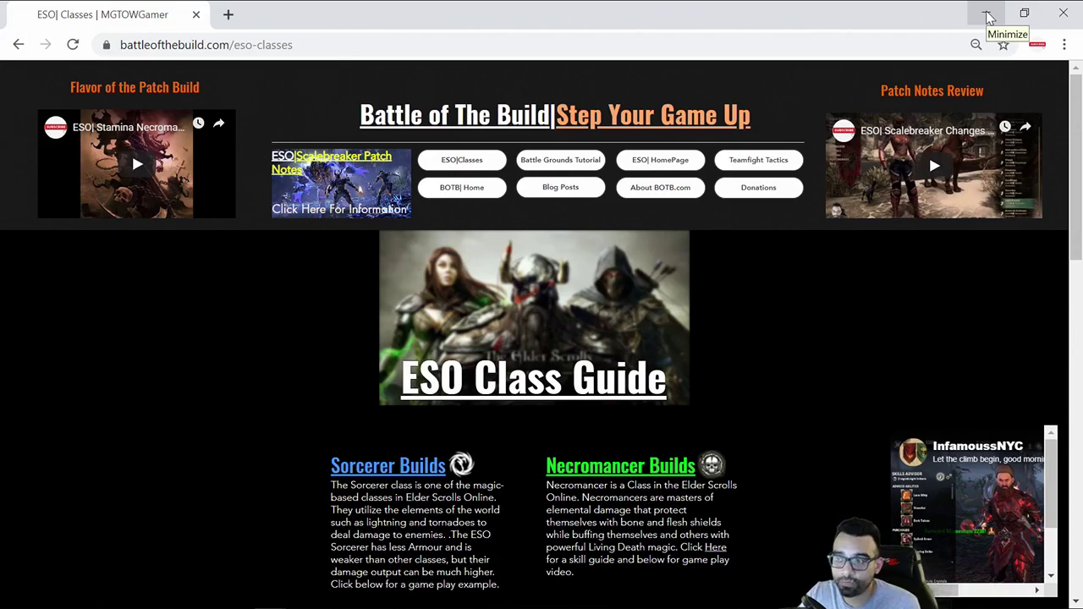
pyautogui.moveTo(990, 406)
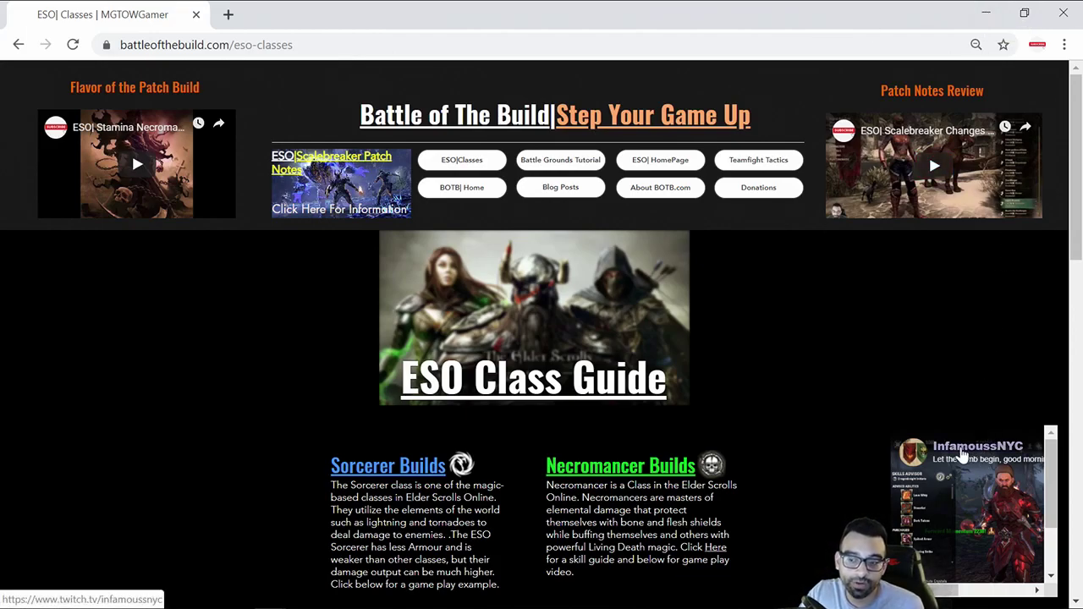
pyautogui.moveTo(930, 230)
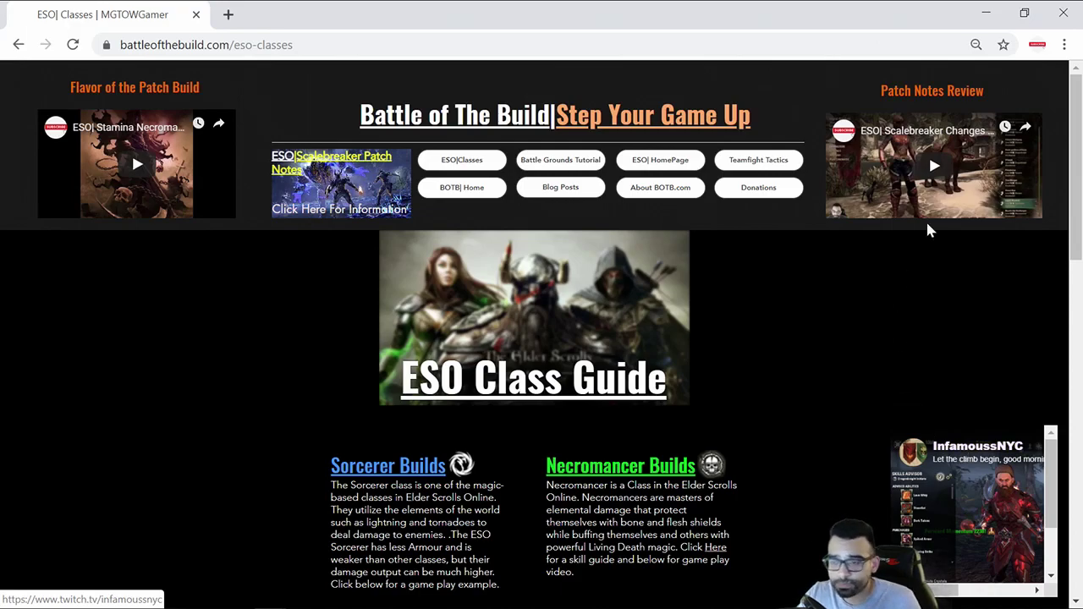
pyautogui.moveTo(987, 15)
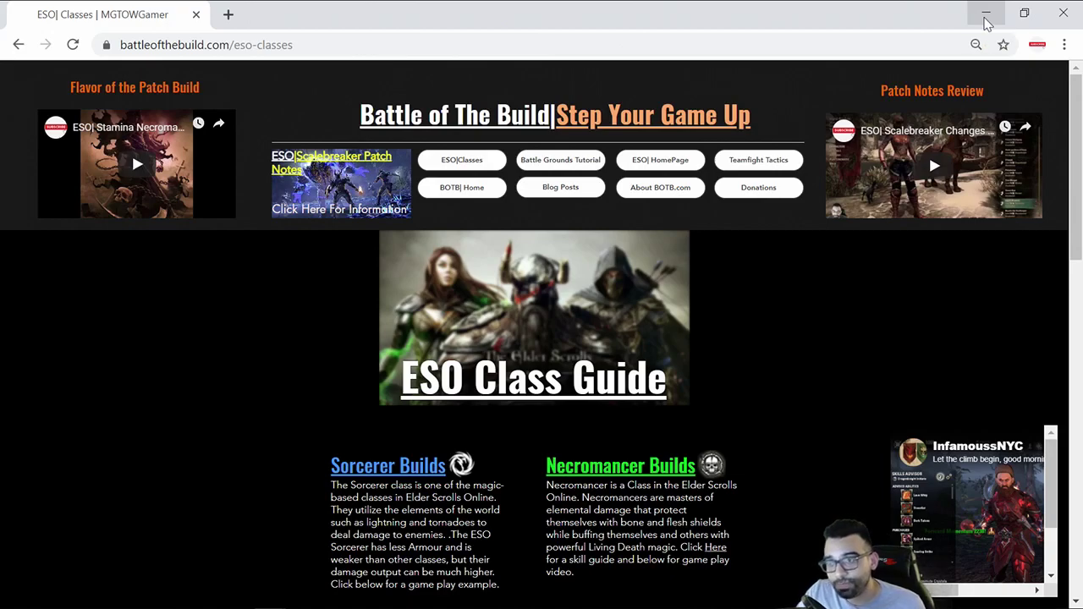
# - Minimize the browser and show the Imperial racial passives in the game's Skills menu
pyautogui.click(984, 14)
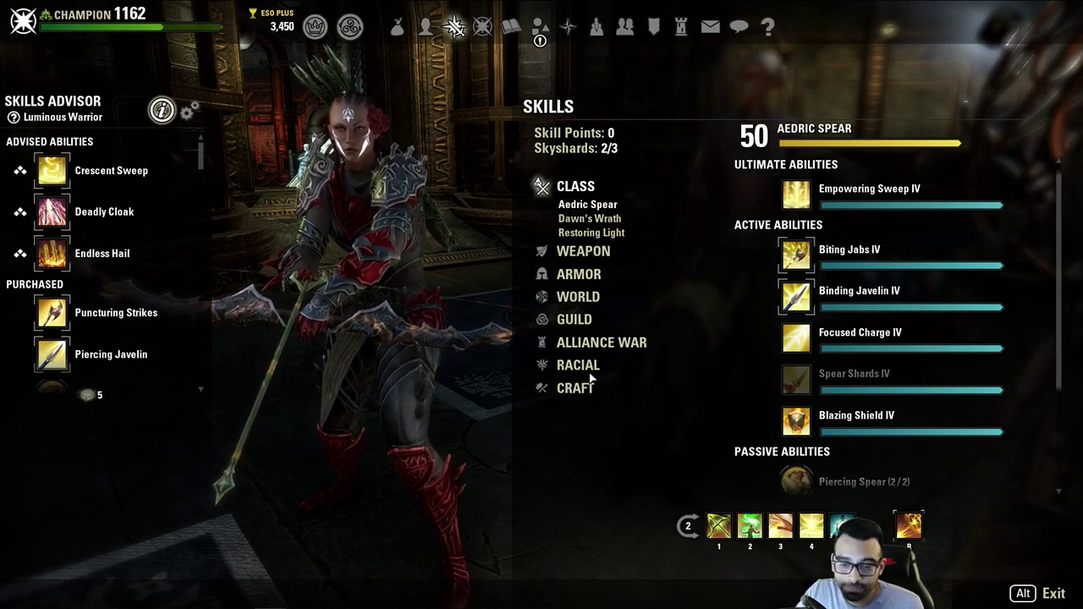
pyautogui.click(578, 365)
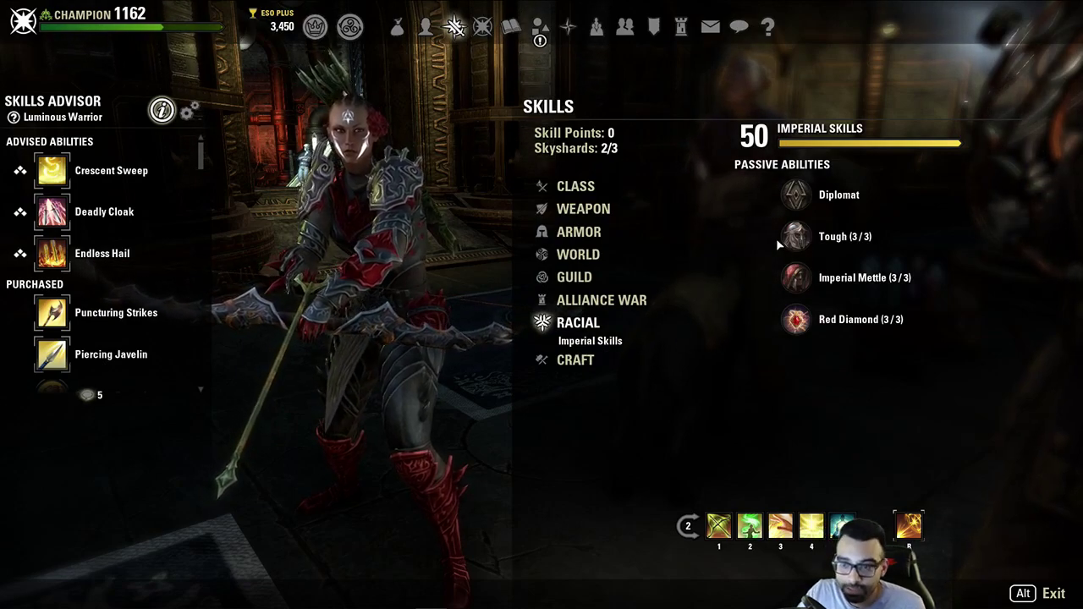
pyautogui.moveTo(795, 320)
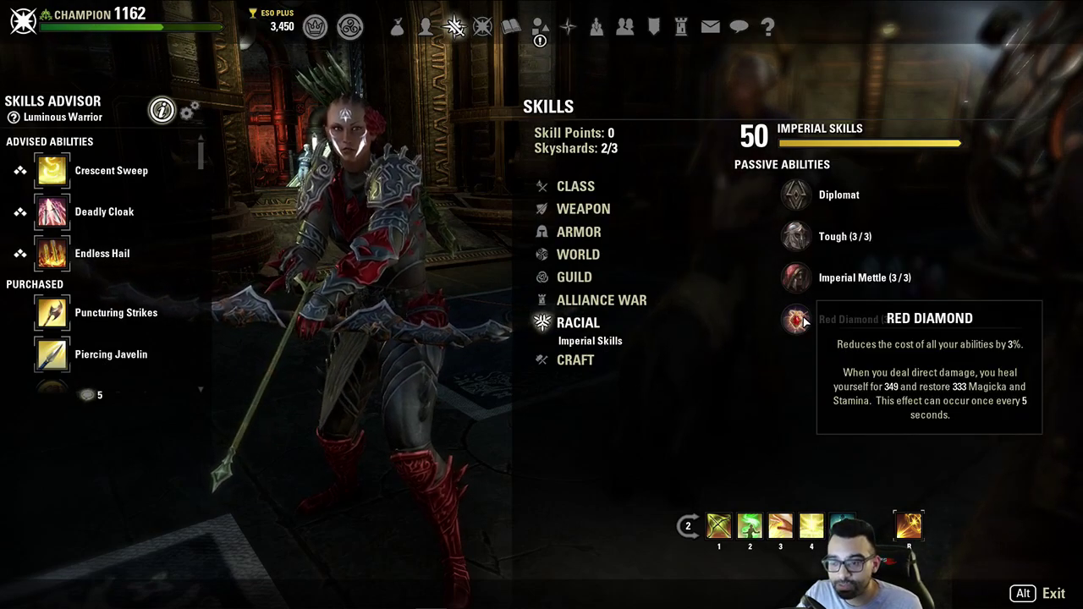
pyautogui.moveTo(640, 511)
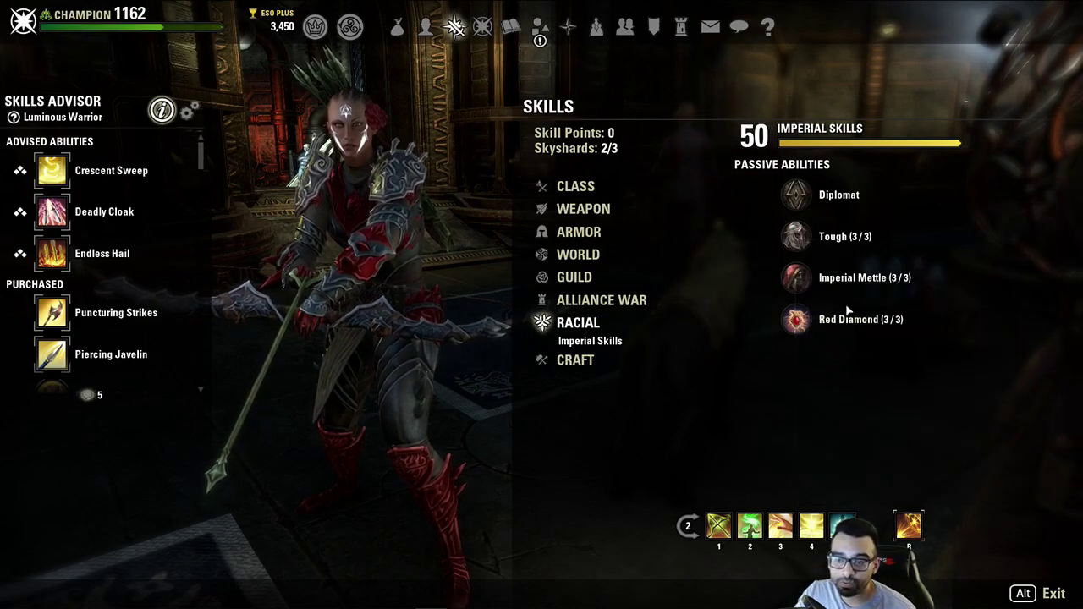
pyautogui.moveTo(795, 318)
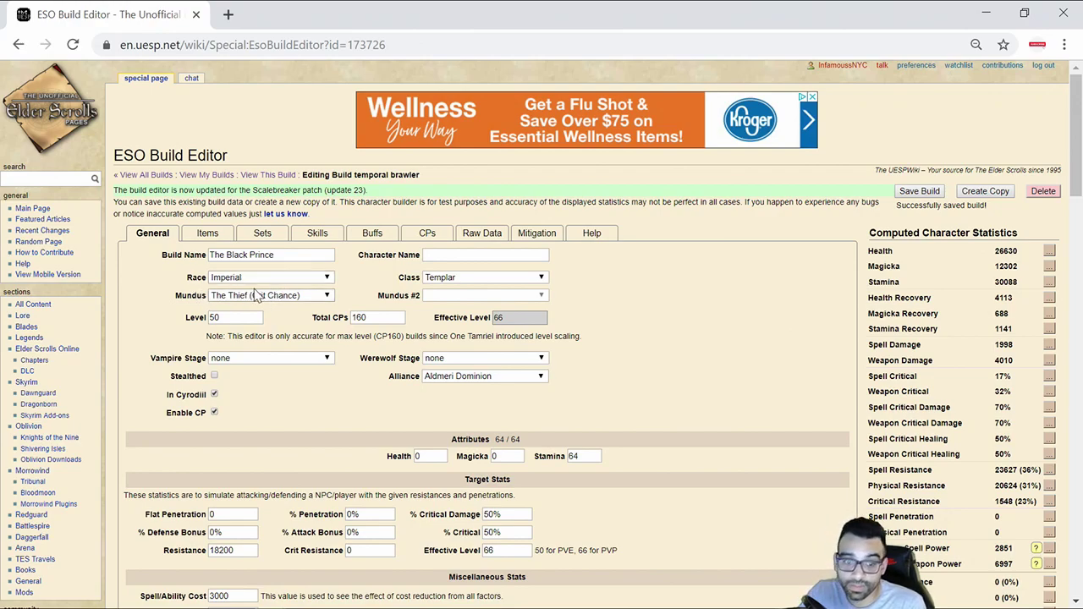
pyautogui.moveTo(383, 403)
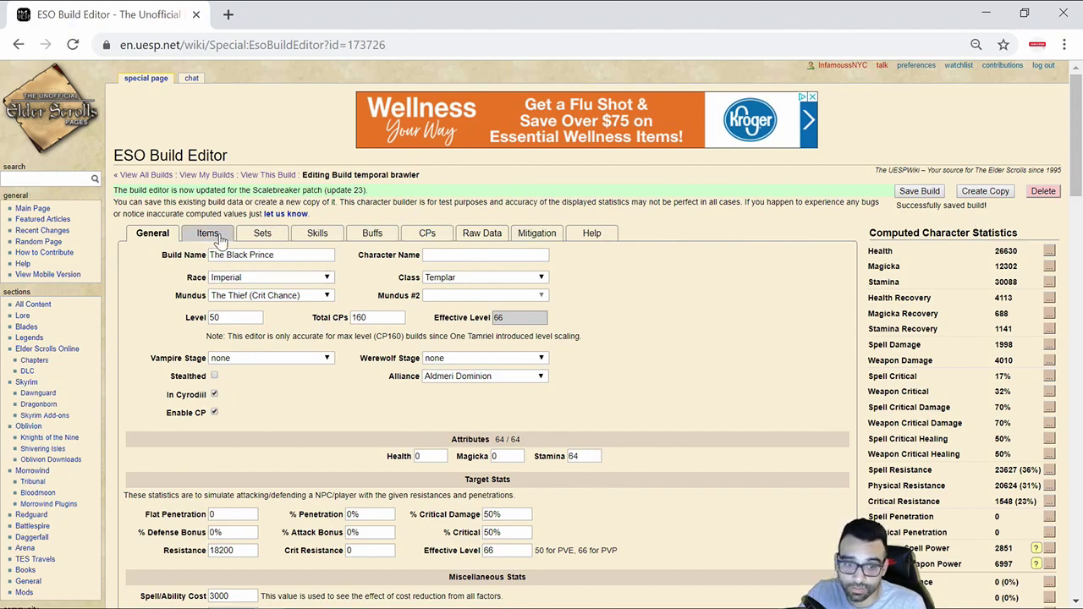
pyautogui.click(207, 233)
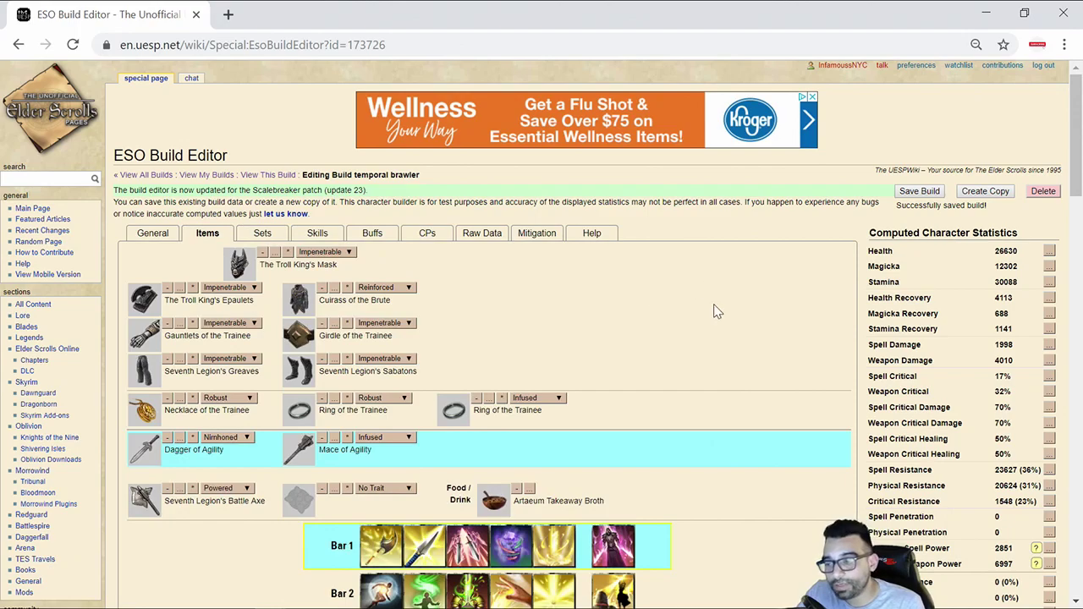
pyautogui.scroll(-3)
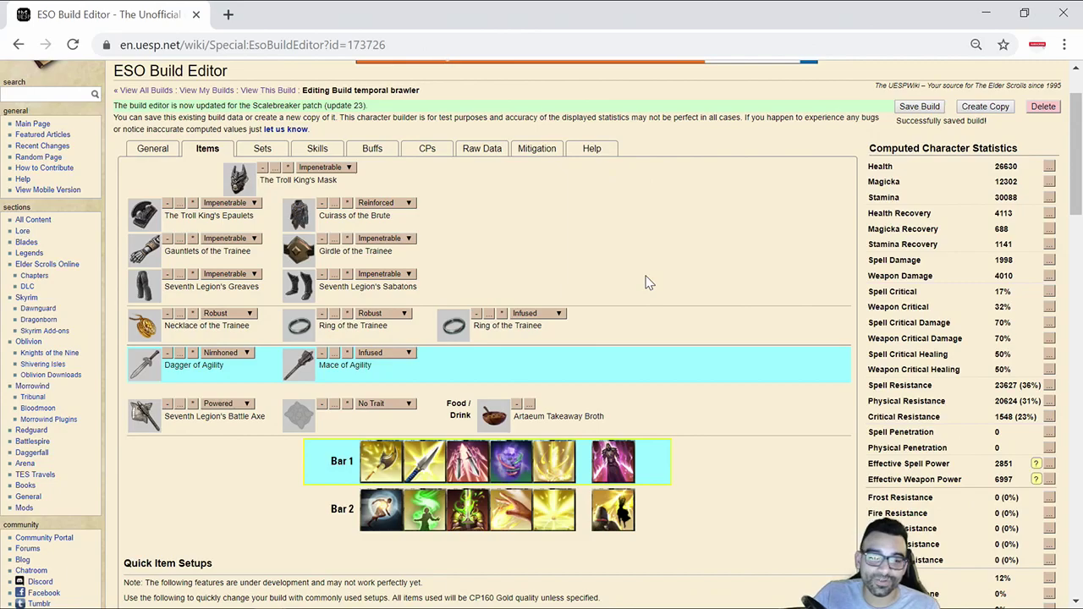
pyautogui.moveTo(535, 310)
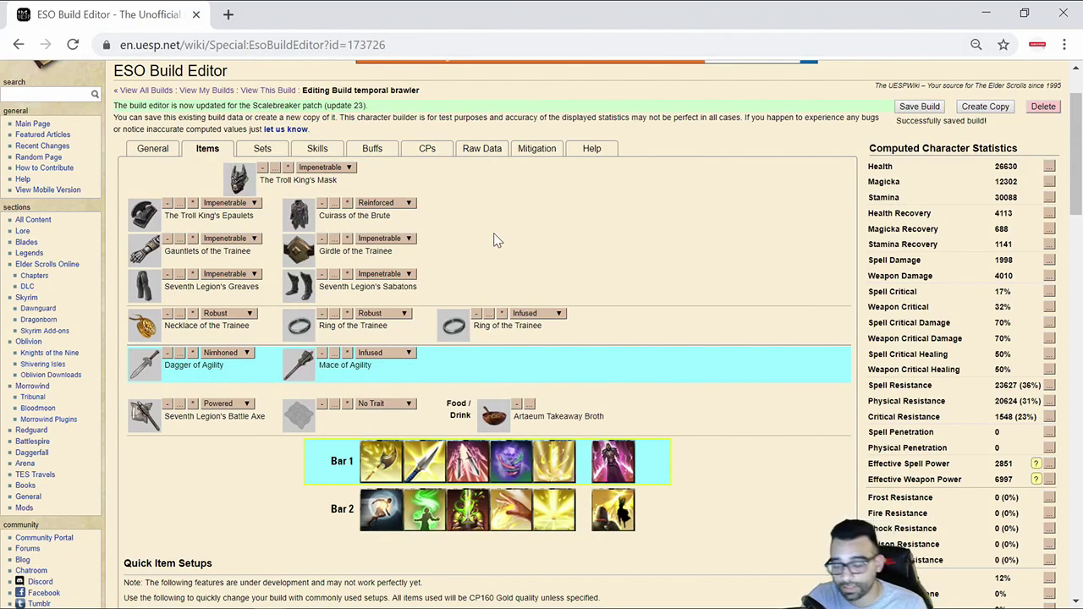
pyautogui.moveTo(240, 178)
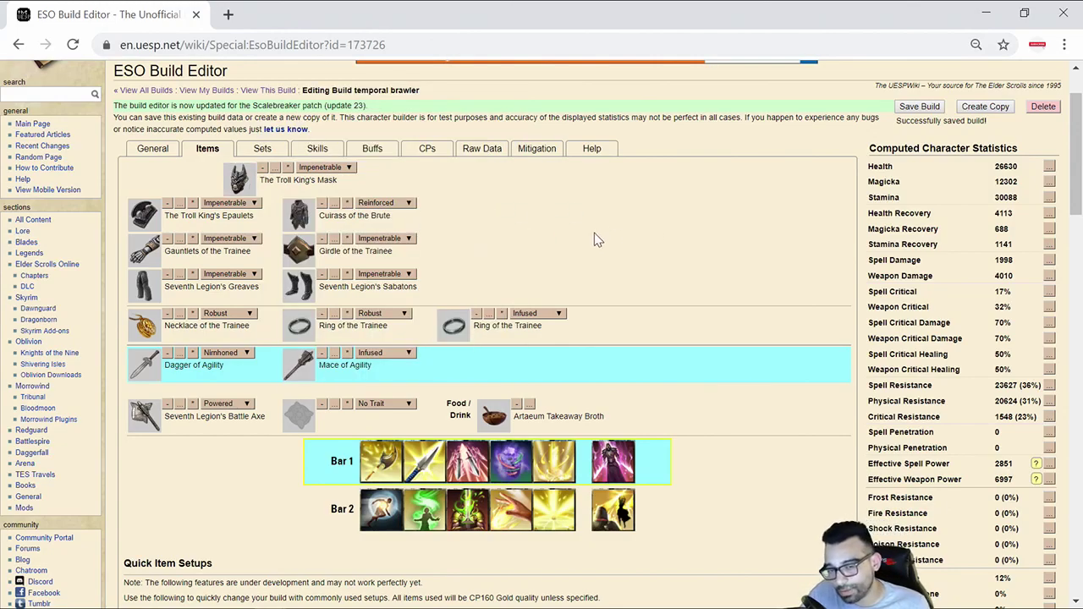
pyautogui.moveTo(640, 226)
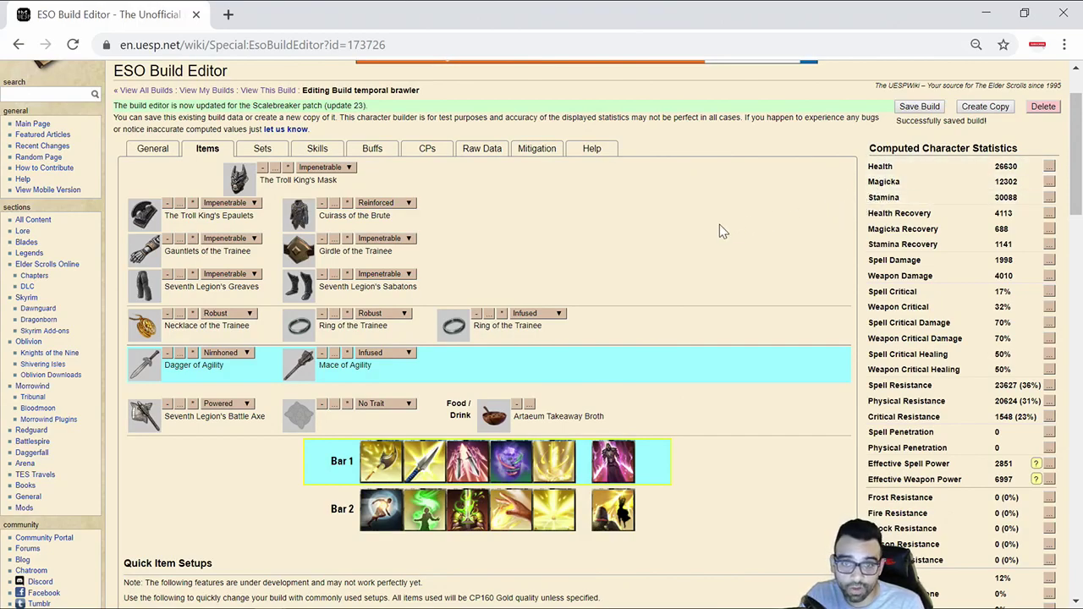
pyautogui.moveTo(144, 364)
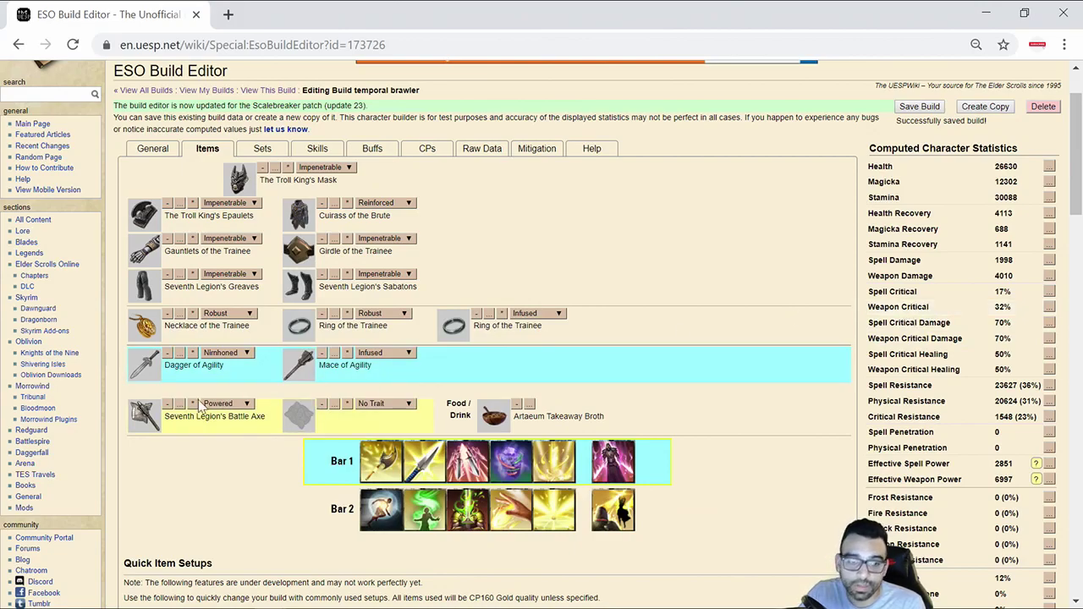
pyautogui.moveTo(144, 365)
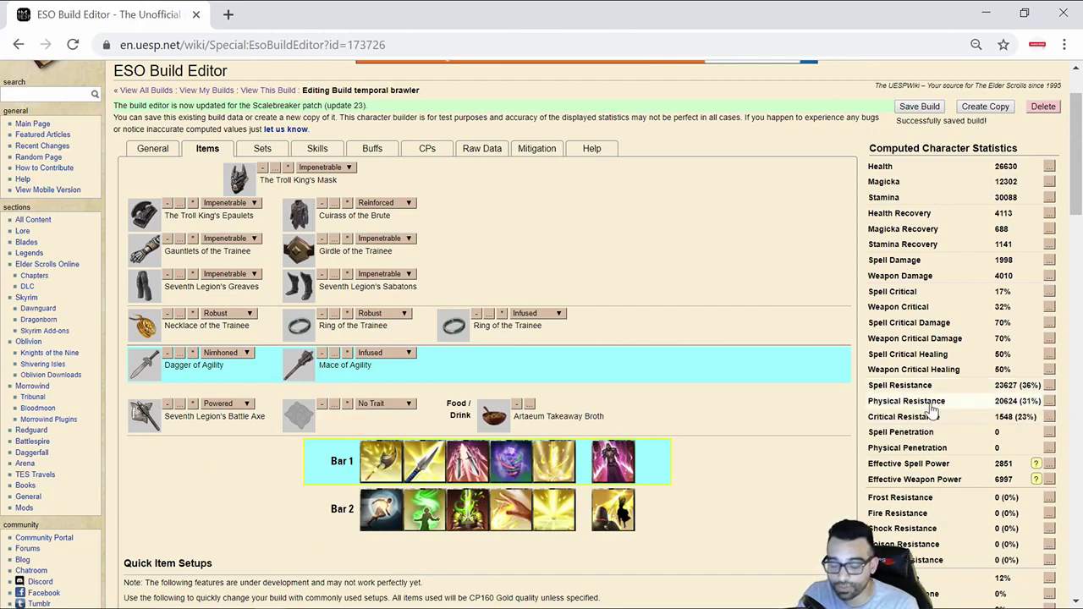
pyautogui.moveTo(143, 364)
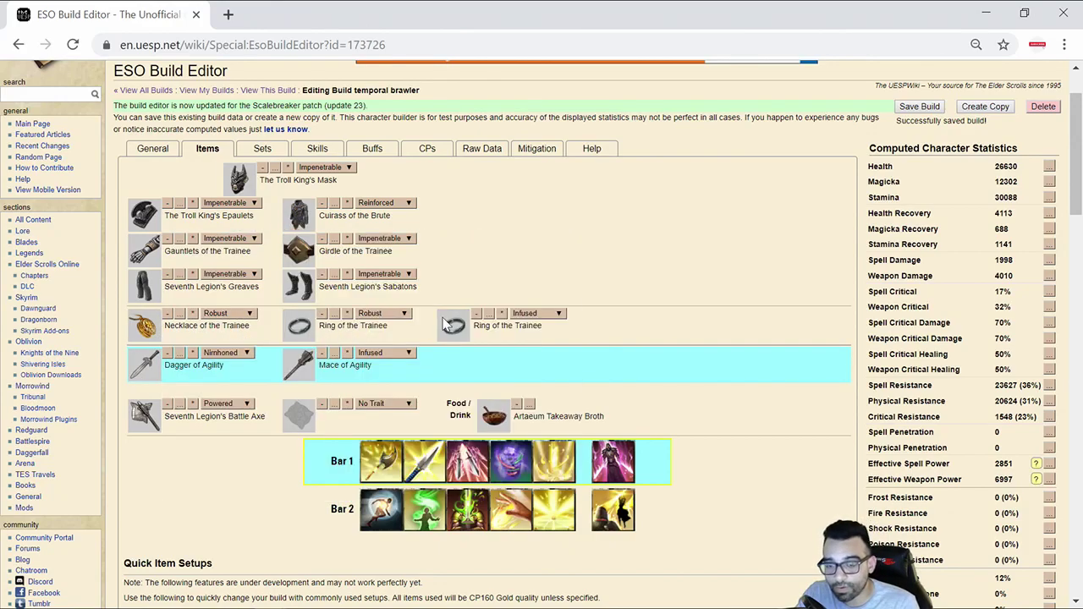
pyautogui.moveTo(454, 325)
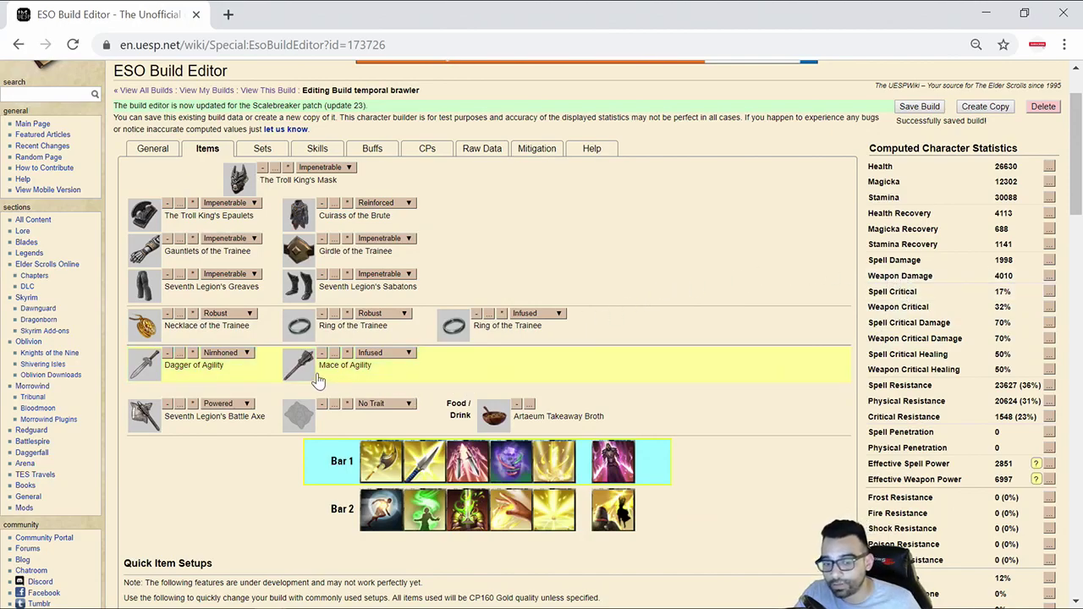
pyautogui.moveTo(298, 363)
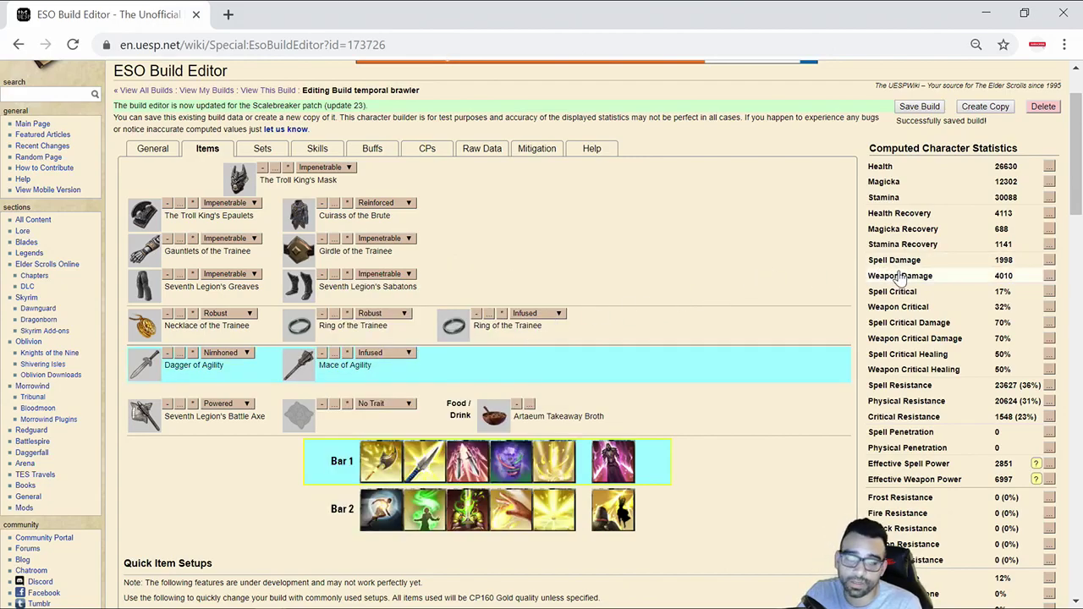
pyautogui.moveTo(934, 281)
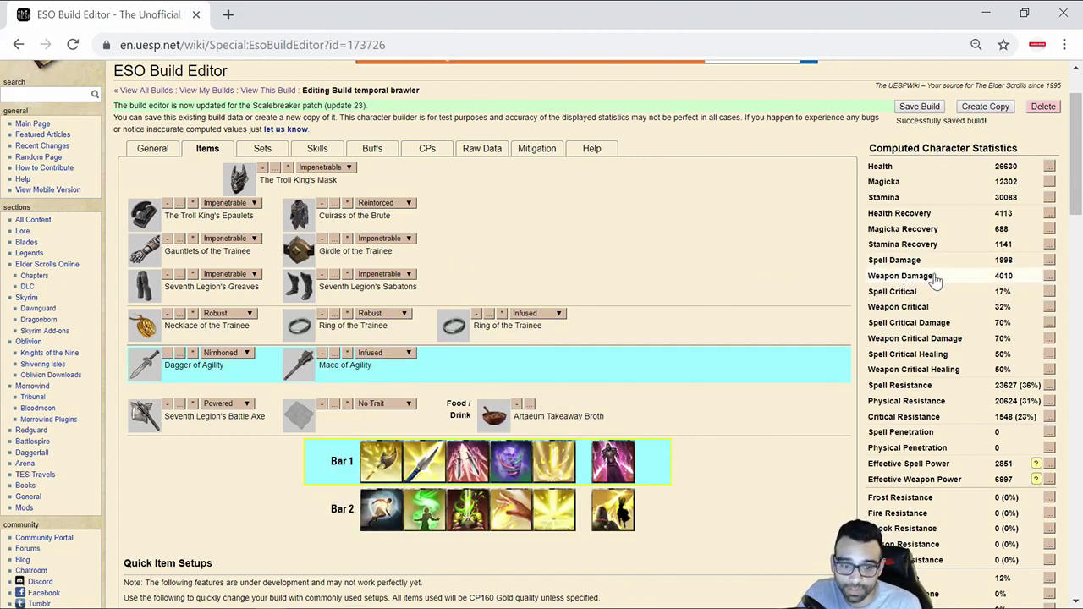
pyautogui.moveTo(144, 414)
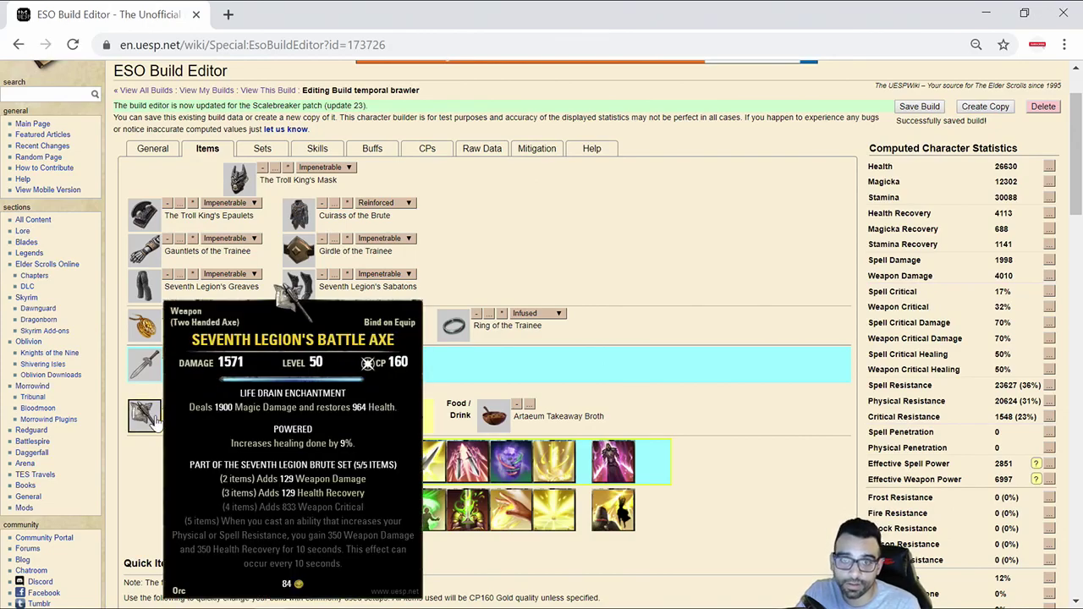
pyautogui.moveTo(298, 213)
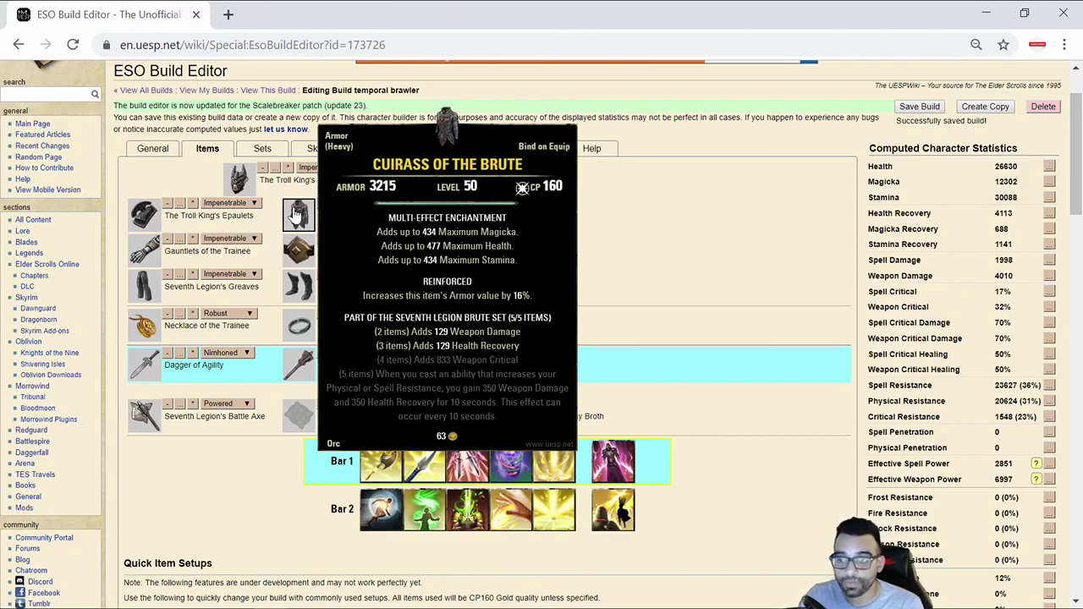
pyautogui.click(318, 149)
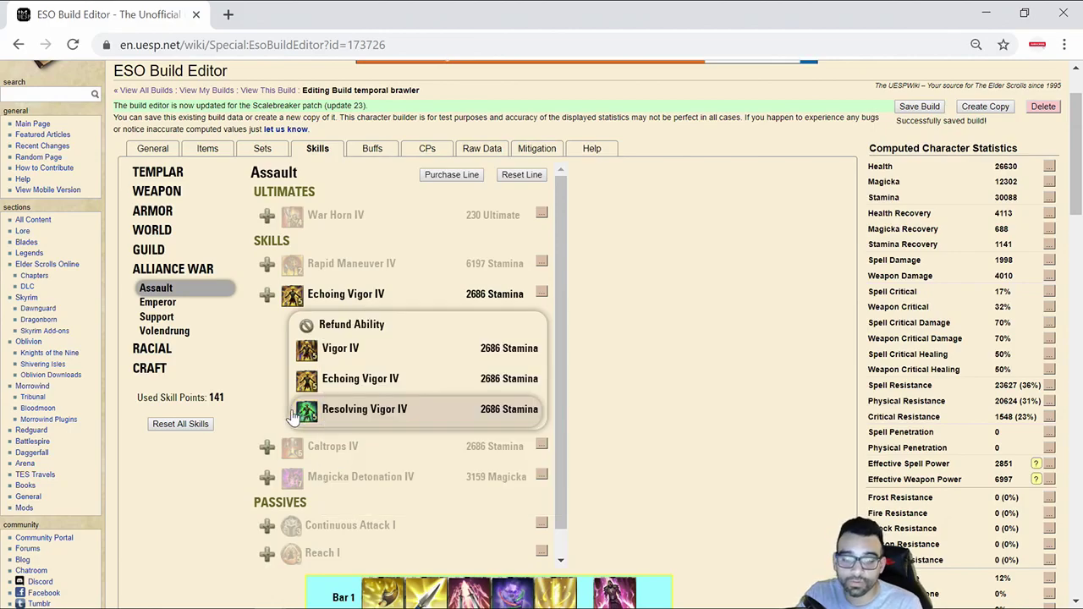
pyautogui.moveTo(748, 398)
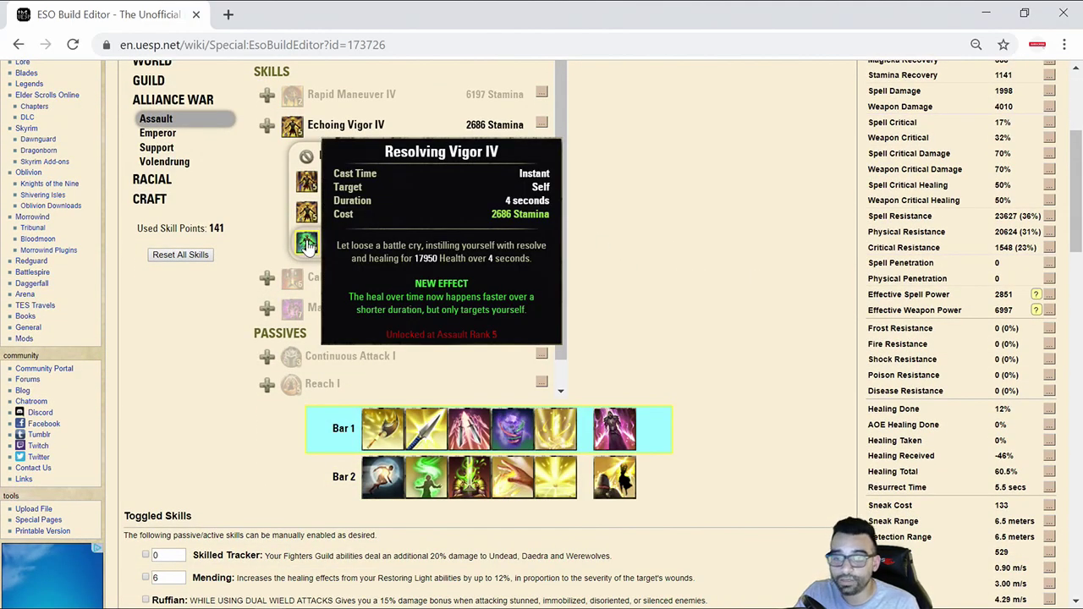
pyautogui.moveTo(302, 246)
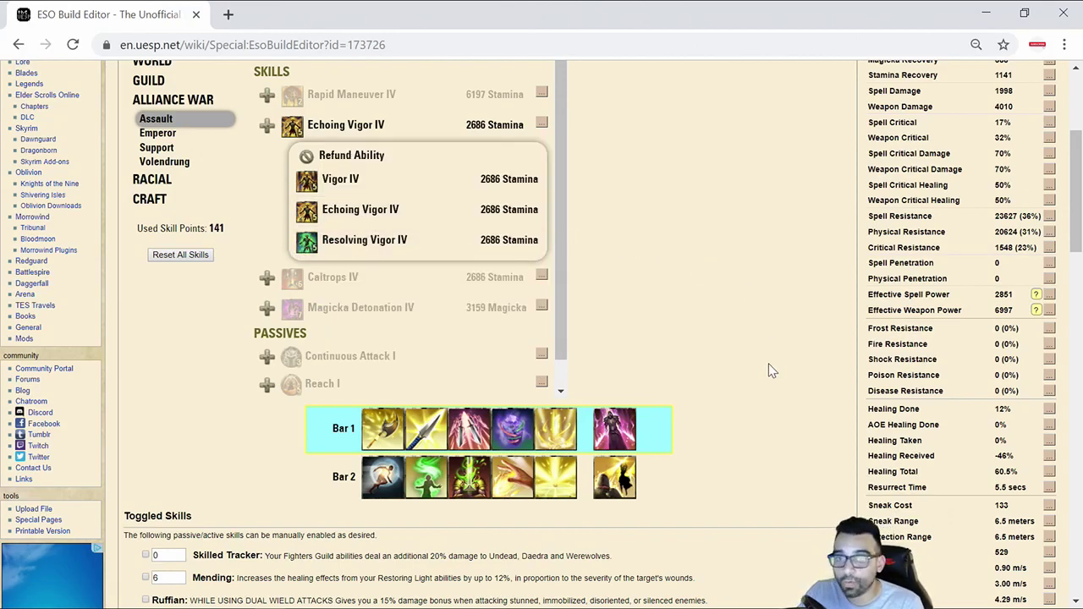
pyautogui.scroll(3)
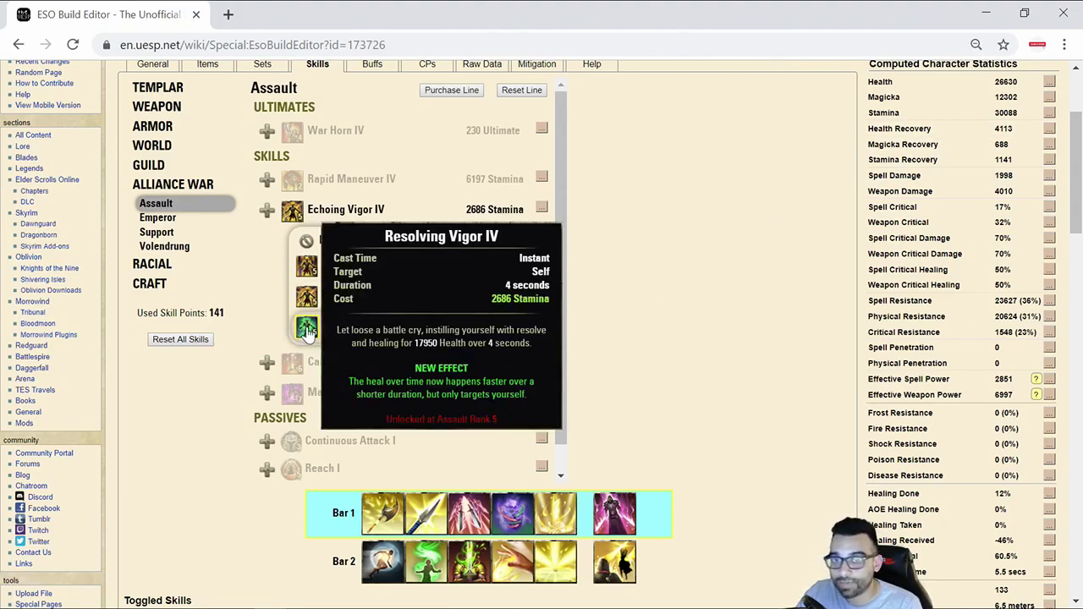
pyautogui.click(291, 328)
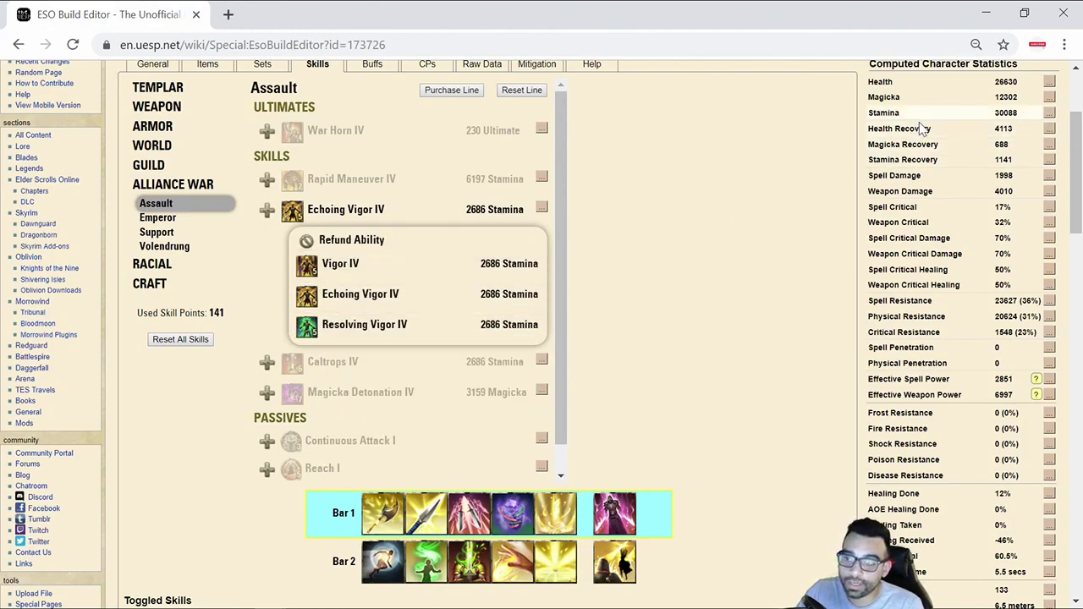
pyautogui.scroll(3)
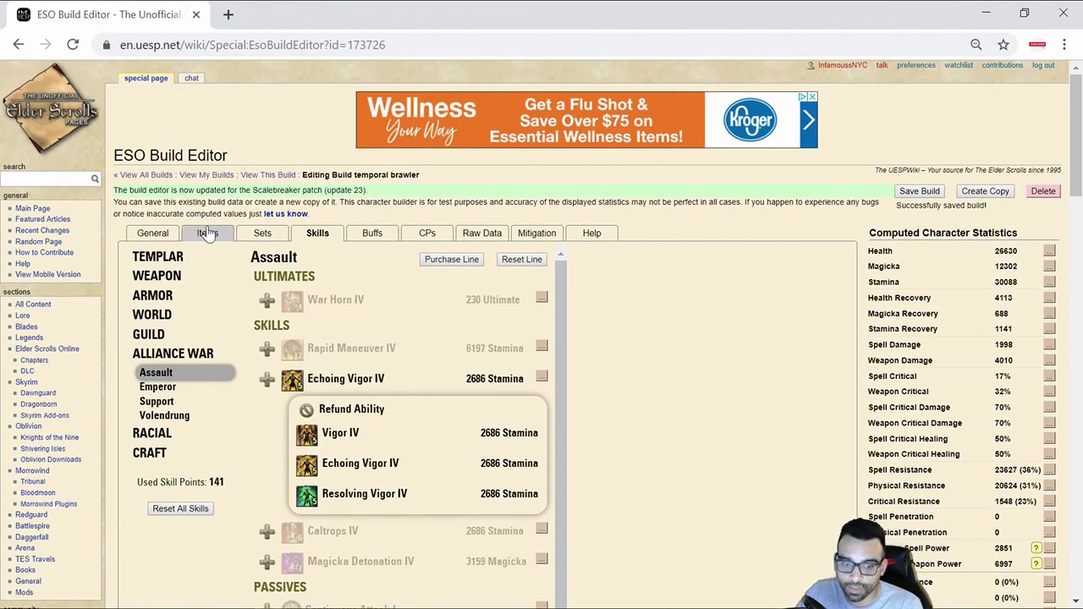
pyautogui.click(206, 233)
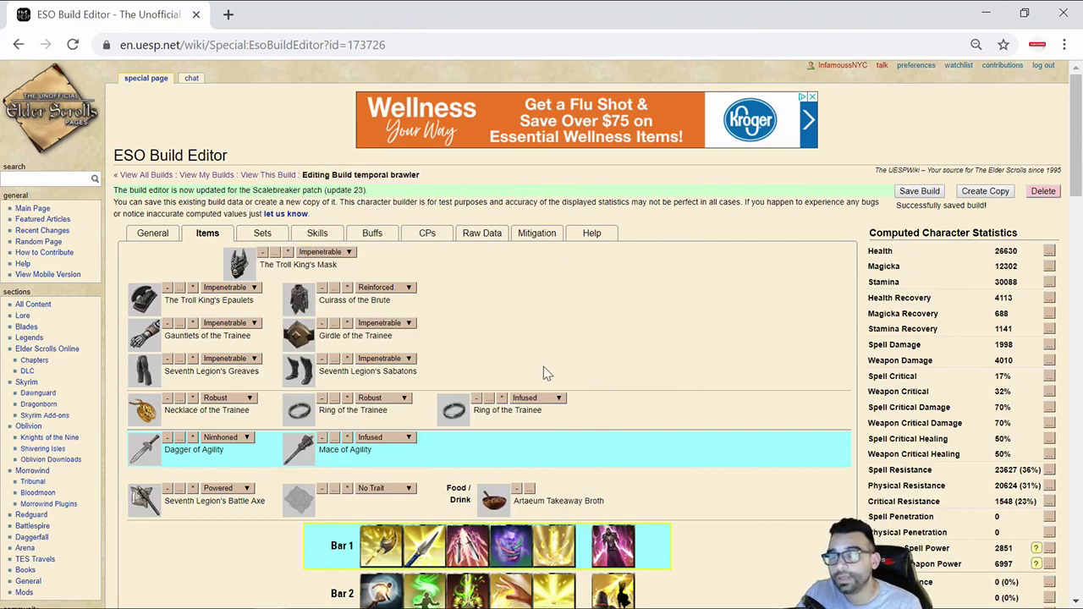
pyautogui.moveTo(737, 331)
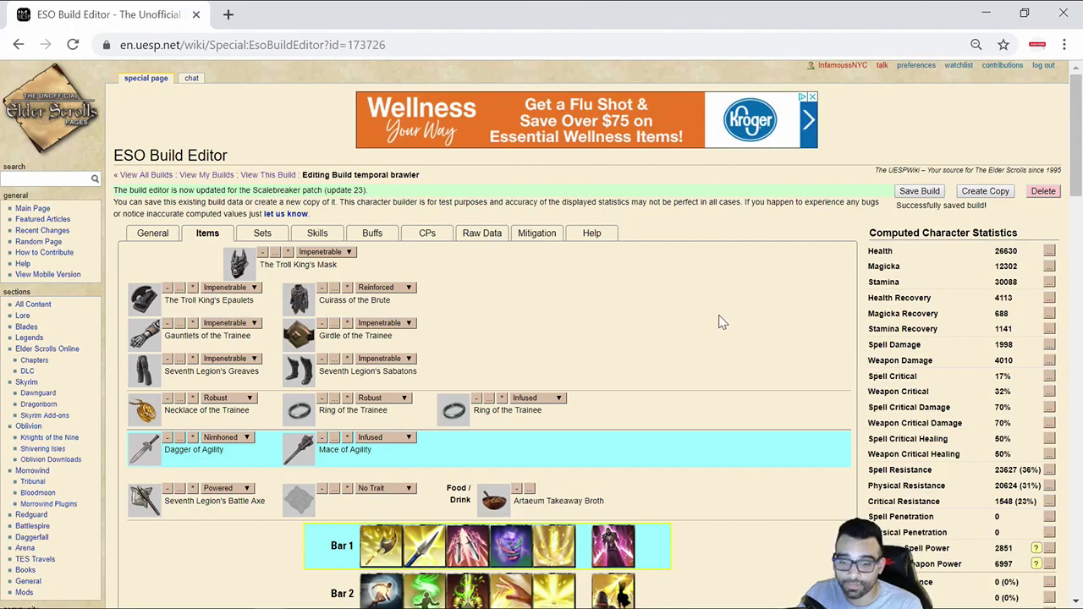
pyautogui.scroll(-3)
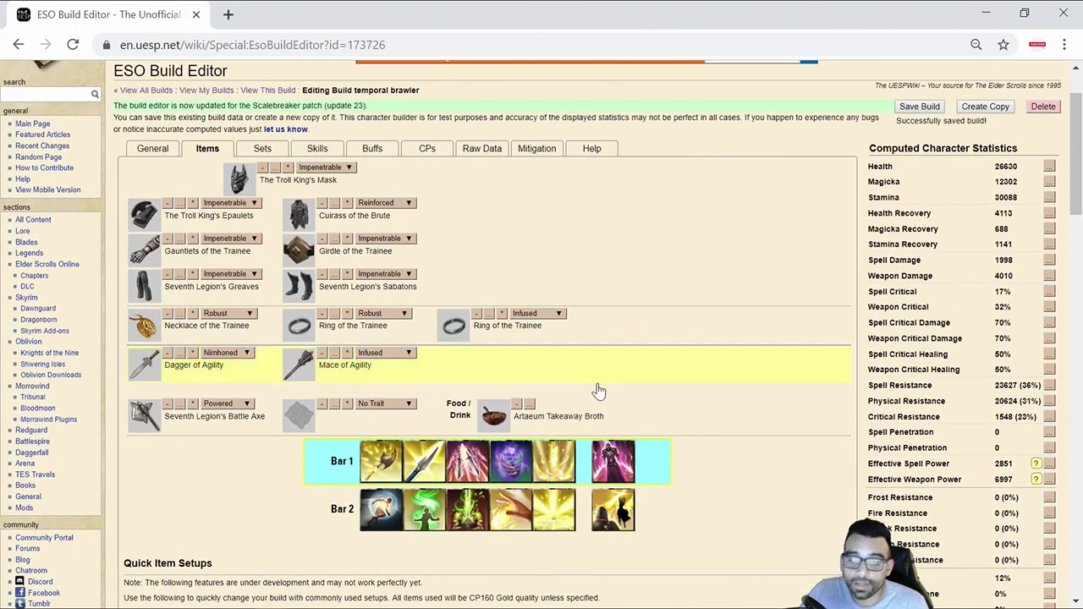
pyautogui.moveTo(555, 460)
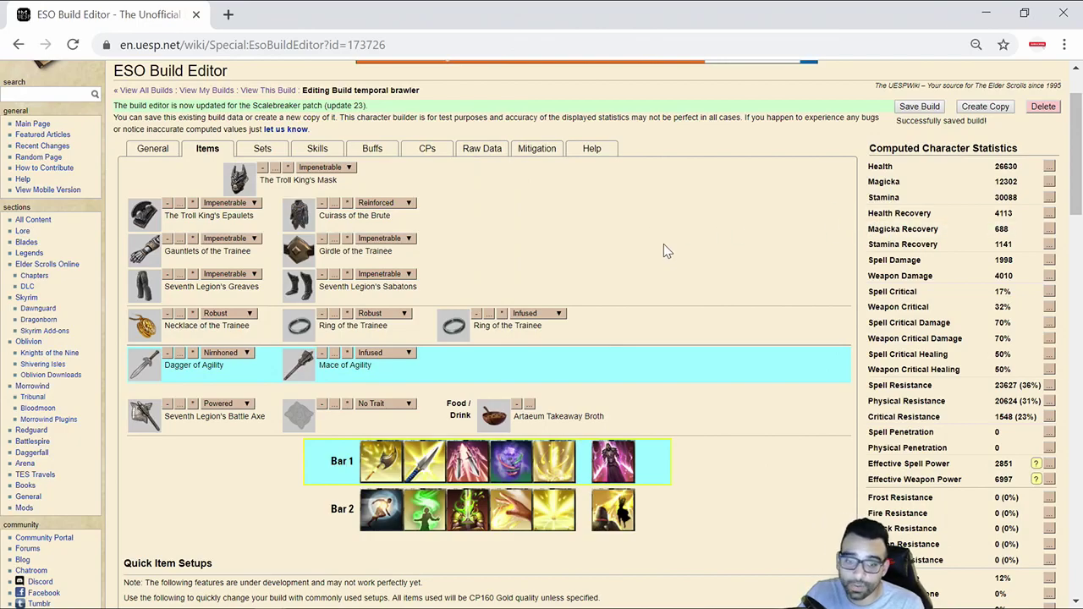
pyautogui.moveTo(494, 285)
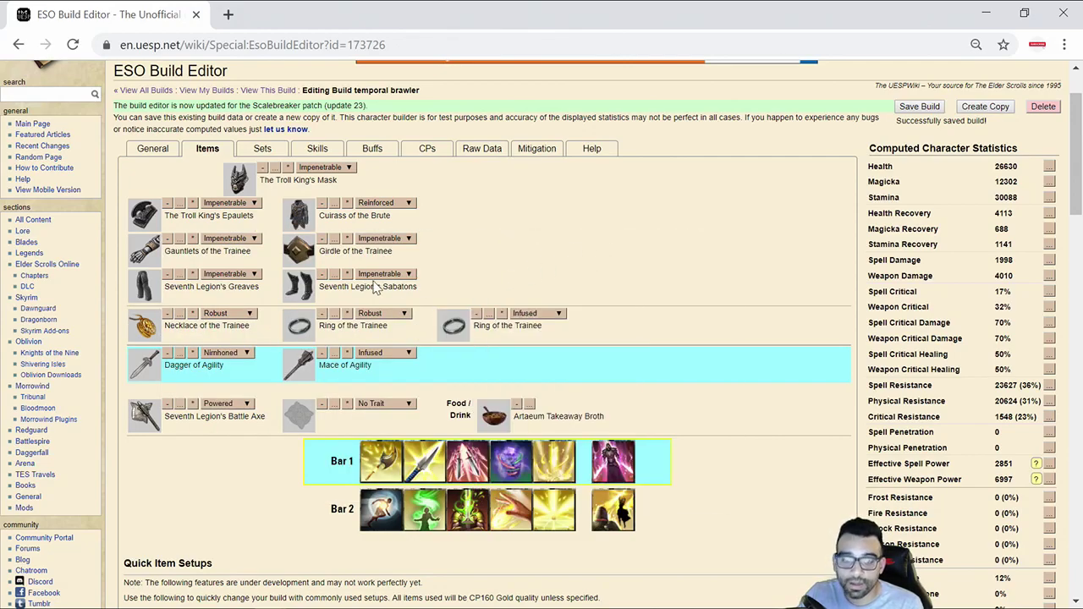
pyautogui.moveTo(298, 213)
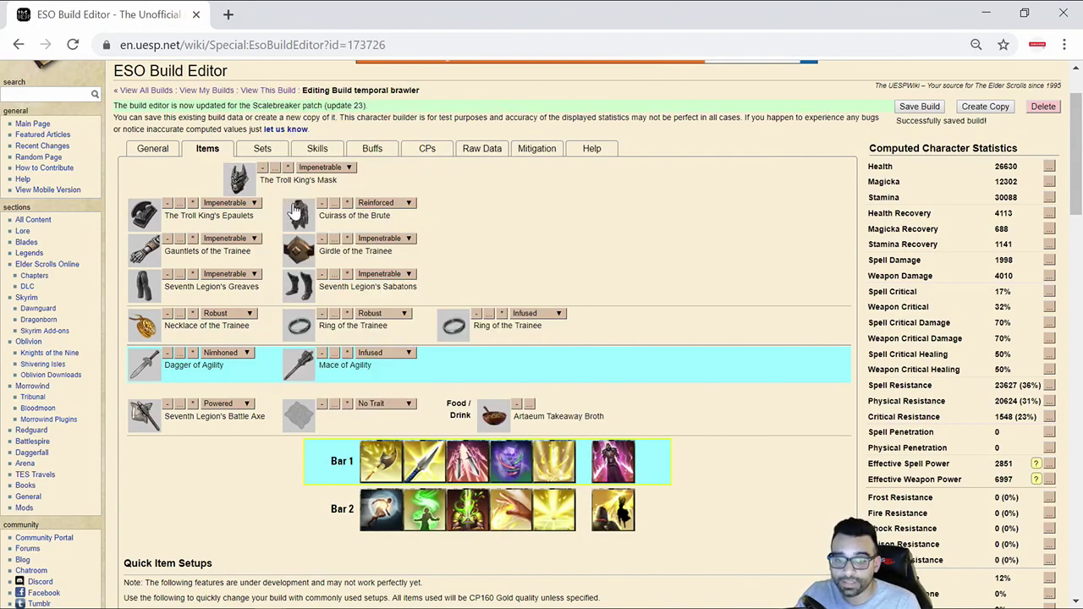
pyautogui.moveTo(303, 285)
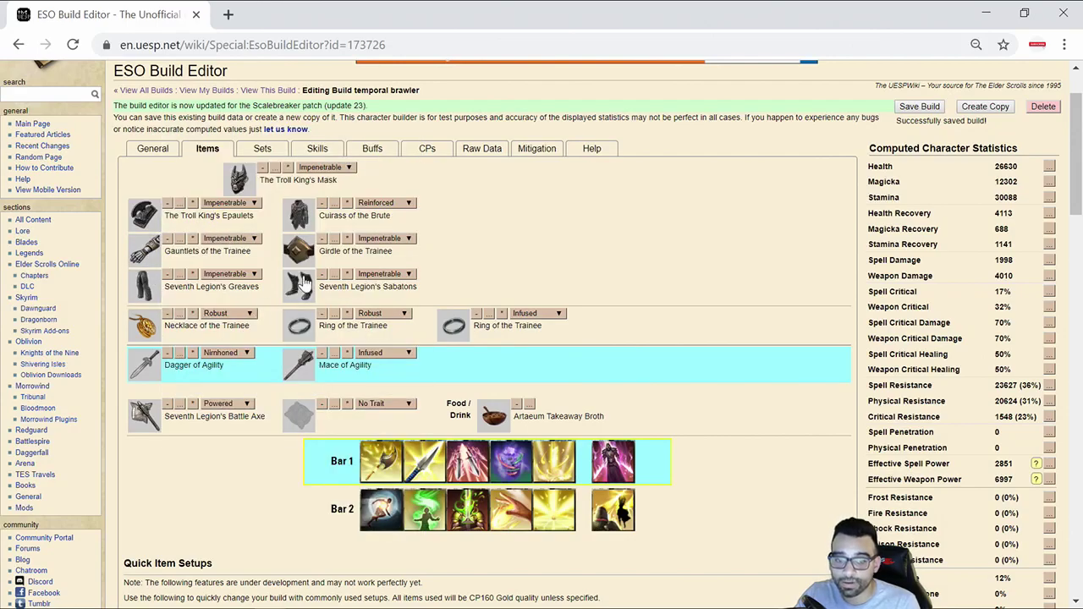
pyautogui.moveTo(169, 447)
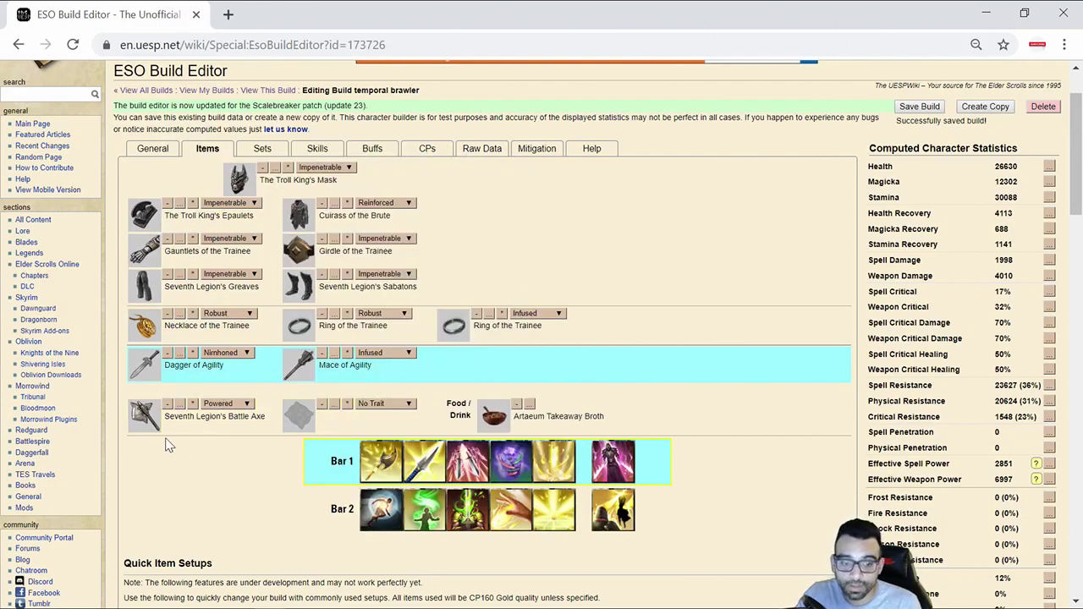
pyautogui.moveTo(144, 416)
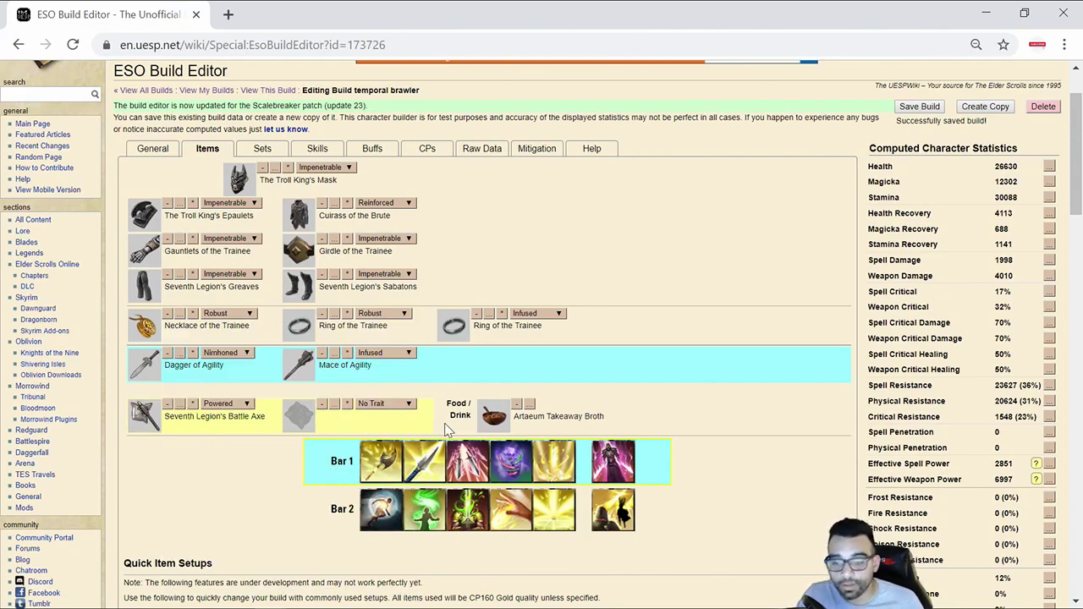
pyautogui.moveTo(494, 416)
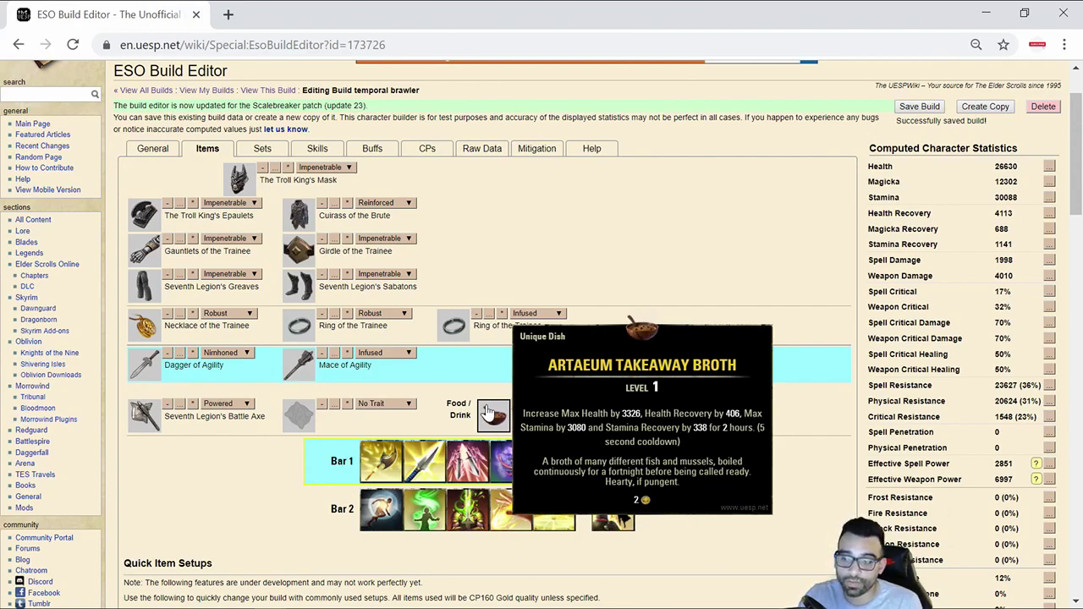
pyautogui.moveTo(651, 281)
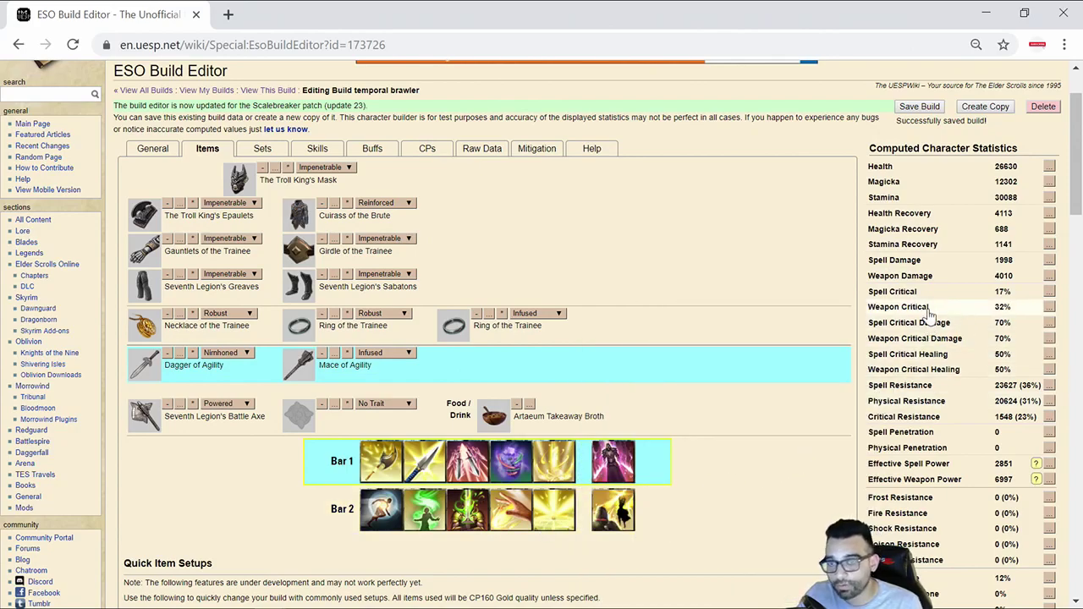
pyautogui.moveTo(917, 350)
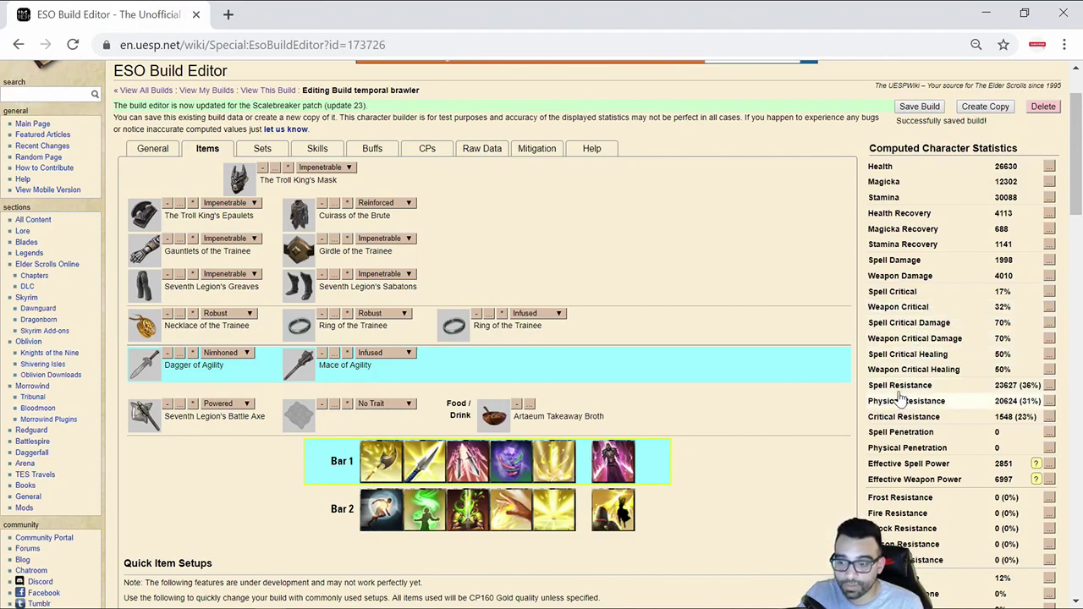
pyautogui.moveTo(895, 423)
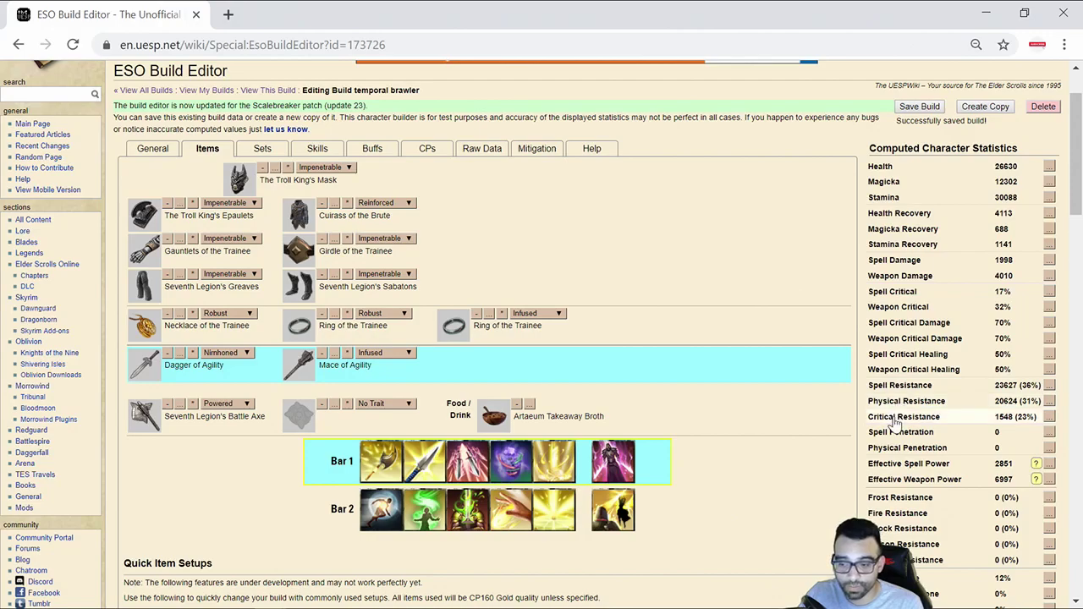
pyautogui.moveTo(934, 427)
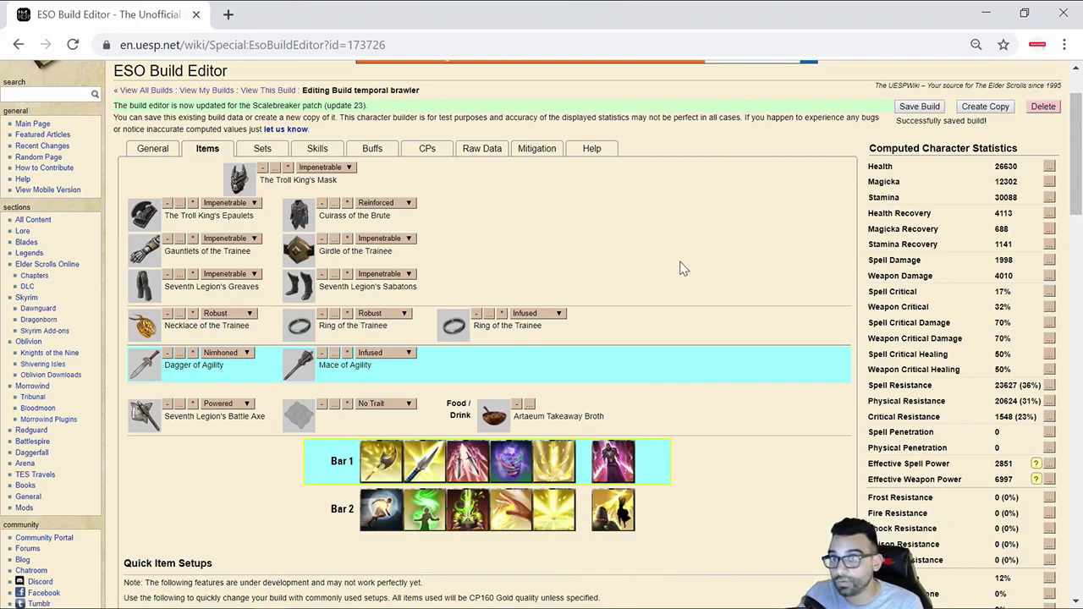
pyautogui.moveTo(905, 491)
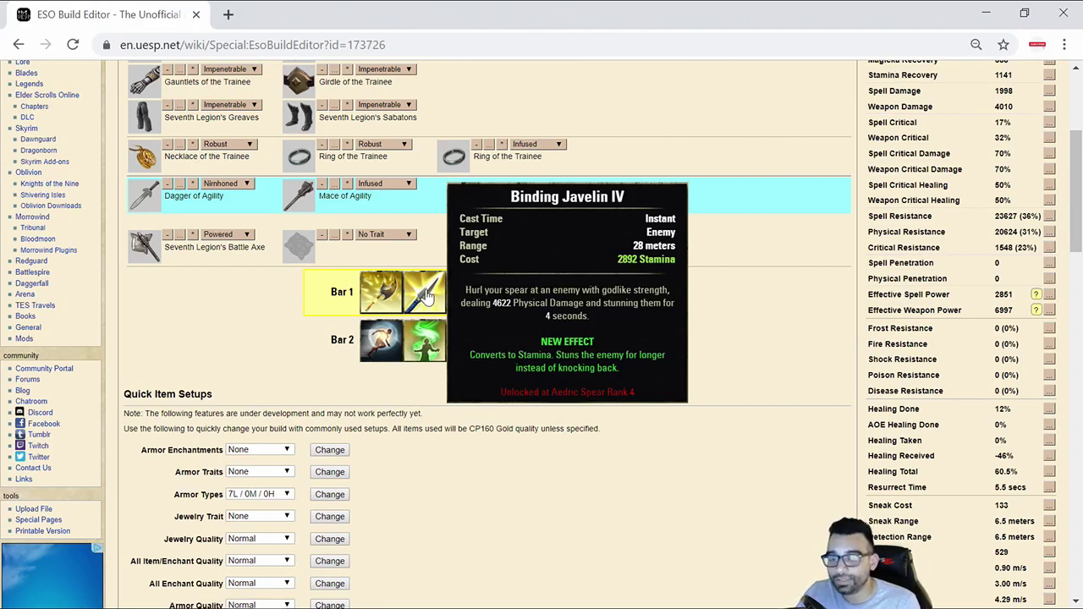
# - Show the Templar Aedric Spear line with Biting Jabs, Binding Javelin and its four passives
pyautogui.click(318, 149)
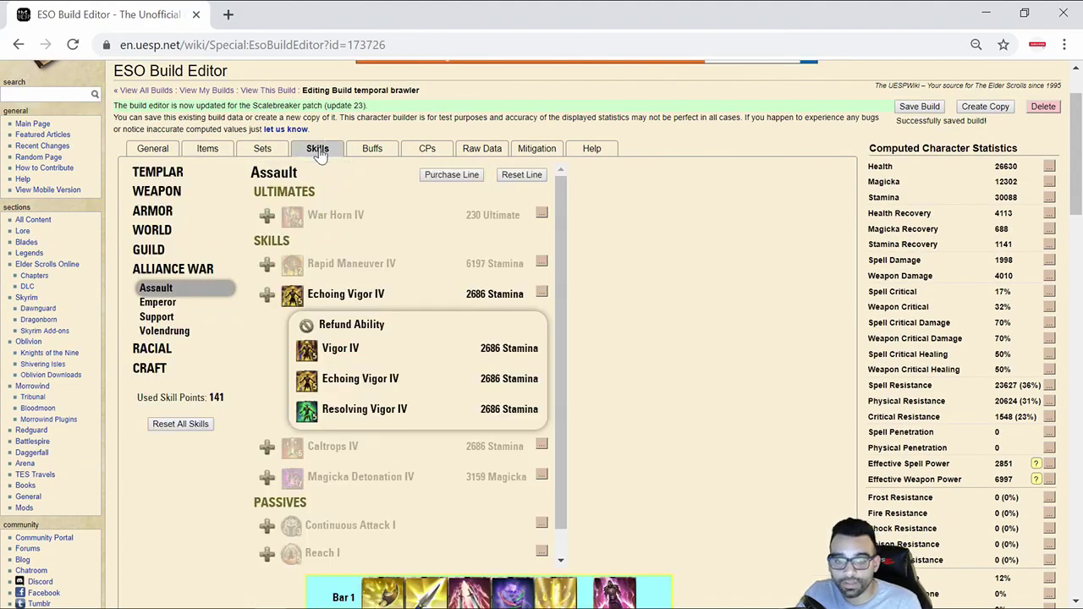
pyautogui.click(157, 173)
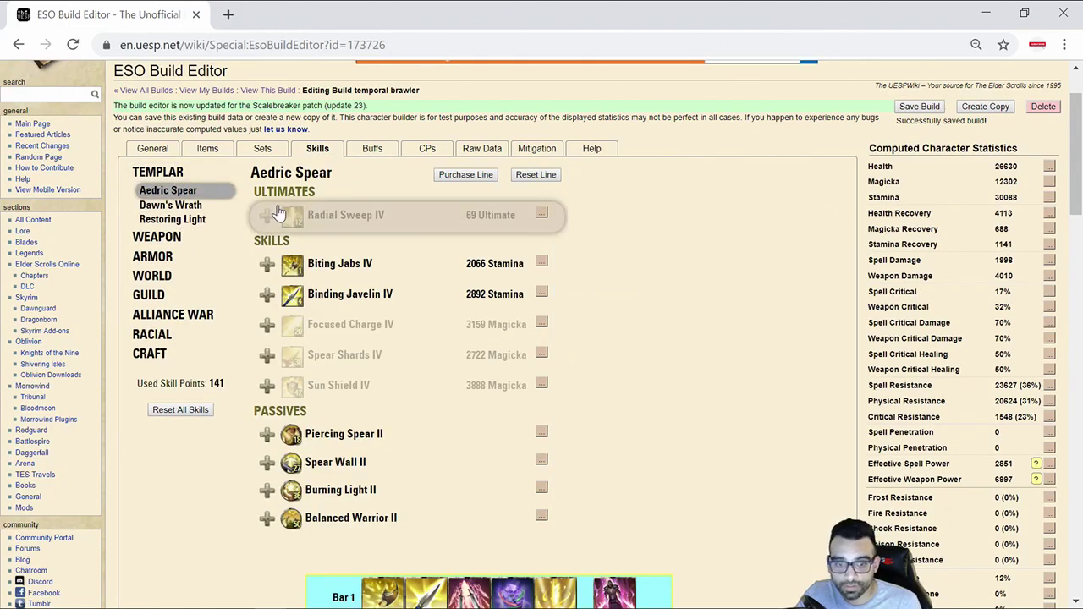
pyautogui.scroll(-3)
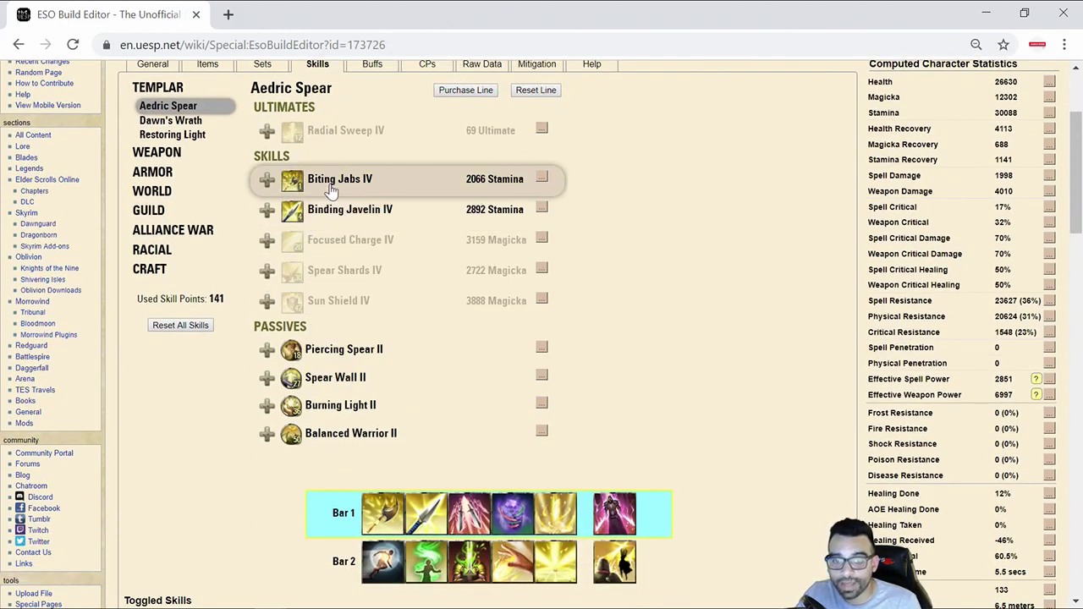
pyautogui.moveTo(335, 377)
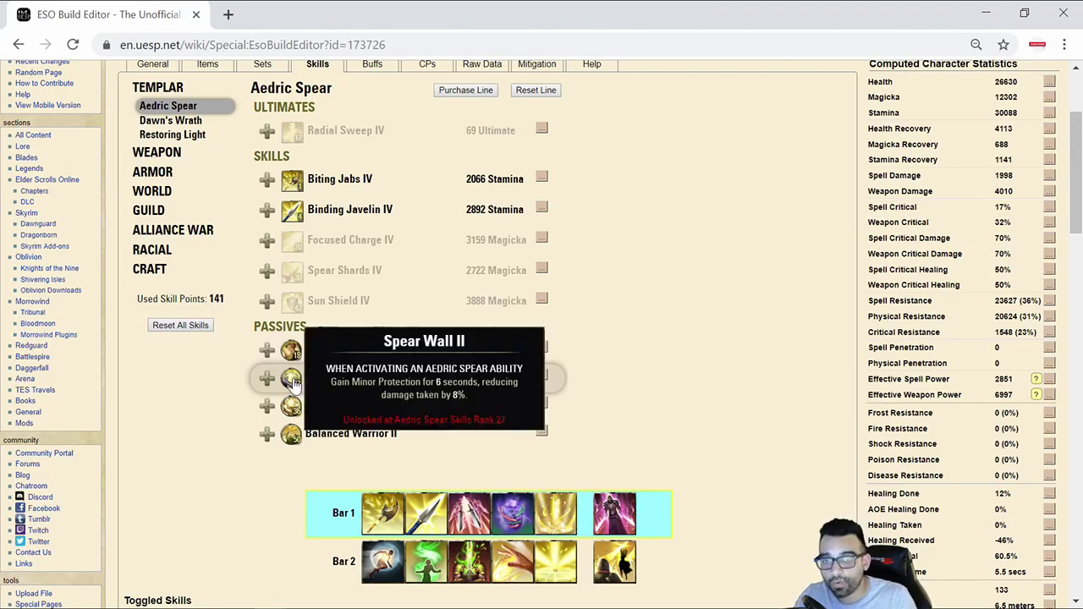
pyautogui.scroll(-3)
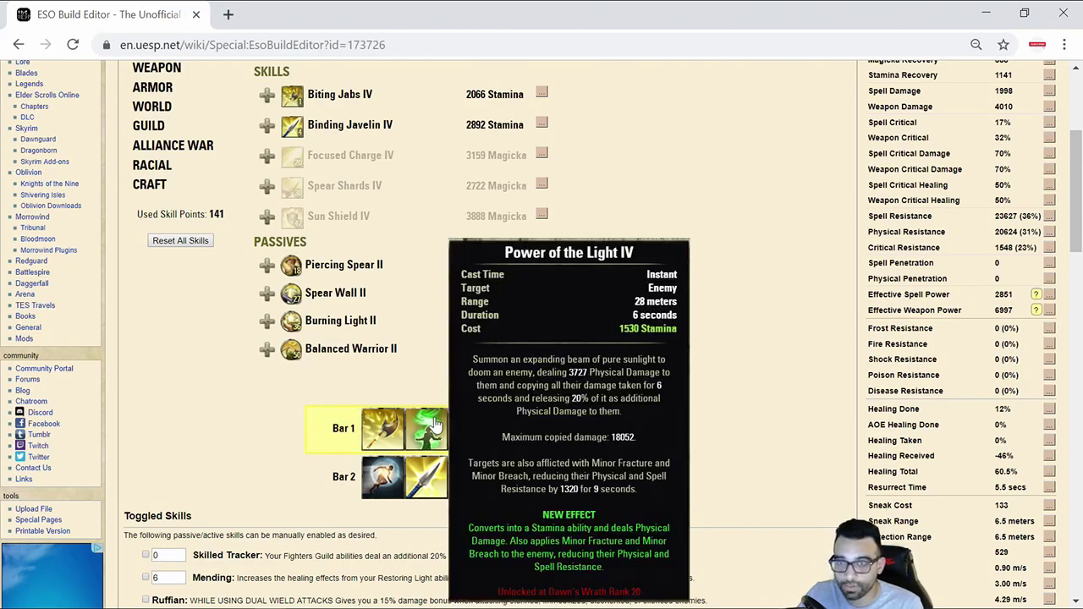
pyautogui.moveTo(471, 428)
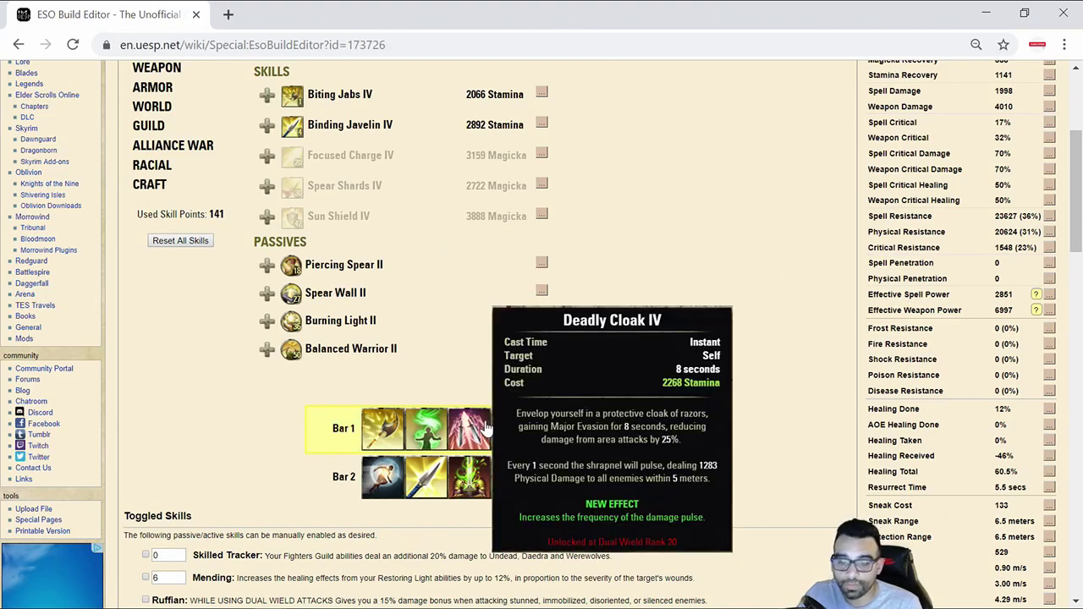
pyautogui.moveTo(426, 426)
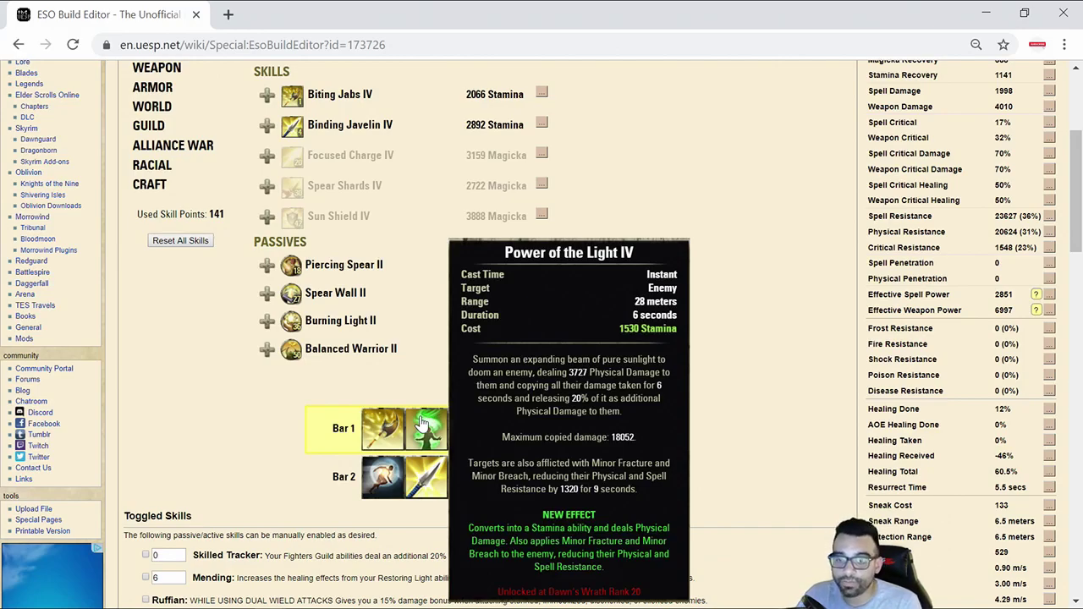
# - Switch to the Templar Dawn's Wrath line with Power of the Light IV and its passives
pyautogui.click(149, 125)
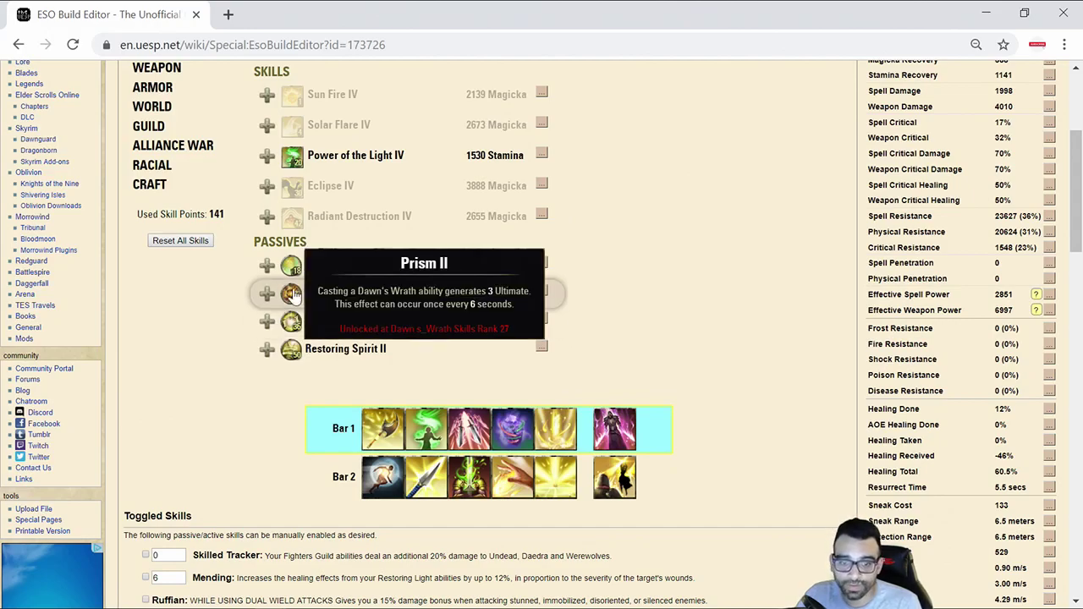
pyautogui.moveTo(291, 155)
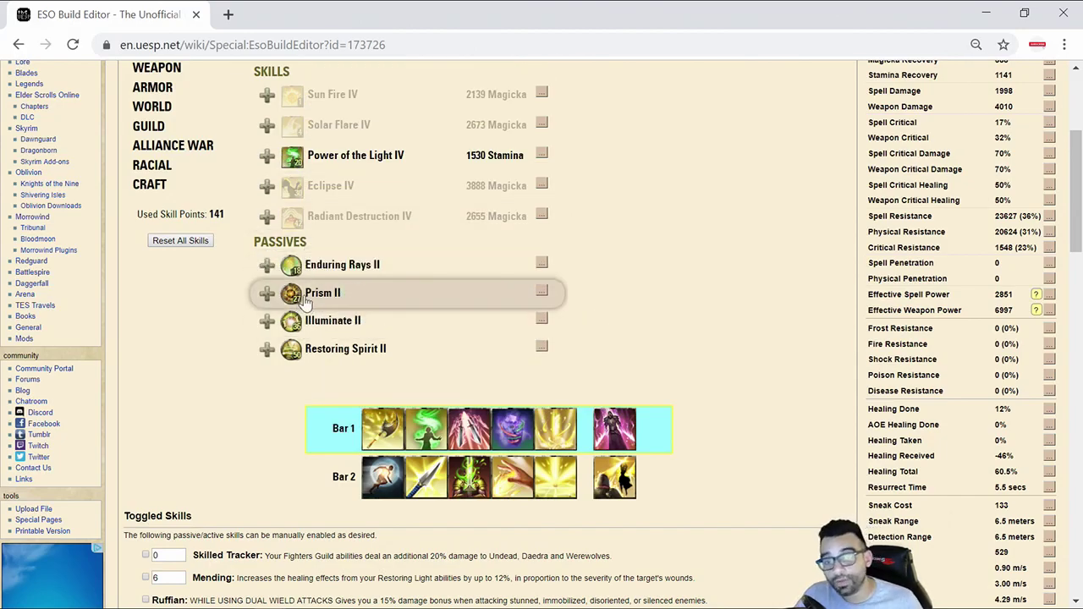
pyautogui.moveTo(321, 293)
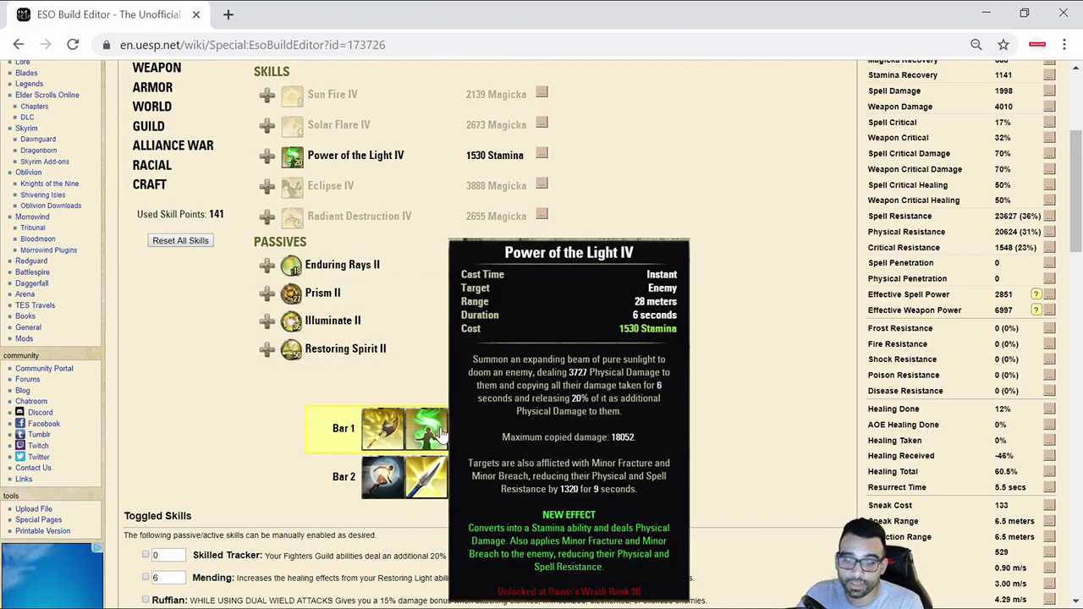
pyautogui.moveTo(438, 433)
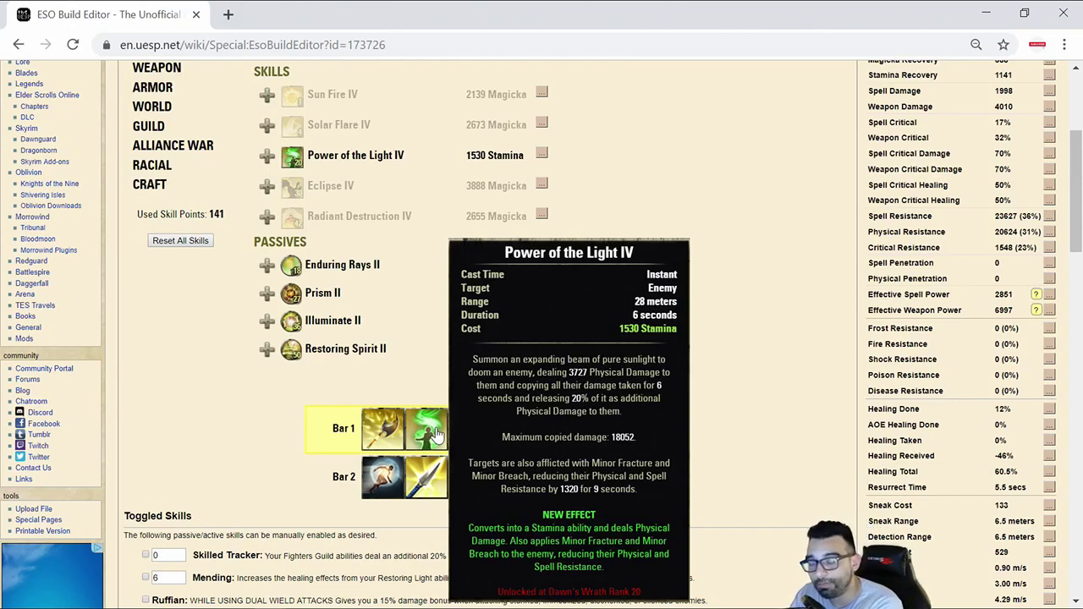
pyautogui.moveTo(470, 426)
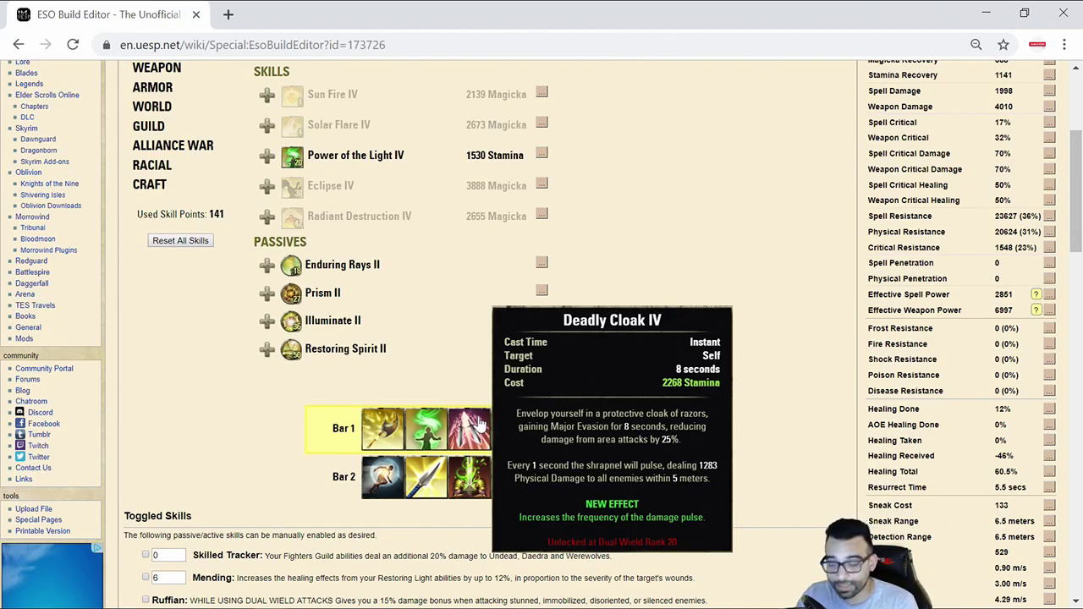
pyautogui.moveTo(477, 433)
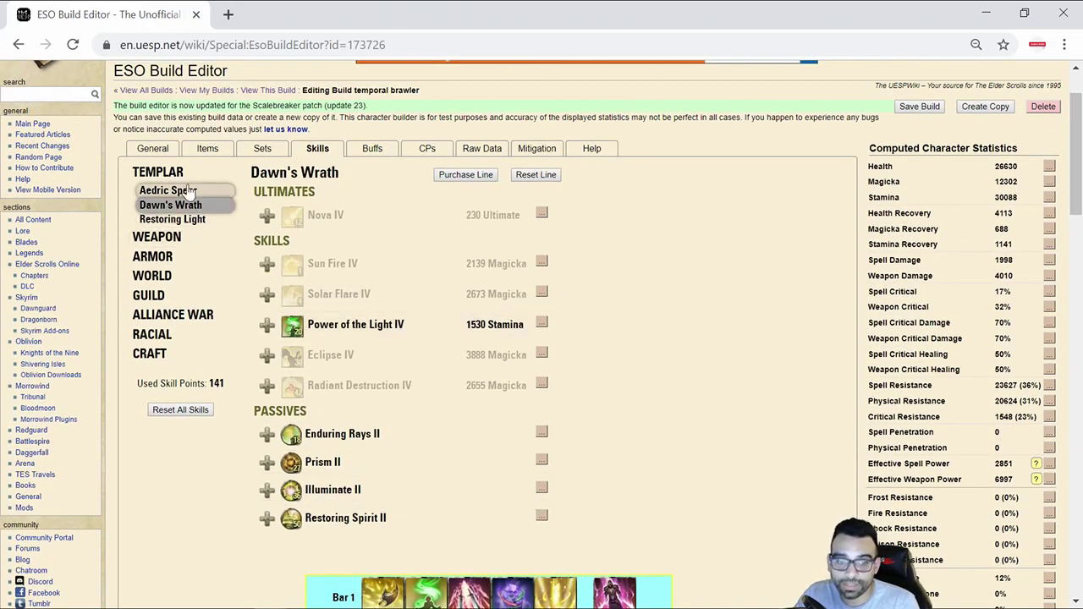
# - Return to the Items page and view Consuming Trap IV's tooltip from the skill bar
pyautogui.click(206, 149)
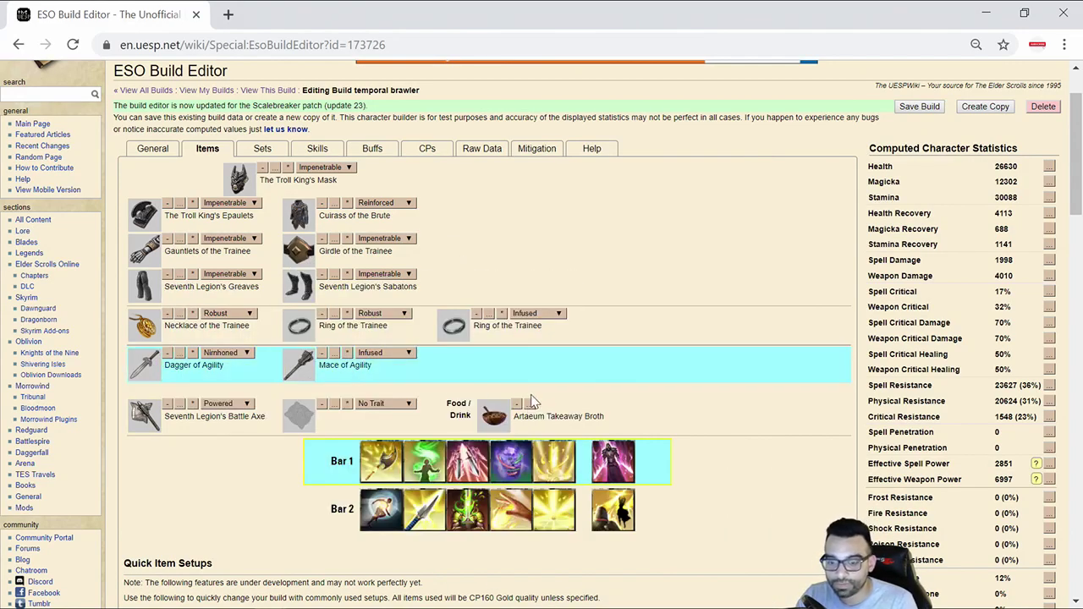
pyautogui.moveTo(511, 461)
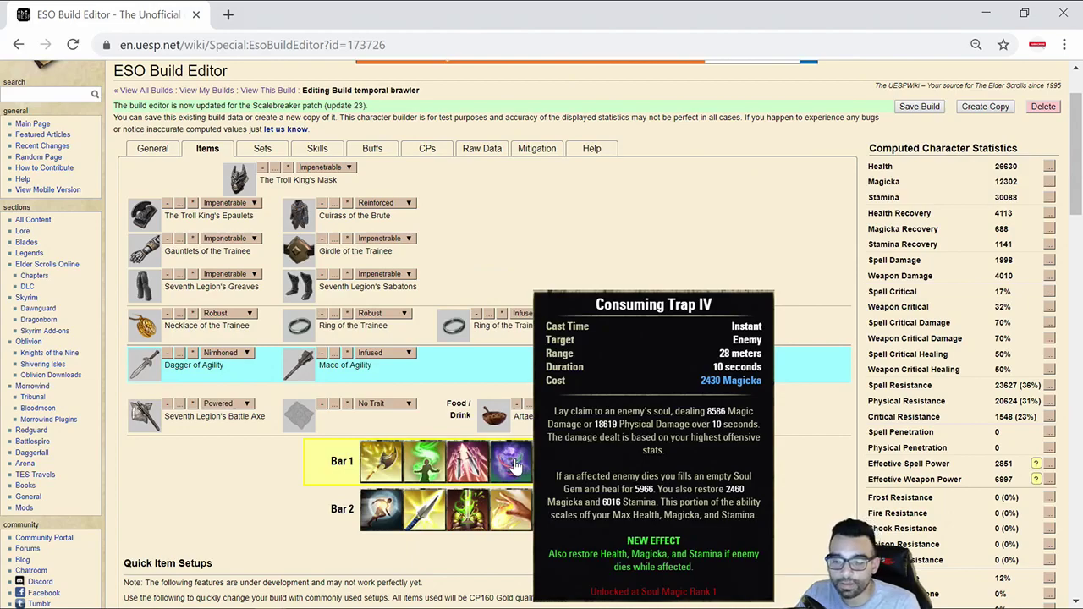
pyautogui.scroll(-3)
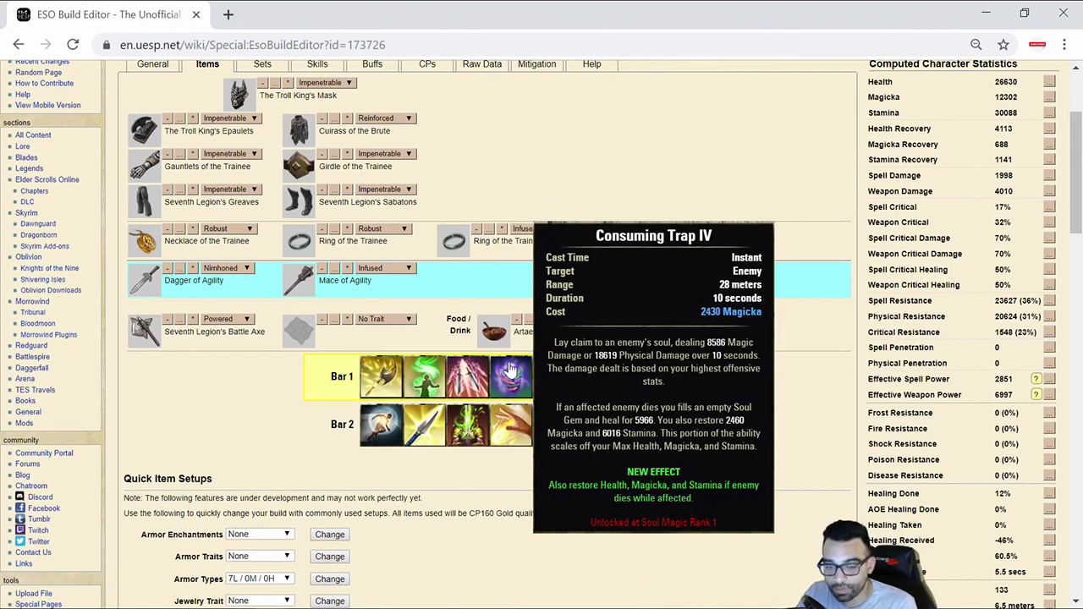
pyautogui.moveTo(516, 375)
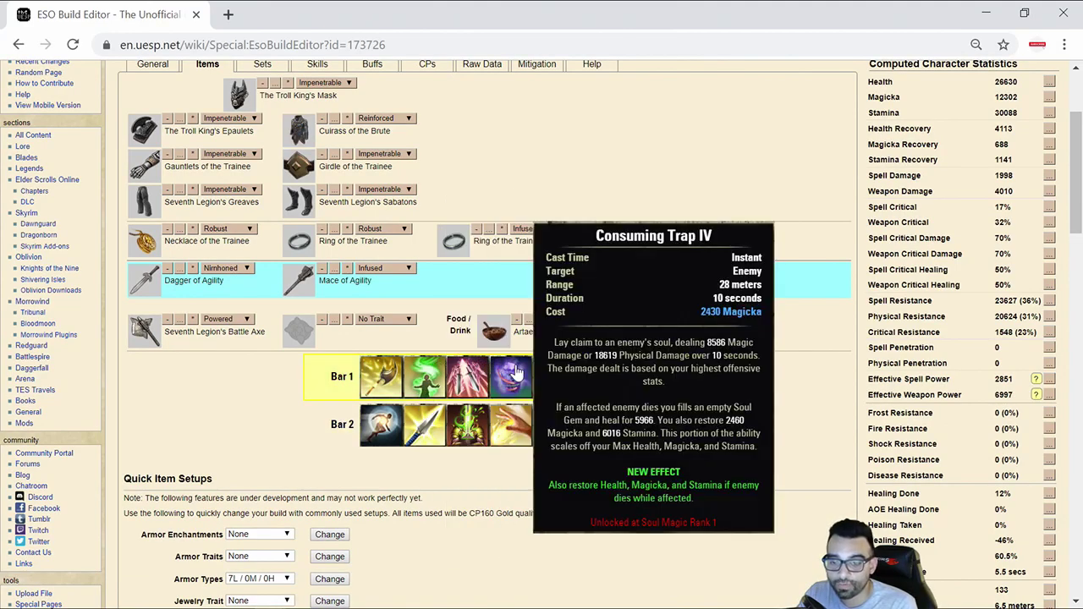
pyautogui.moveTo(423, 375)
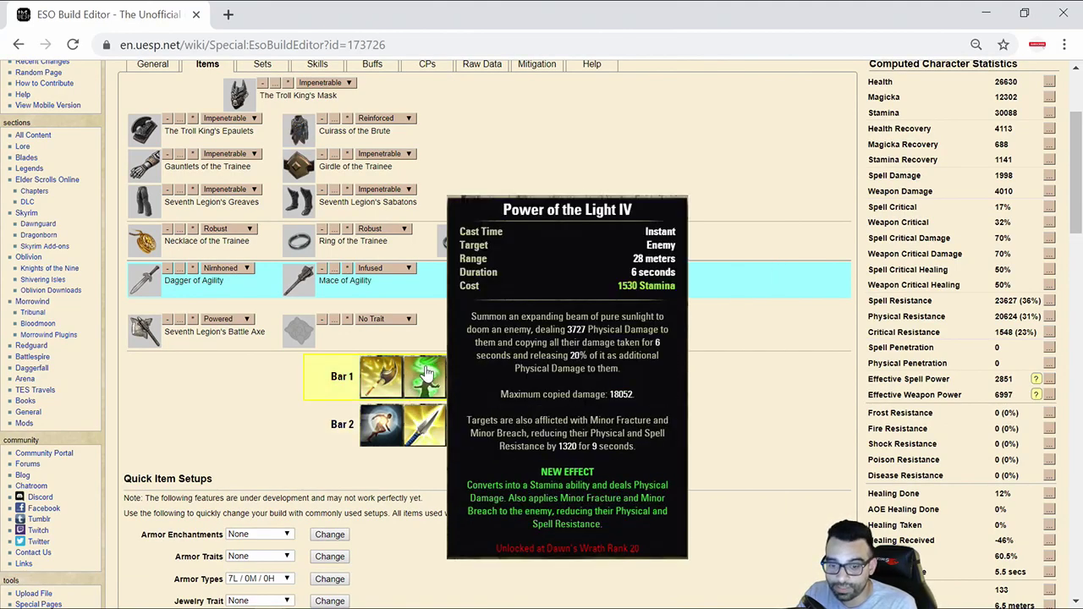
pyautogui.moveTo(504, 376)
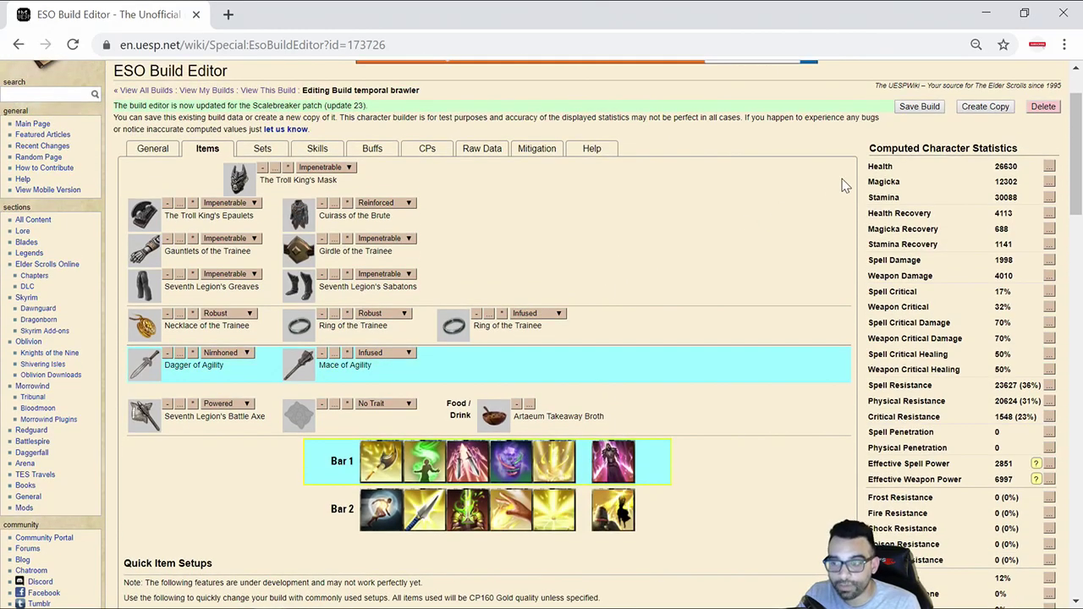
pyautogui.moveTo(897, 181)
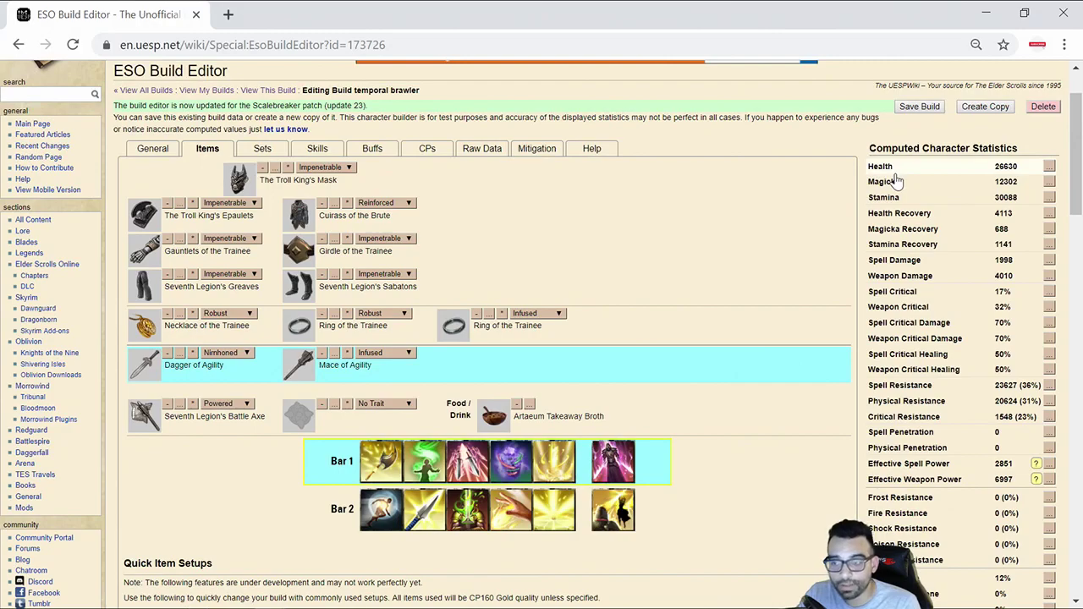
pyautogui.moveTo(477, 247)
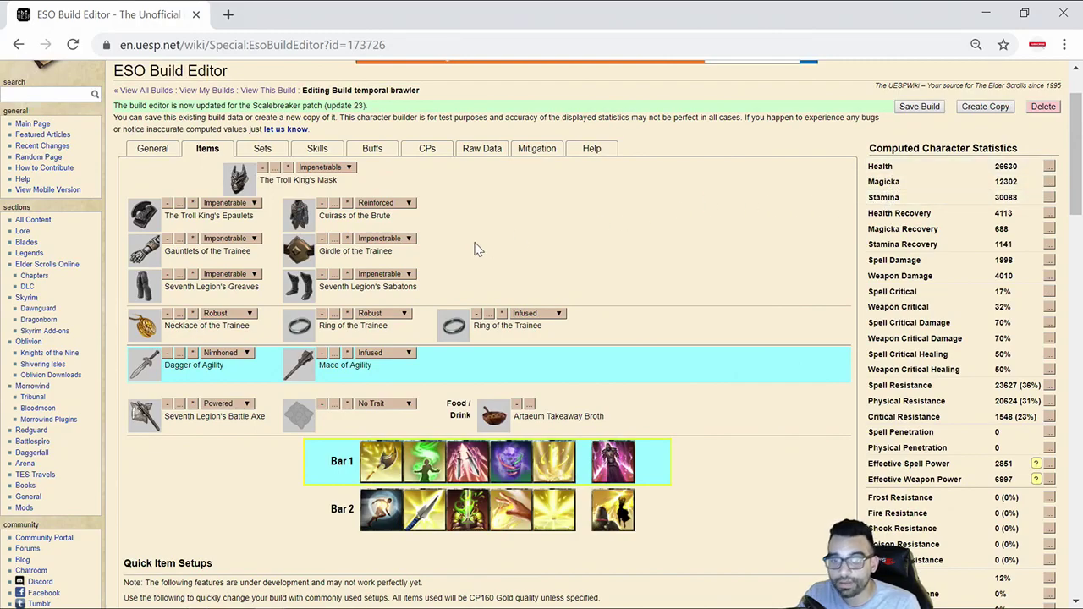
pyautogui.moveTo(298, 251)
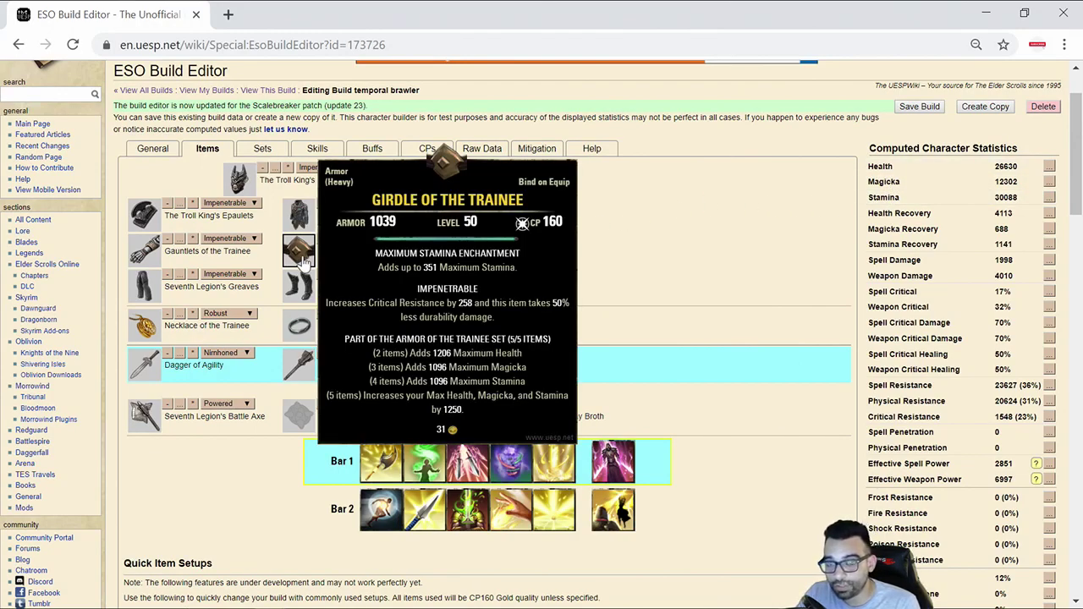
pyautogui.moveTo(511, 460)
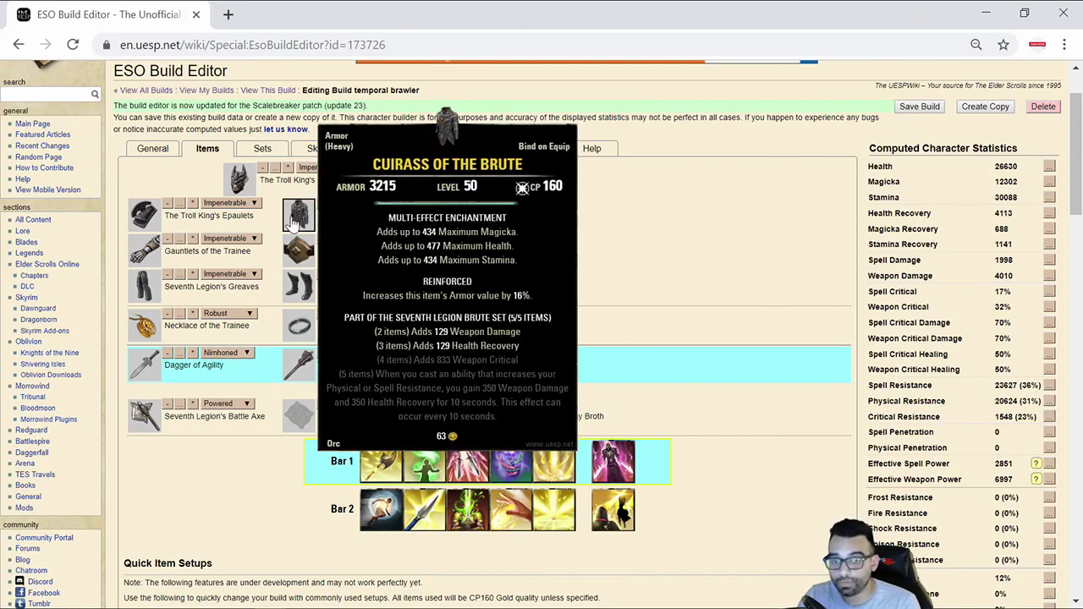
pyautogui.moveTo(297, 250)
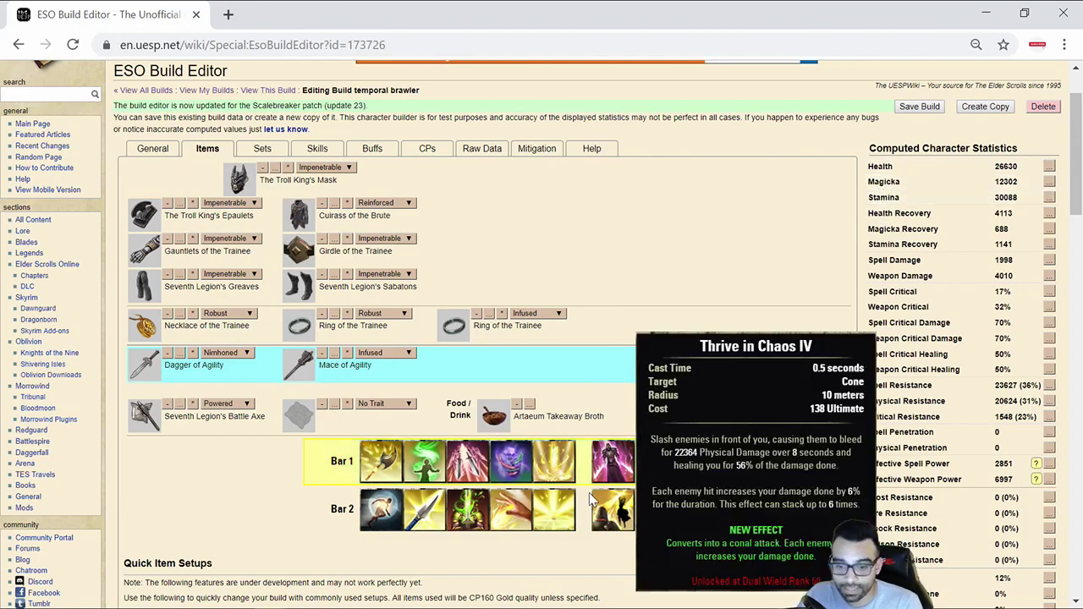
pyautogui.moveTo(511, 464)
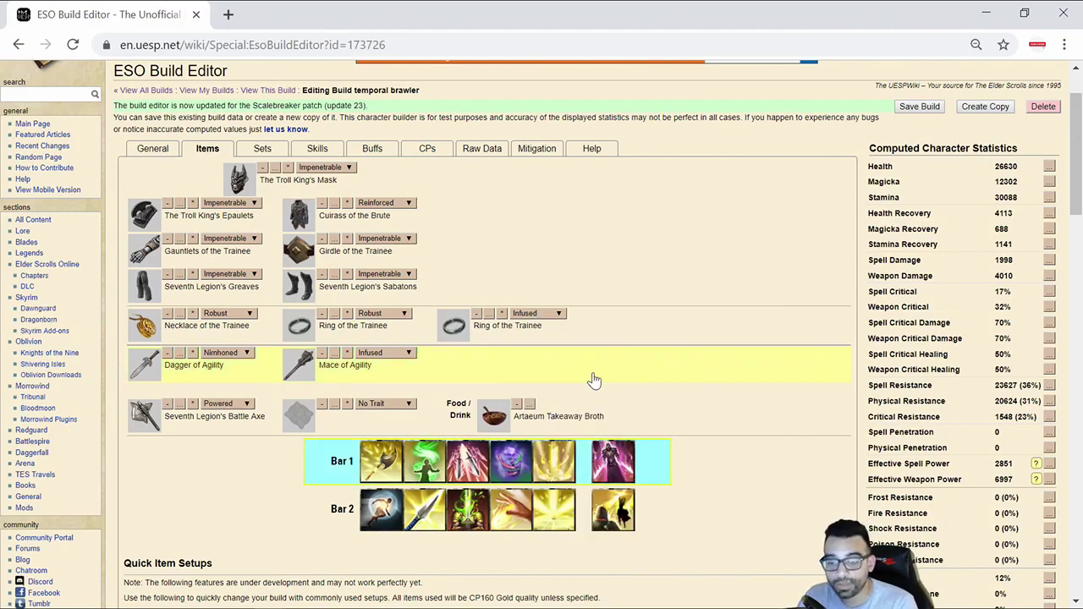
pyautogui.moveTo(555, 456)
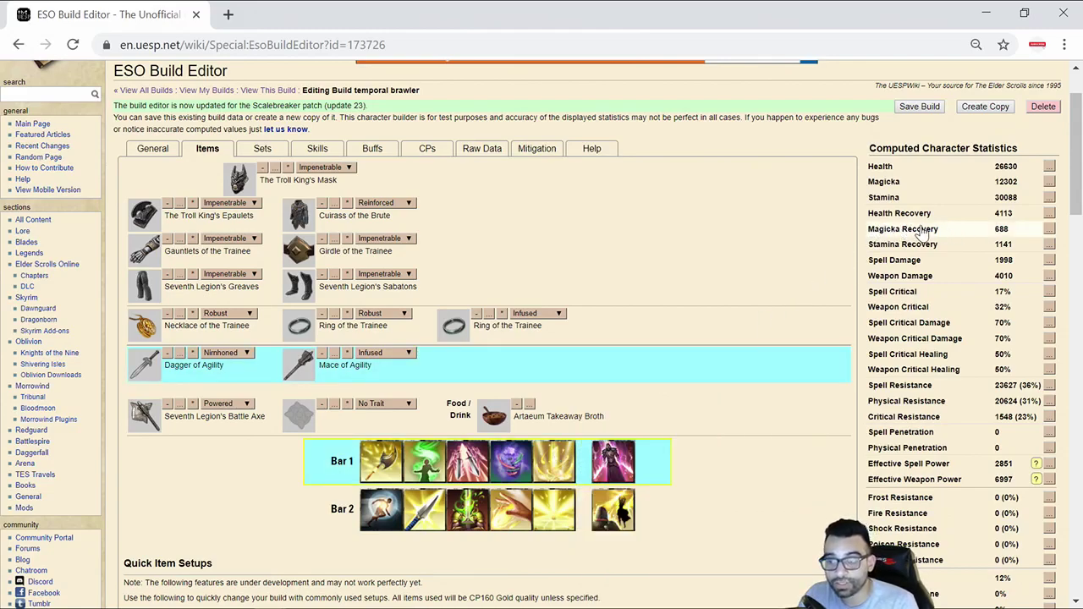
pyautogui.moveTo(965, 241)
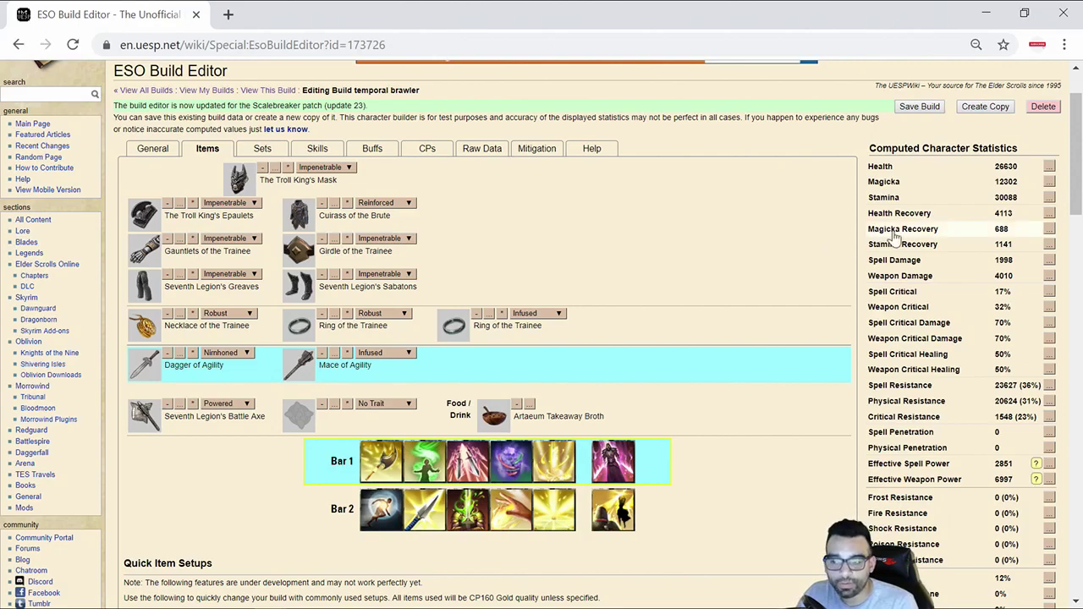
pyautogui.moveTo(685, 345)
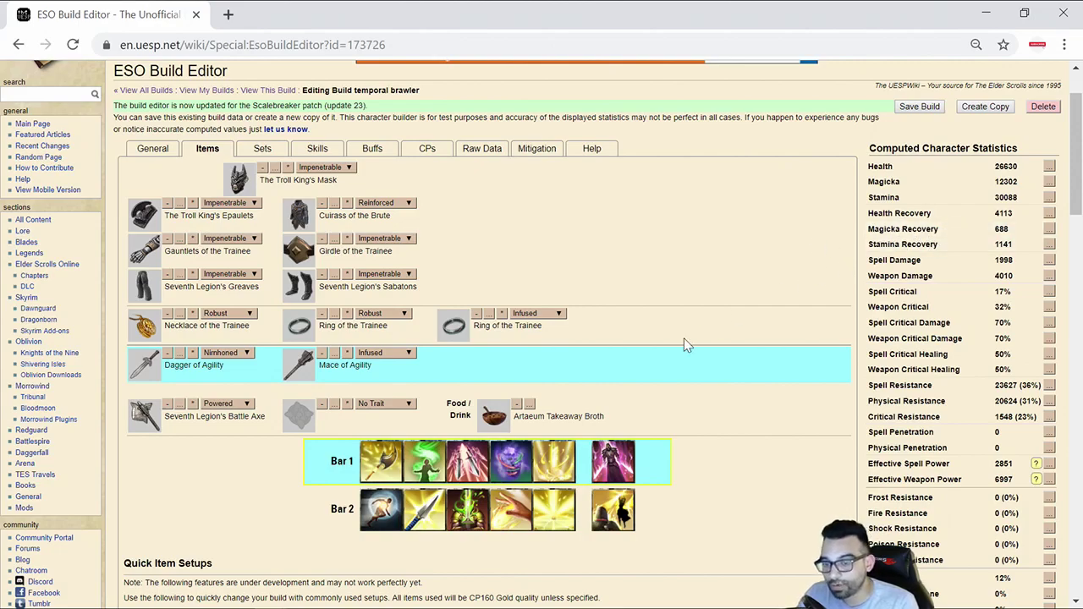
pyautogui.moveTo(555, 460)
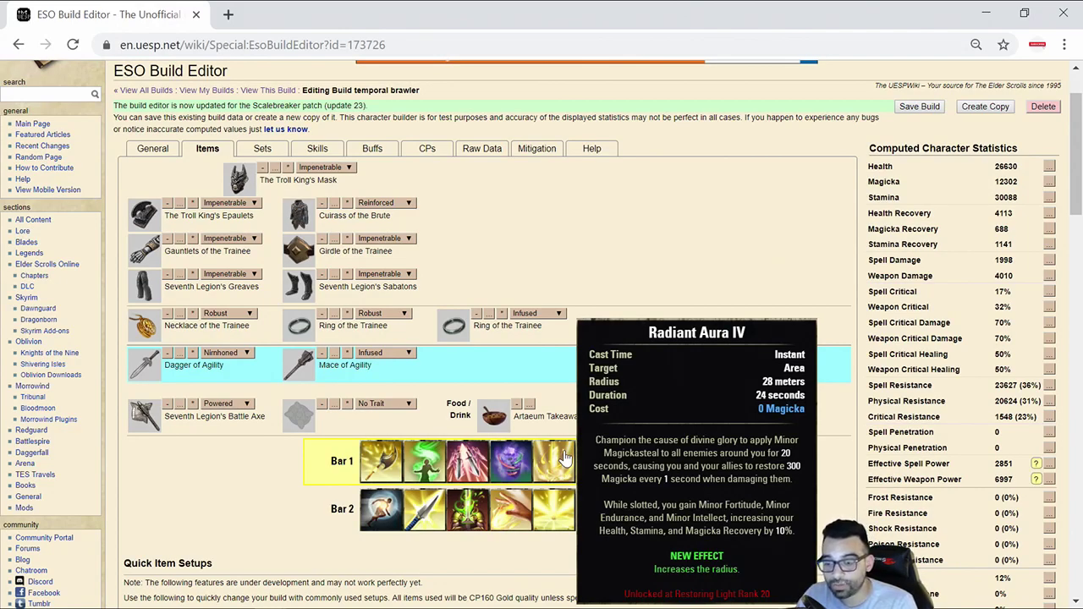
pyautogui.moveTo(565, 460)
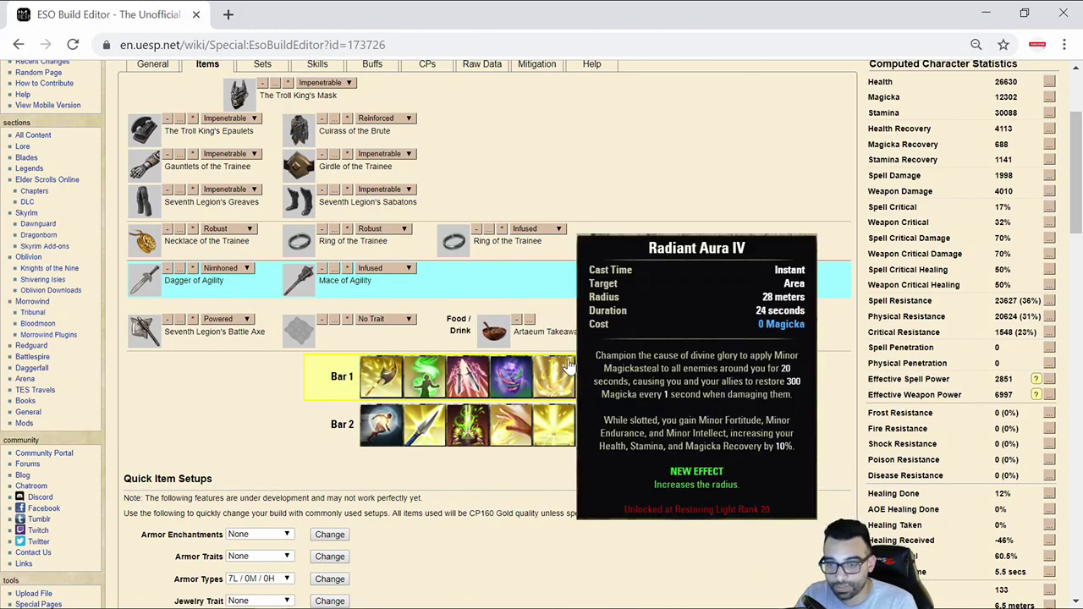
pyautogui.moveTo(383, 427)
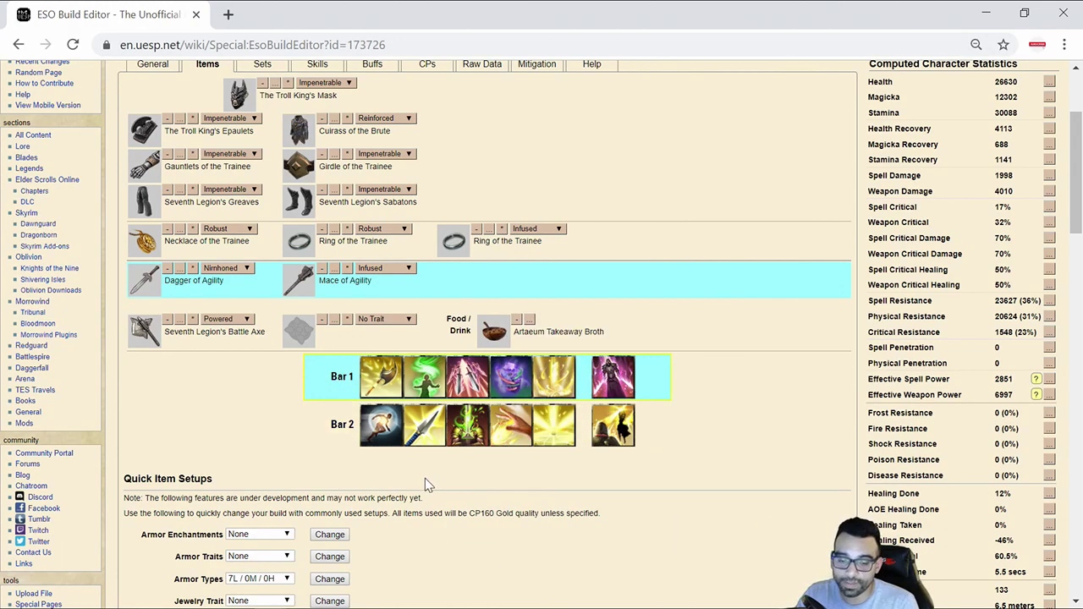
pyautogui.moveTo(381, 424)
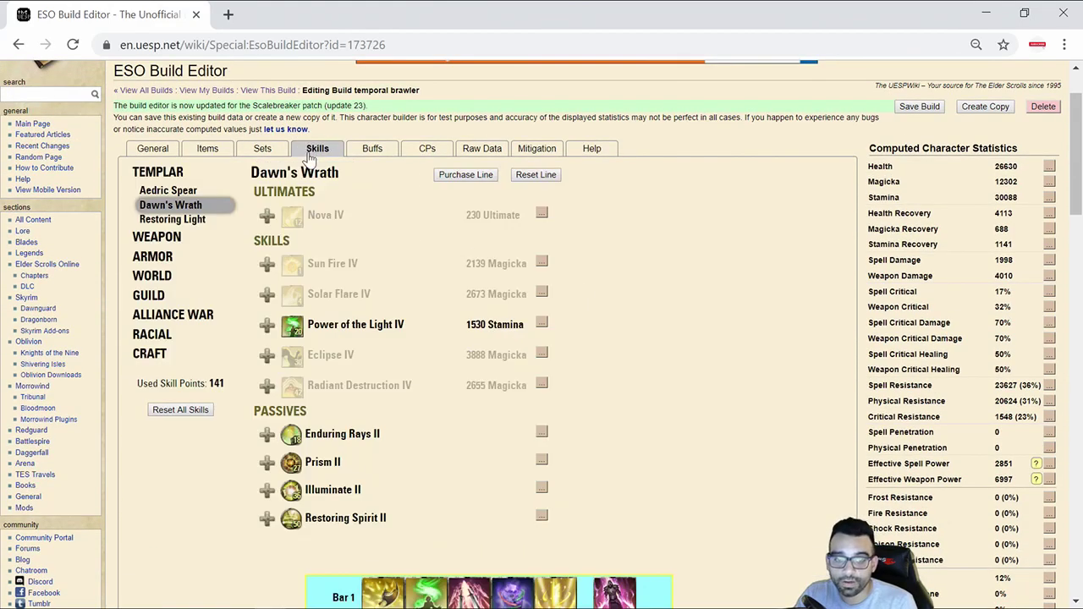
# - Show the Aedric Spear line and view Rally IV's details from the skill bar
pyautogui.click(168, 189)
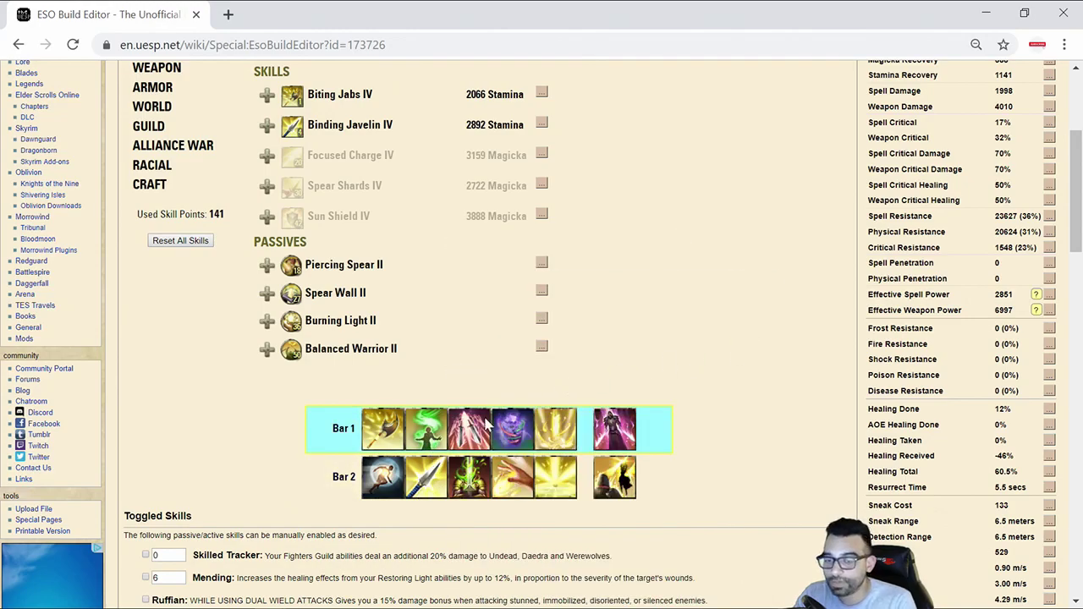
pyautogui.moveTo(427, 477)
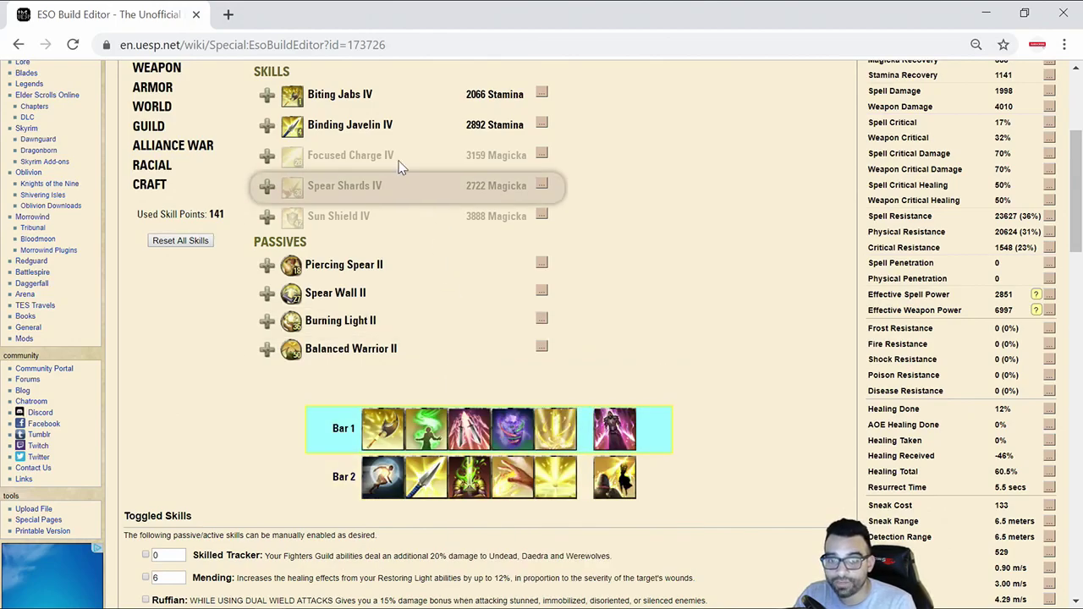
pyautogui.moveTo(335, 292)
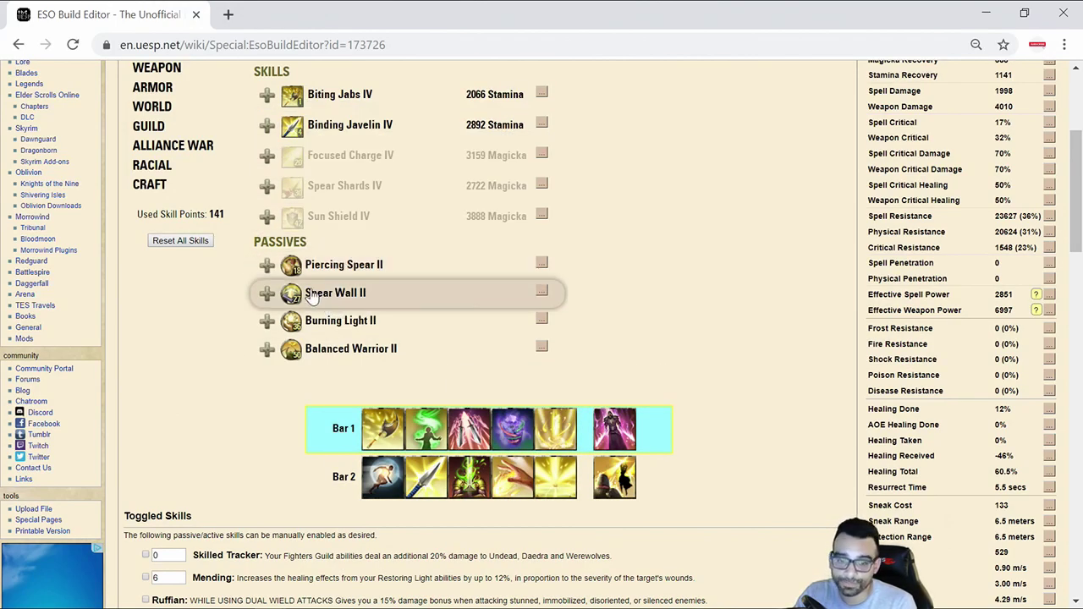
pyautogui.moveTo(291, 264)
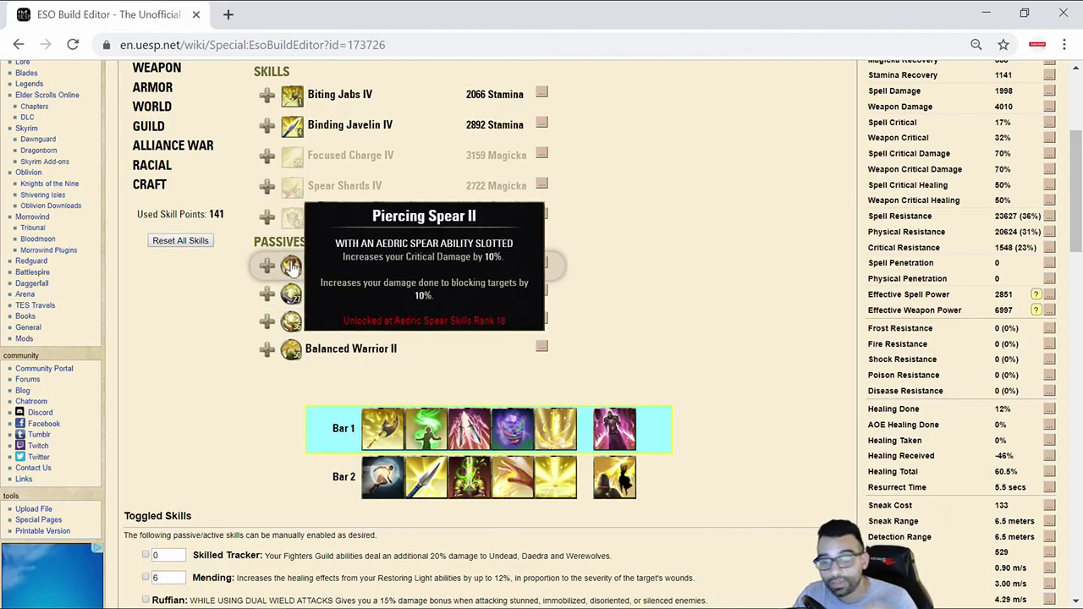
pyautogui.moveTo(291, 268)
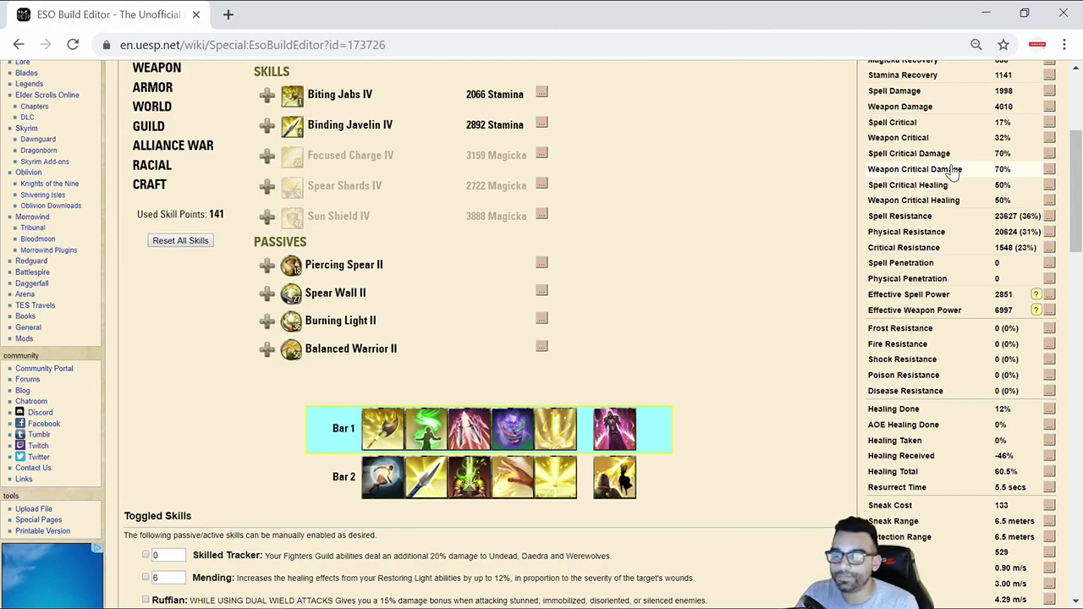
pyautogui.moveTo(930, 169)
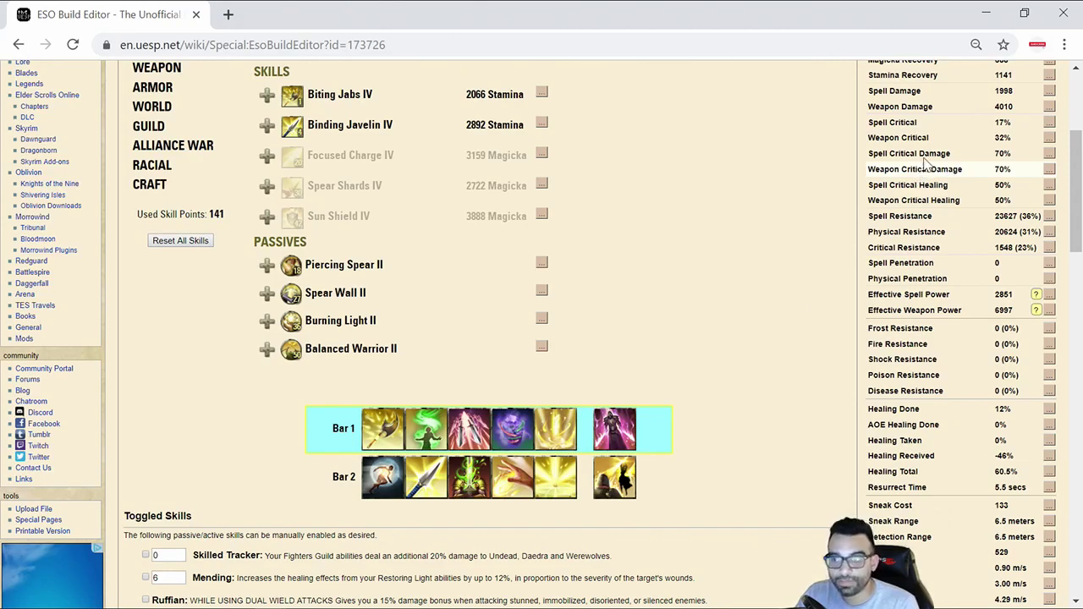
pyautogui.moveTo(929, 139)
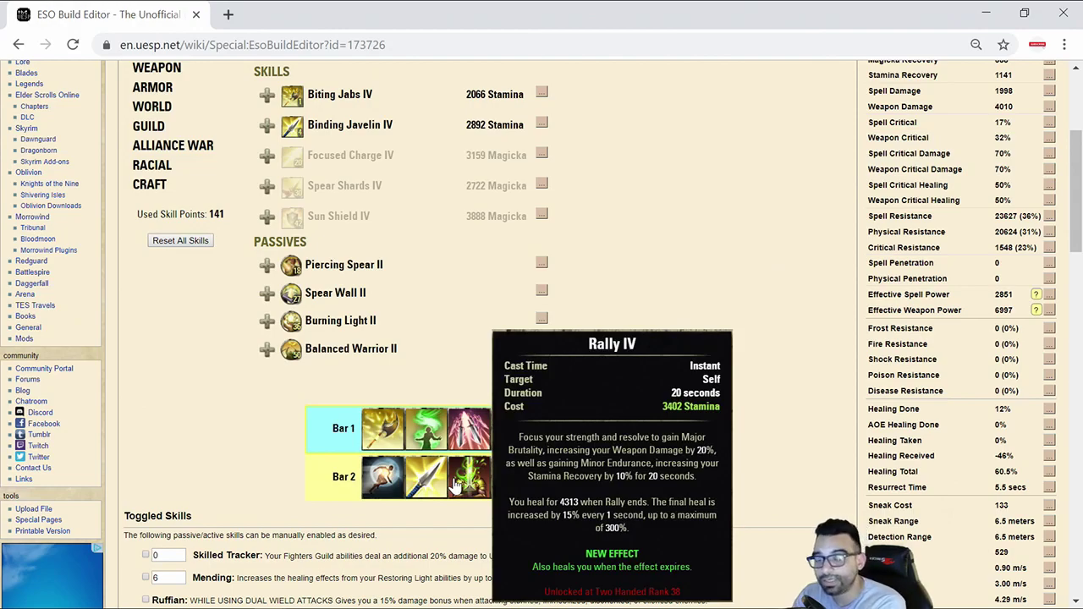
pyautogui.moveTo(457, 488)
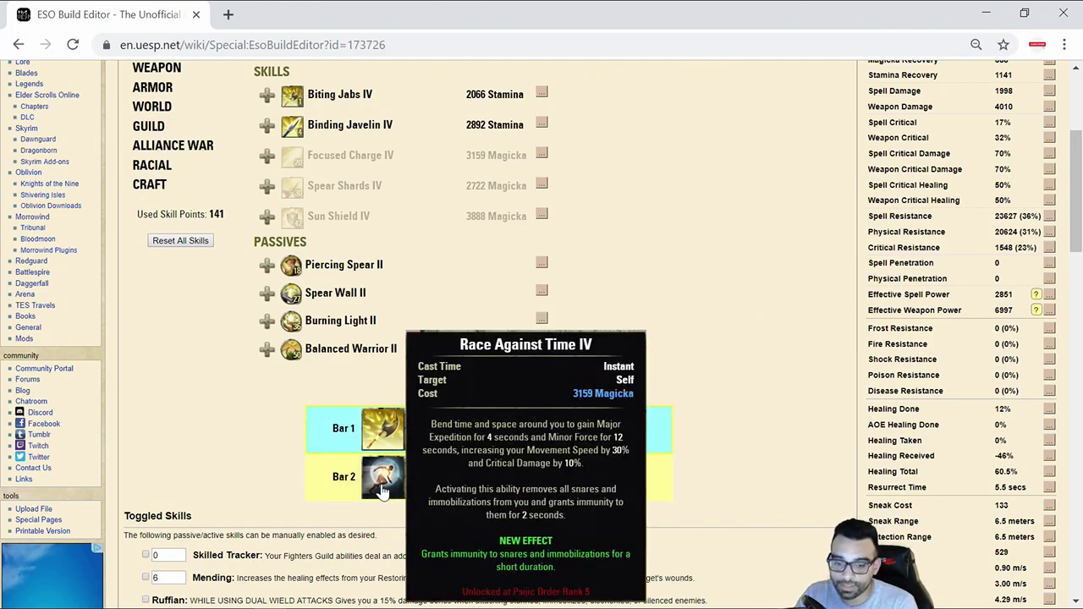
pyautogui.moveTo(430, 487)
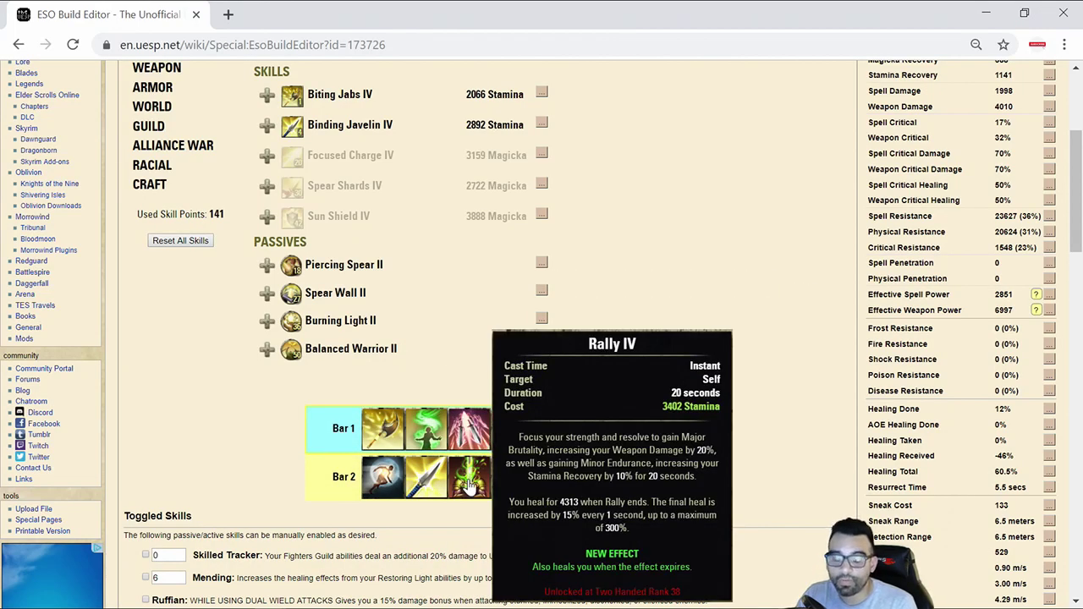
pyautogui.moveTo(382, 477)
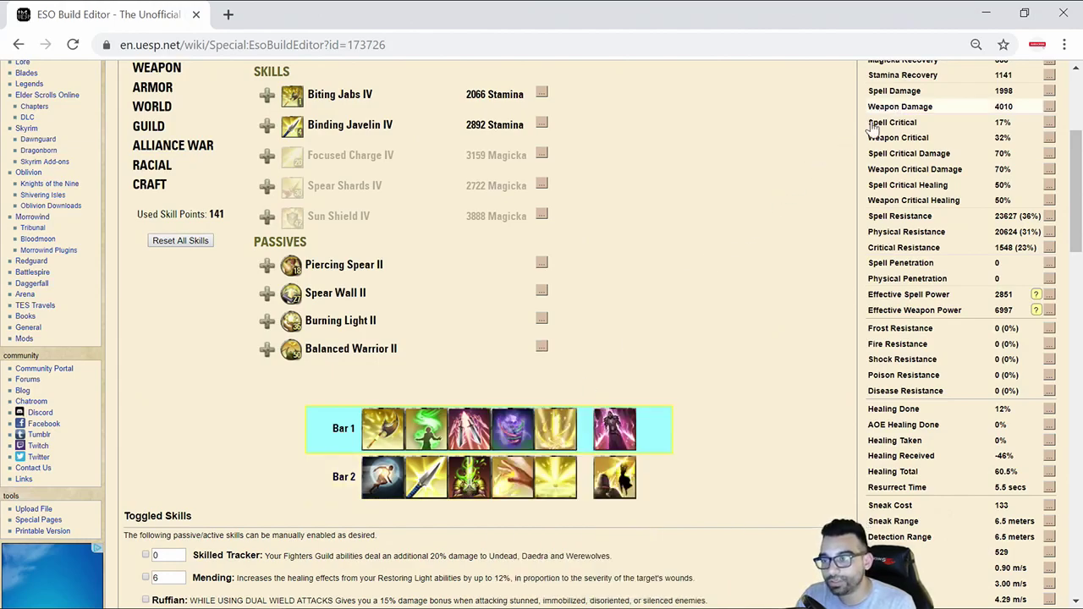
pyautogui.scroll(3)
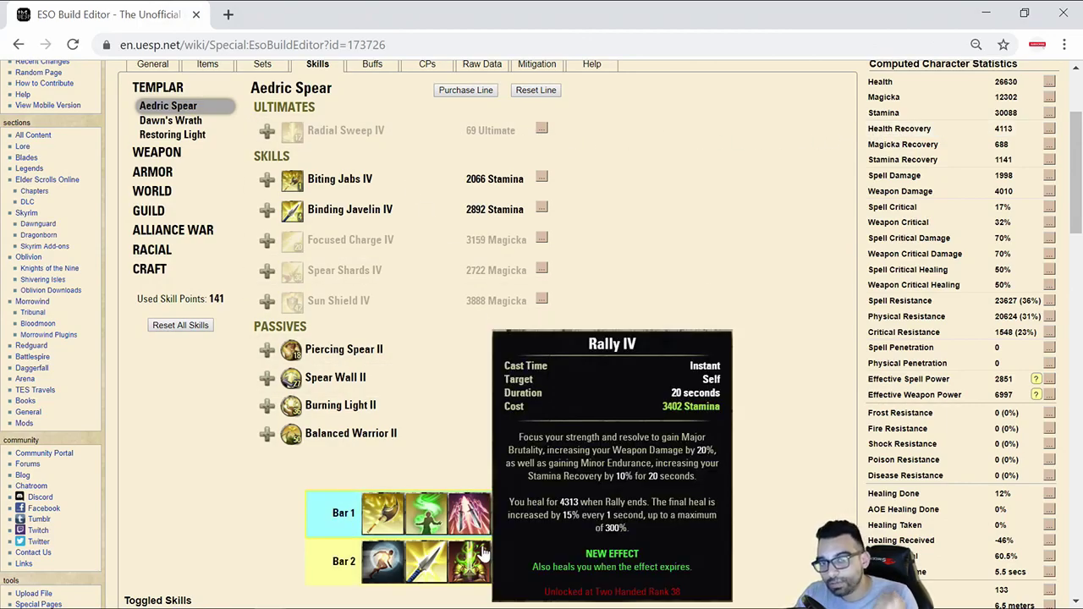
pyautogui.moveTo(893, 129)
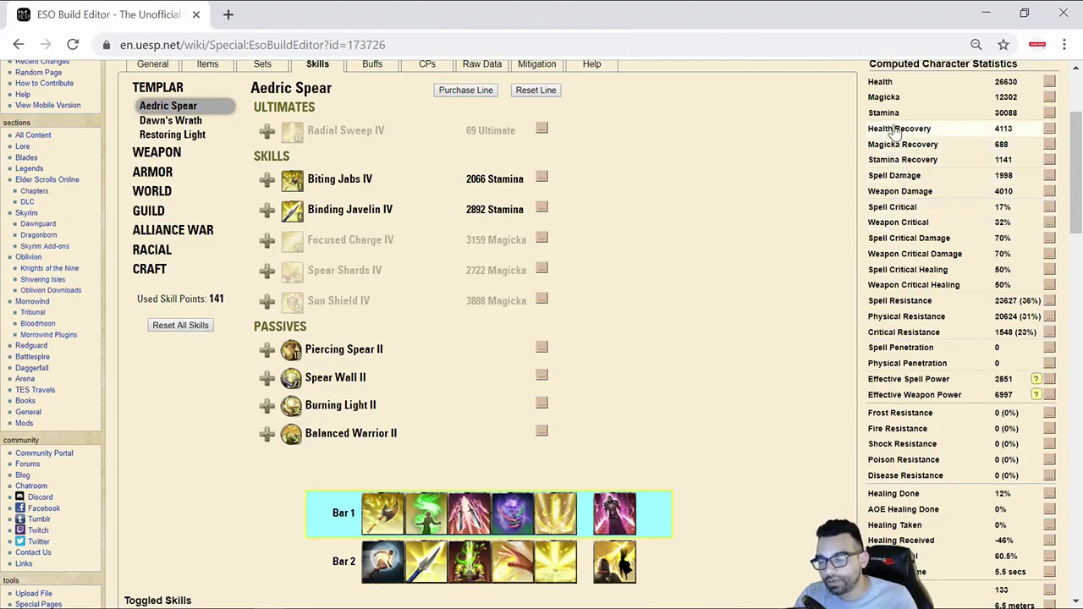
# - Return to the Items page listing armour, jewellery, weapons, food and skill bars
pyautogui.click(206, 65)
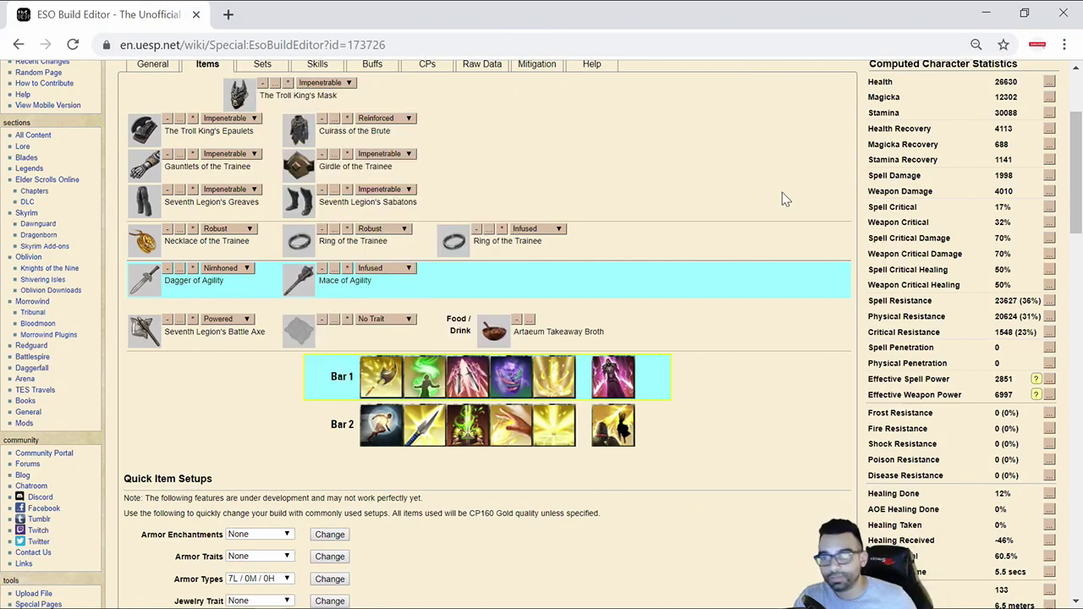
pyautogui.moveTo(804, 188)
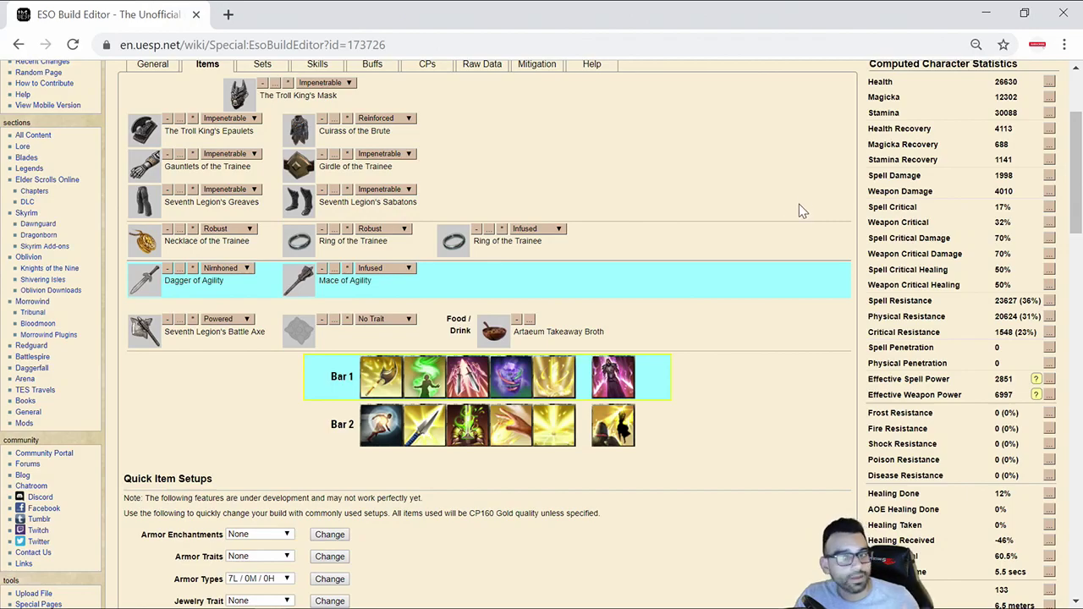
pyautogui.moveTo(900, 82)
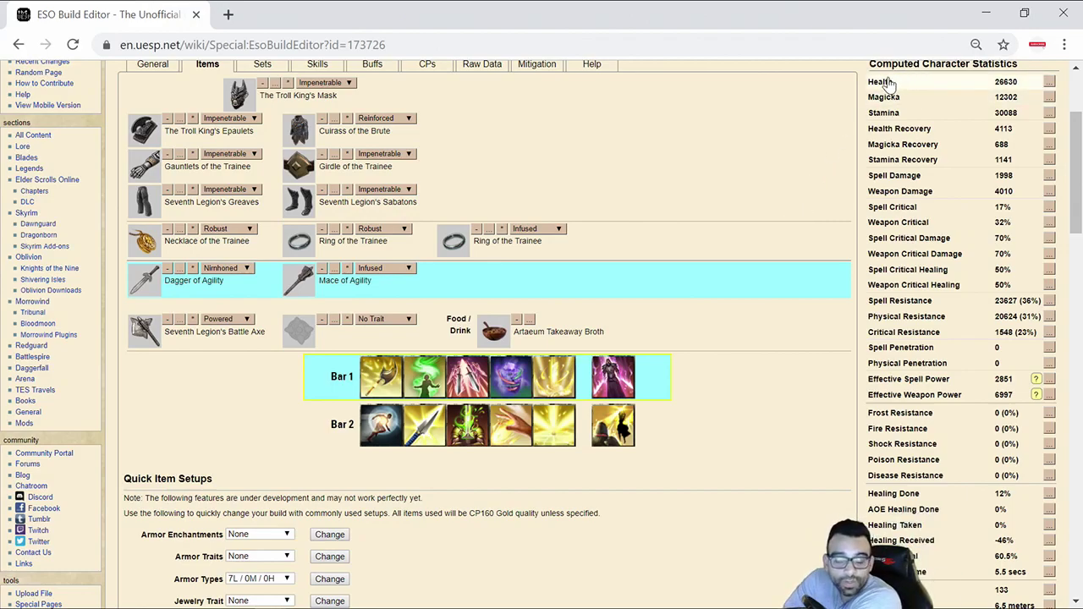
pyautogui.moveTo(841, 110)
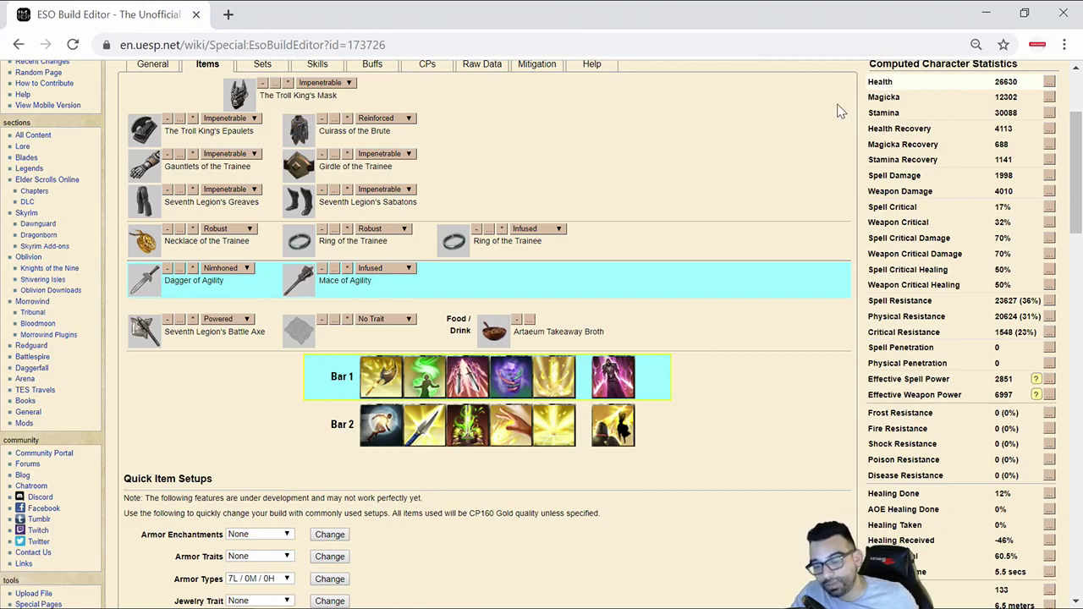
pyautogui.moveTo(494, 470)
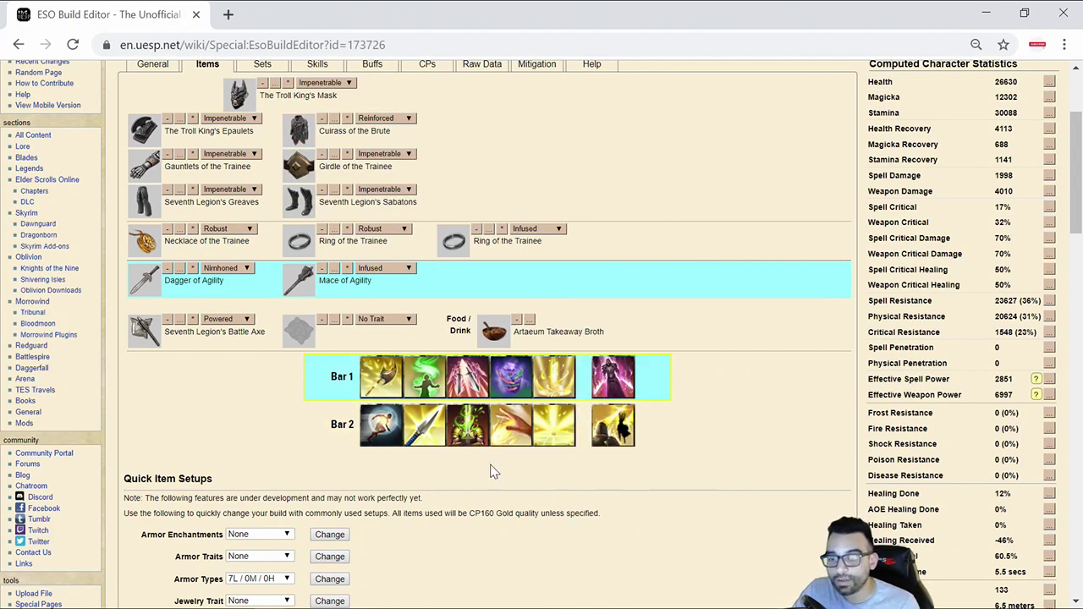
pyautogui.moveTo(467, 427)
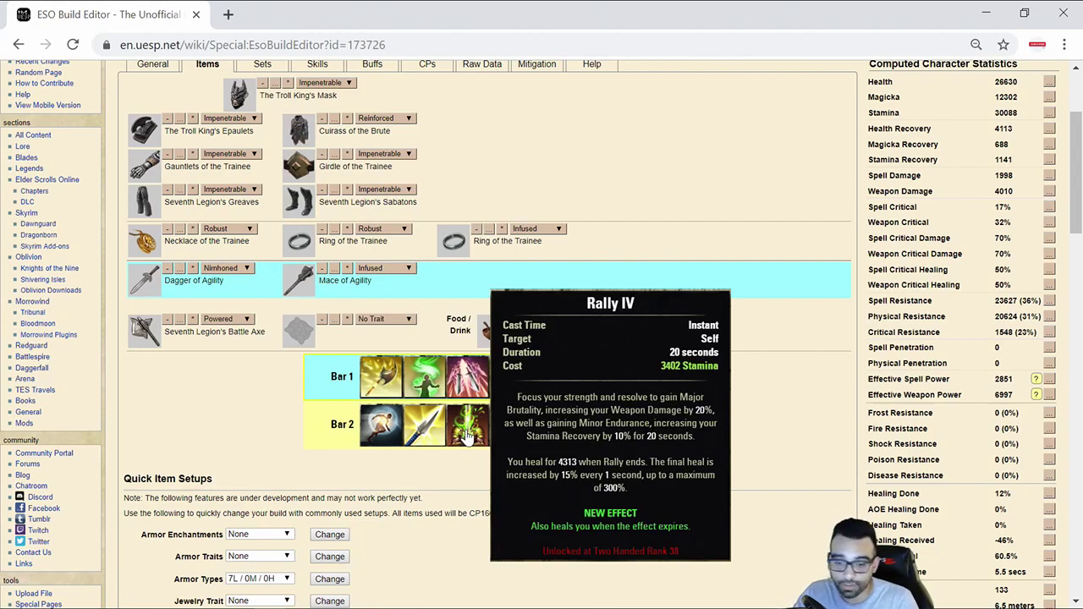
pyautogui.moveTo(509, 427)
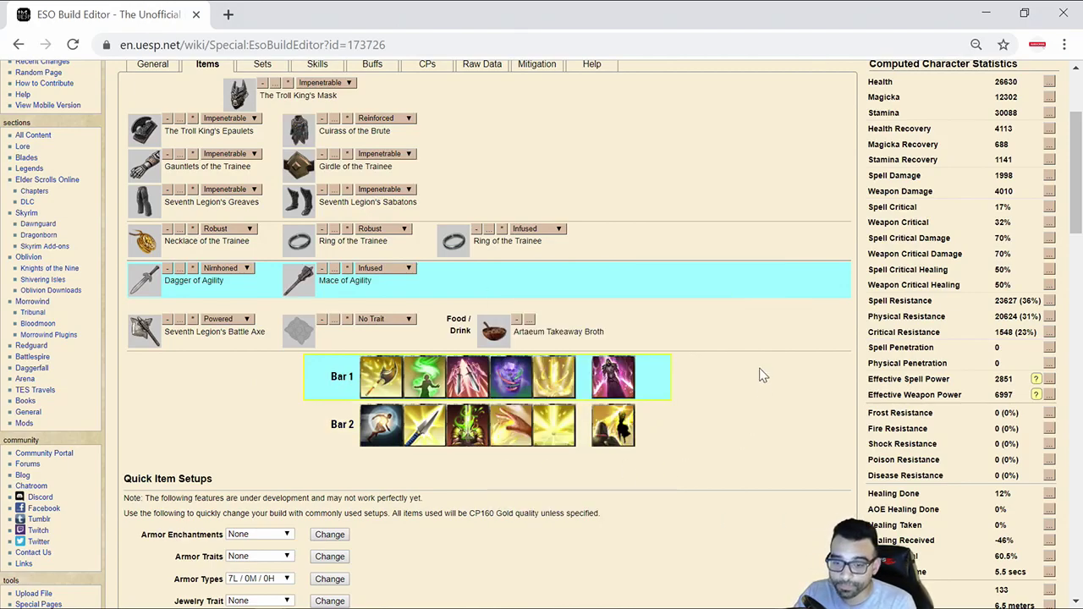
pyautogui.moveTo(144, 330)
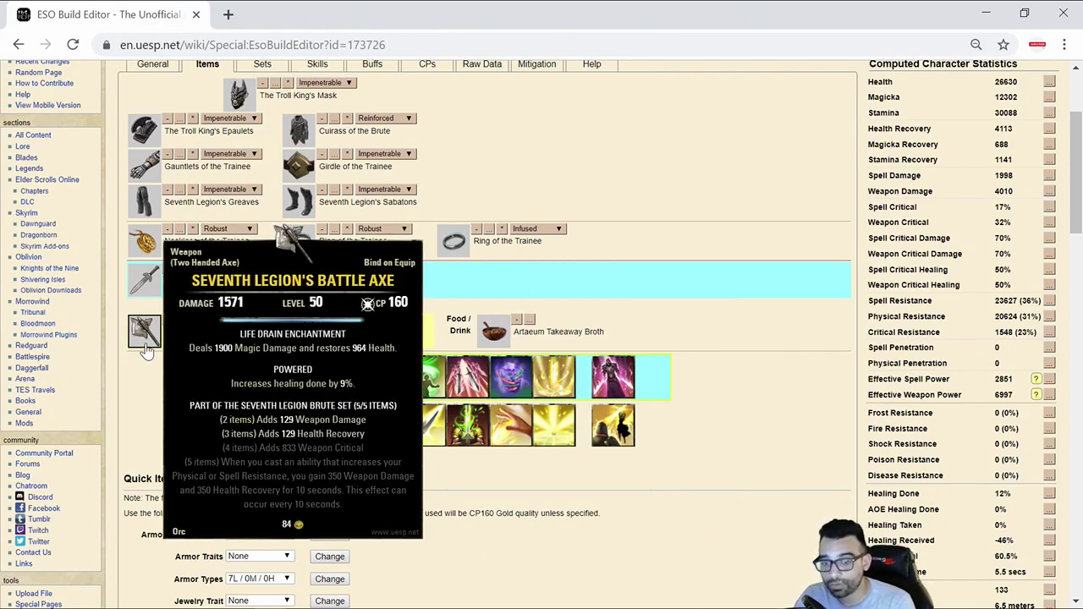
pyautogui.moveTo(161, 358)
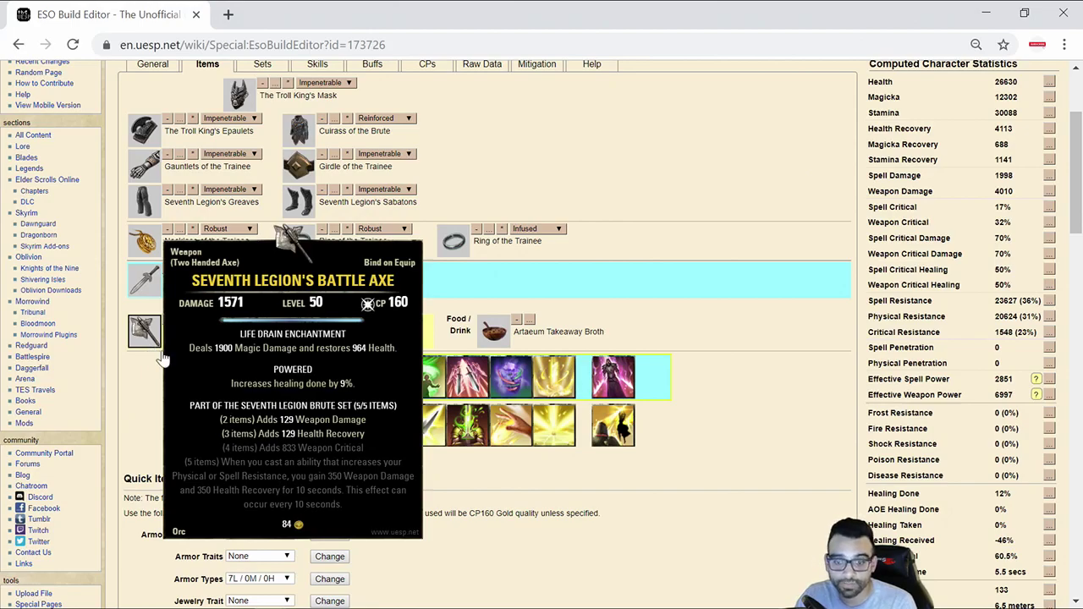
pyautogui.moveTo(521, 436)
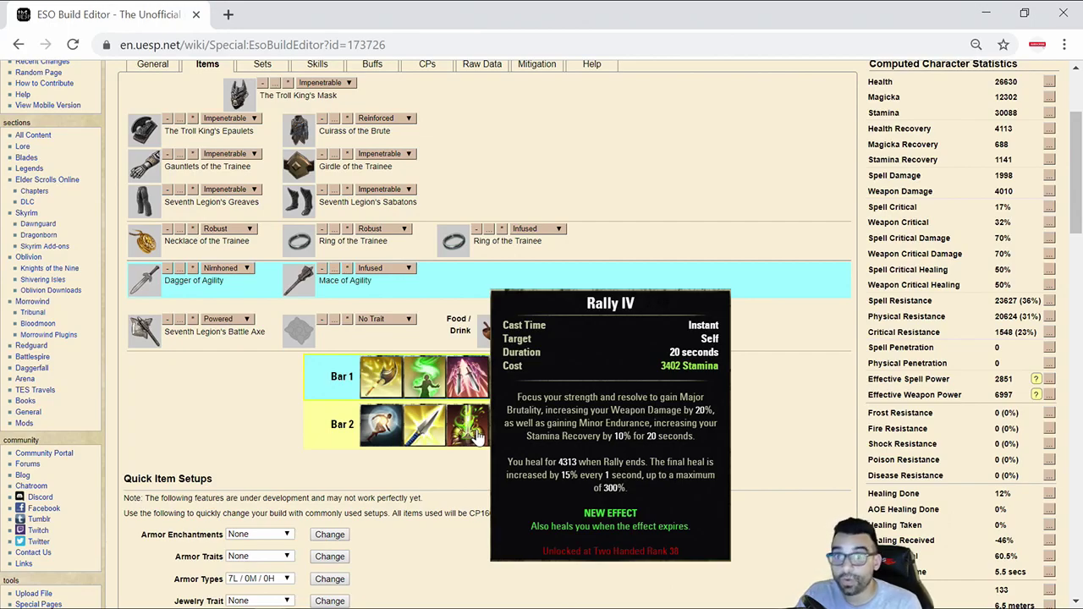
pyautogui.moveTo(143, 330)
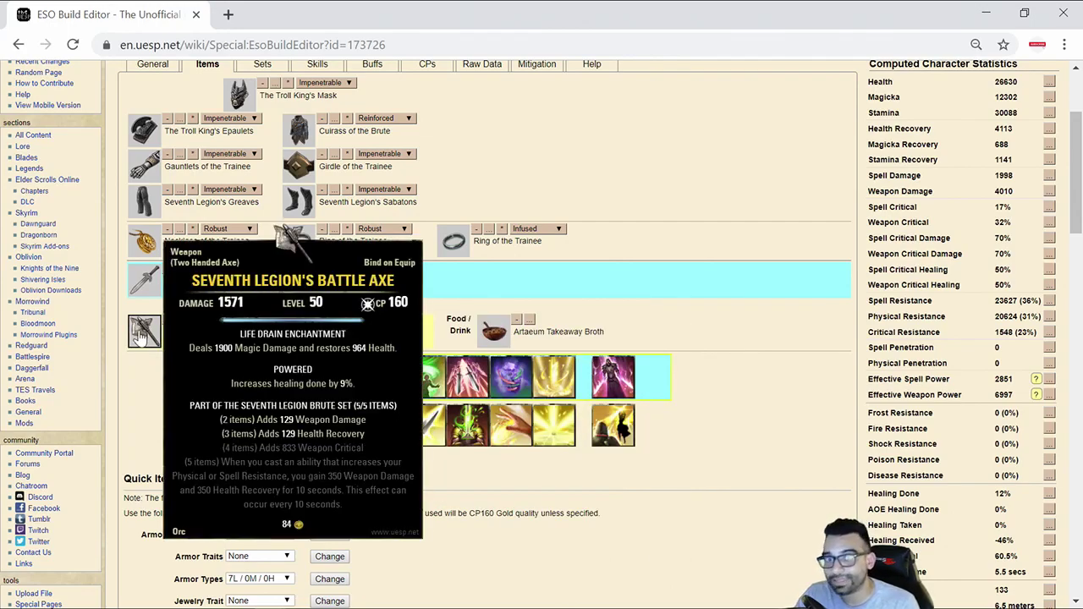
pyautogui.moveTo(144, 128)
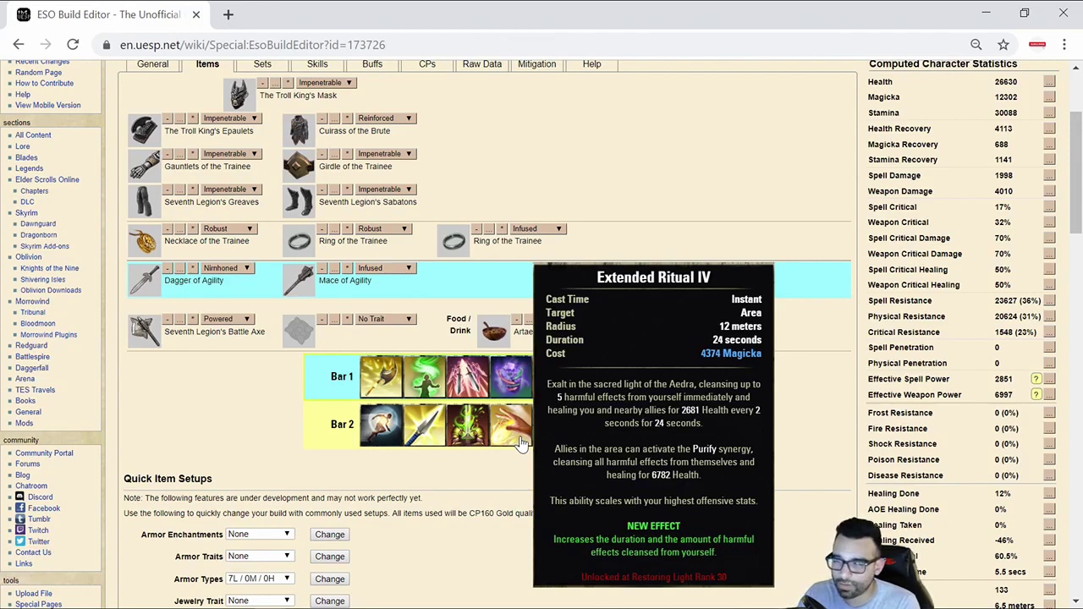
pyautogui.moveTo(555, 425)
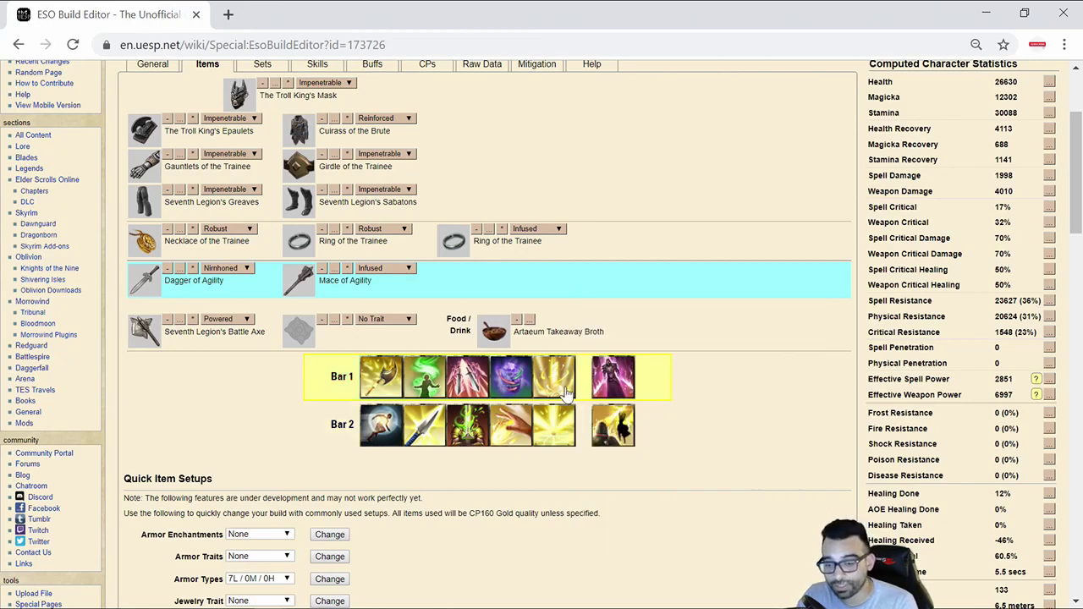
pyautogui.moveTo(554, 376)
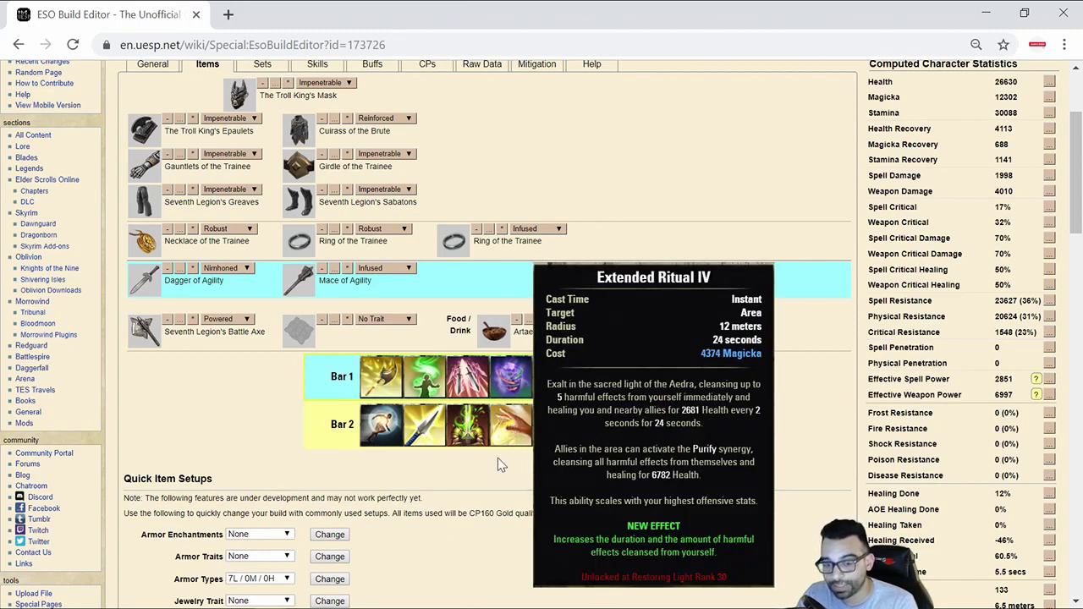
pyautogui.moveTo(382, 425)
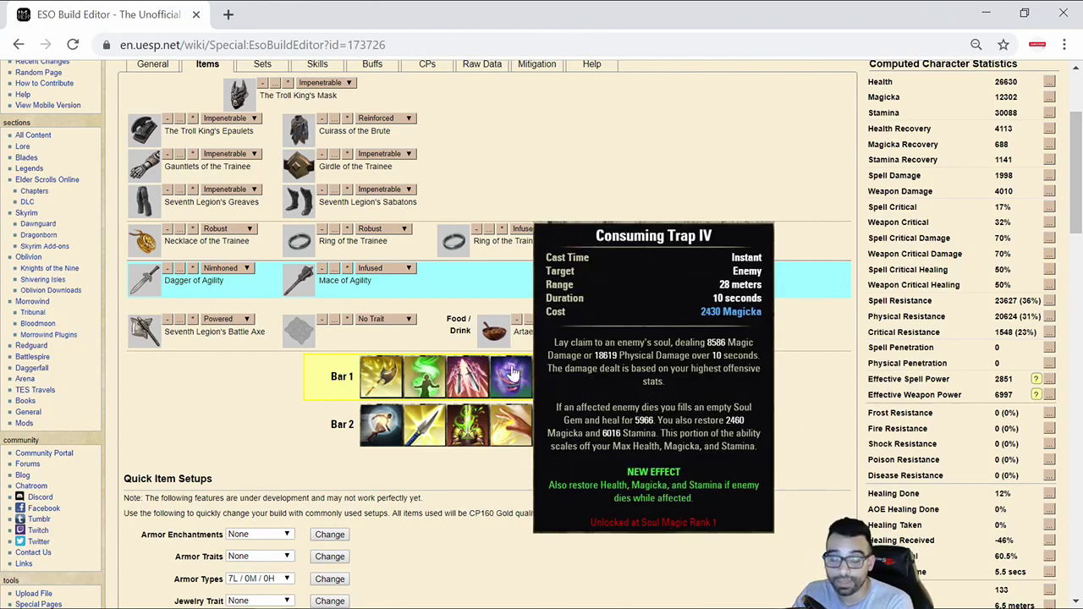
pyautogui.moveTo(552, 375)
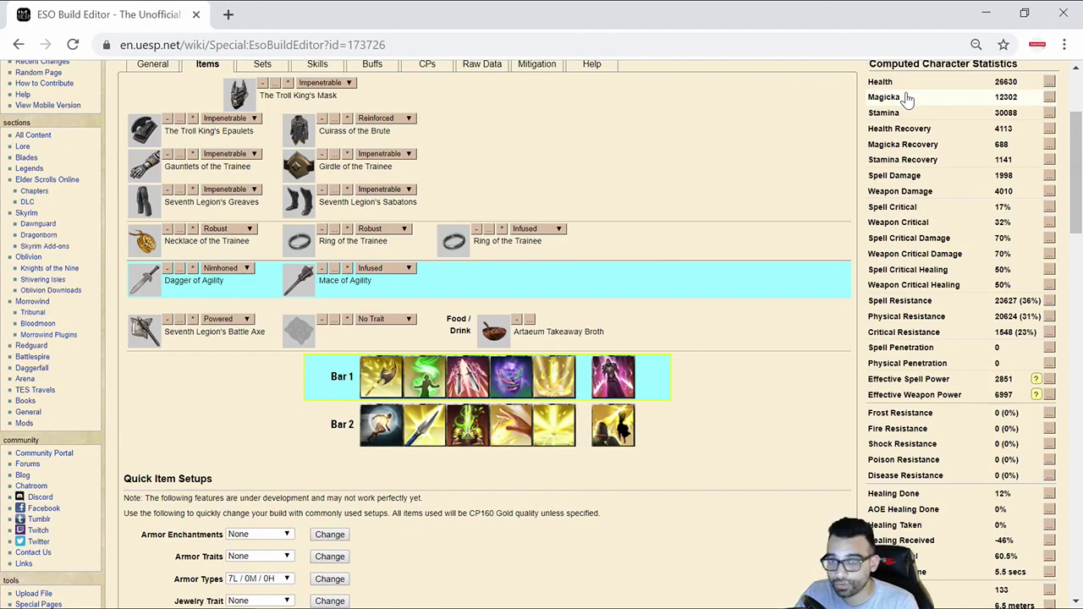
pyautogui.moveTo(893, 143)
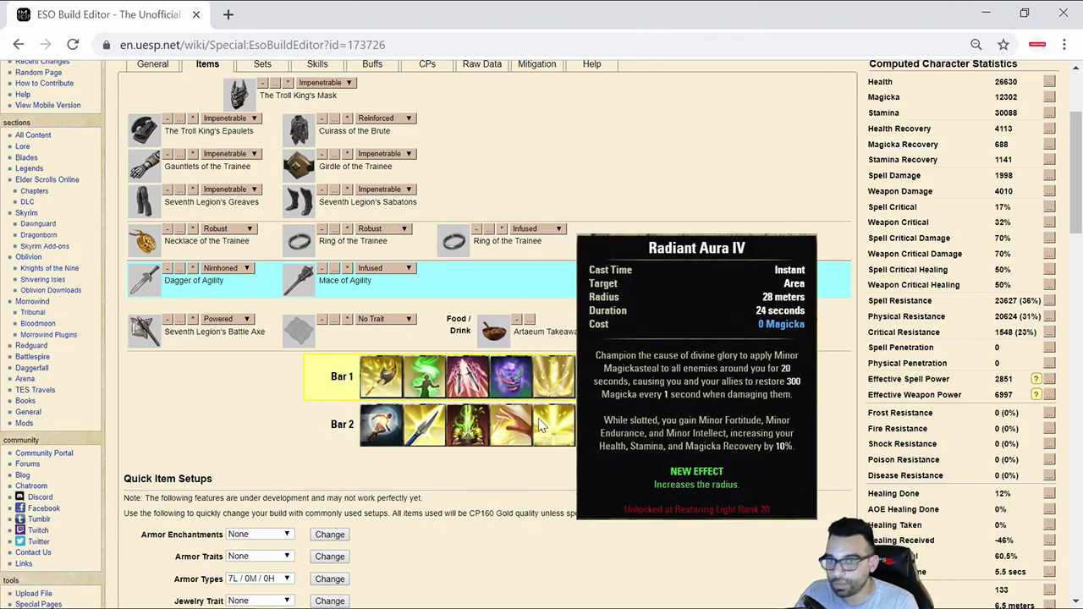
pyautogui.moveTo(499, 431)
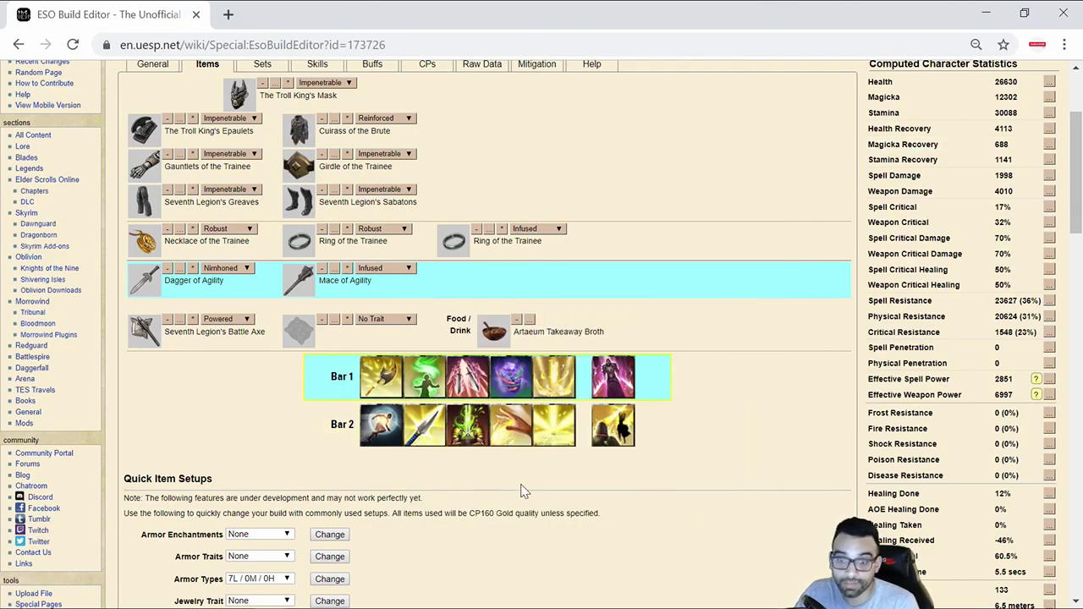
pyautogui.moveTo(555, 426)
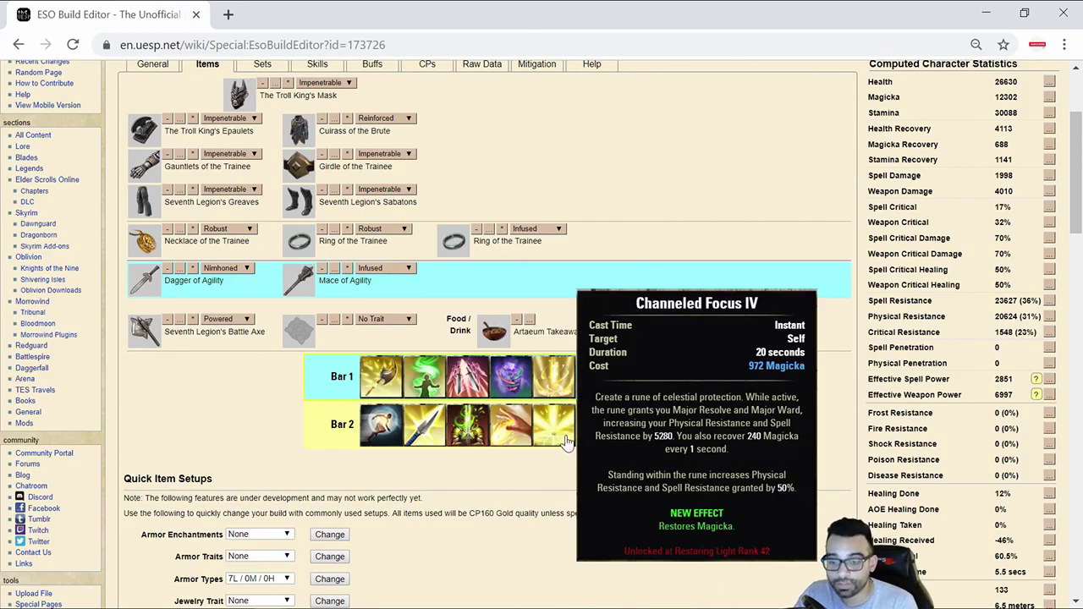
pyautogui.moveTo(297, 130)
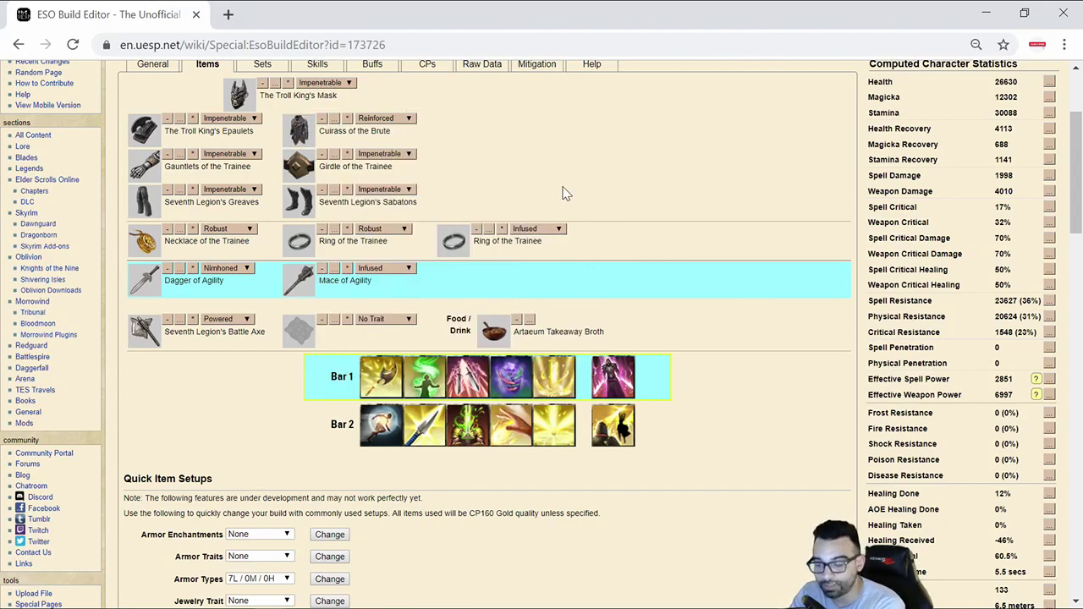
pyautogui.moveTo(714, 456)
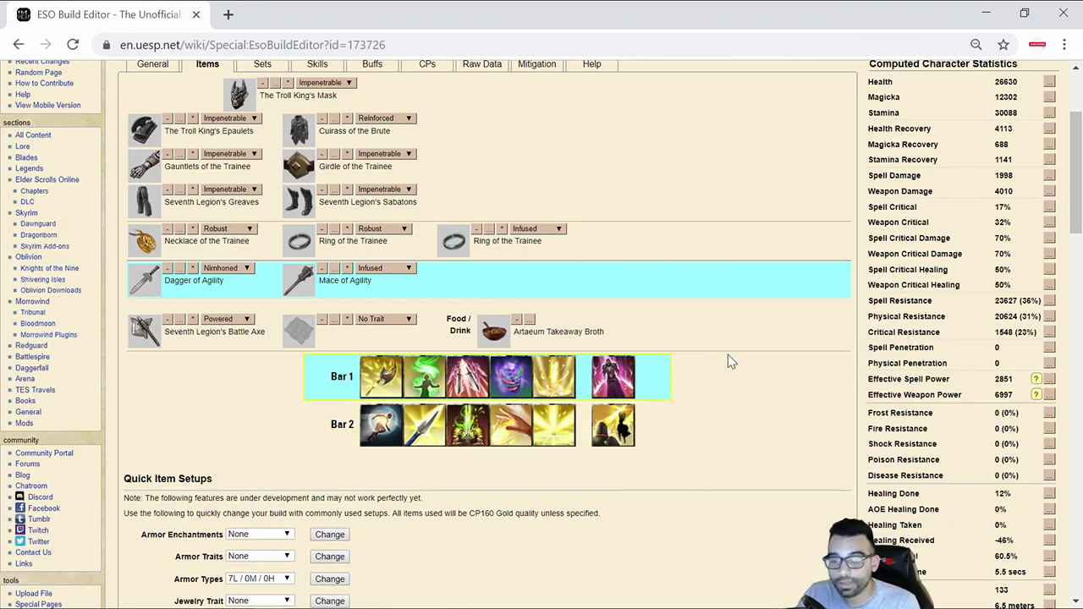
pyautogui.moveTo(676, 335)
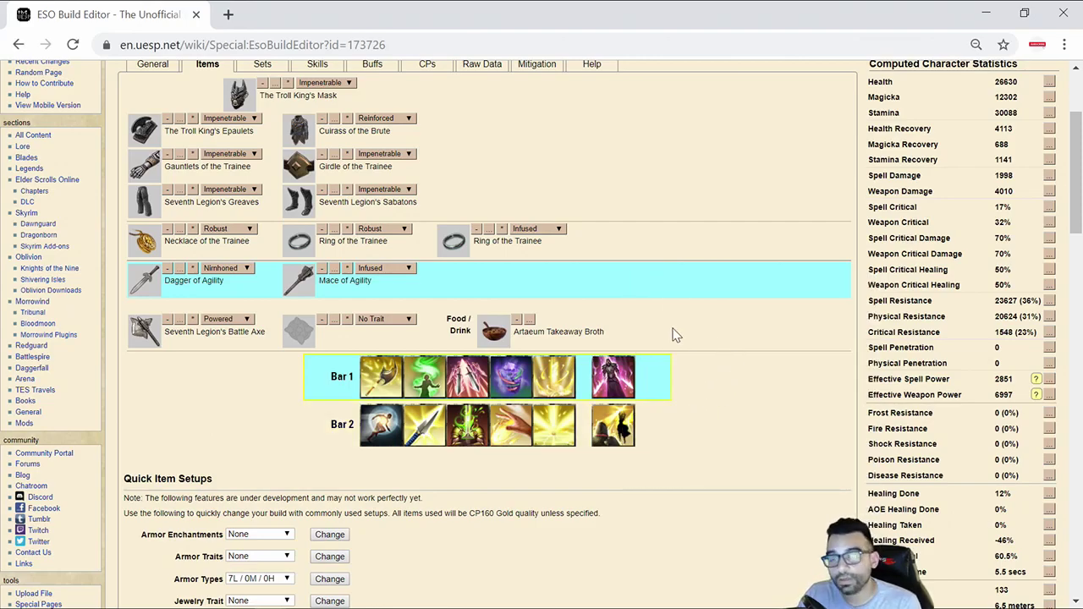
pyautogui.moveTo(612, 376)
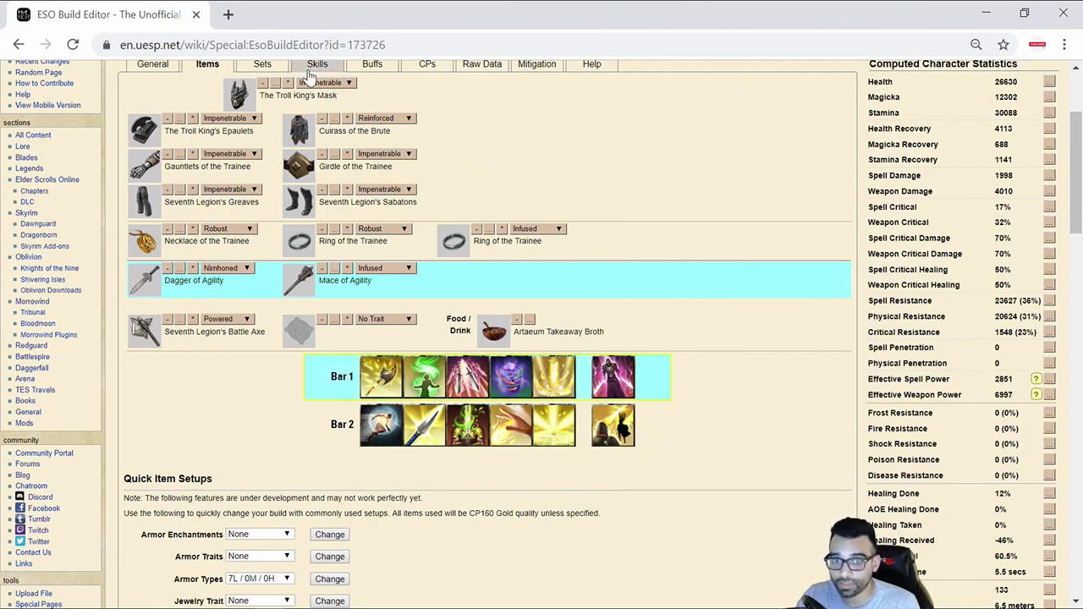
# - Show the Templar Aedric Spear line and view Flawless Dawnbreaker IV's details
pyautogui.click(318, 64)
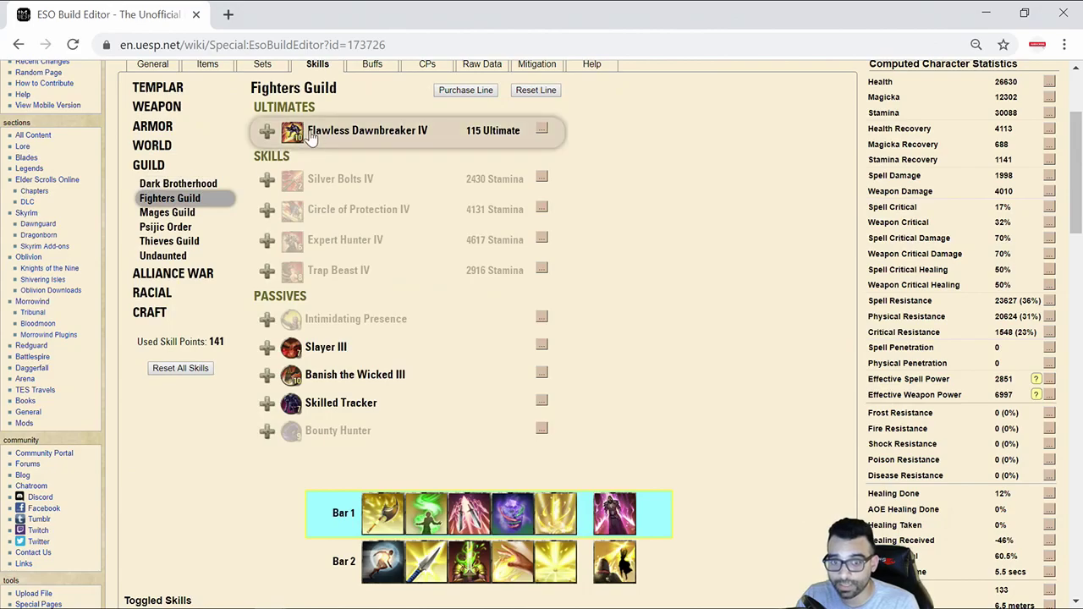
pyautogui.moveTo(291, 130)
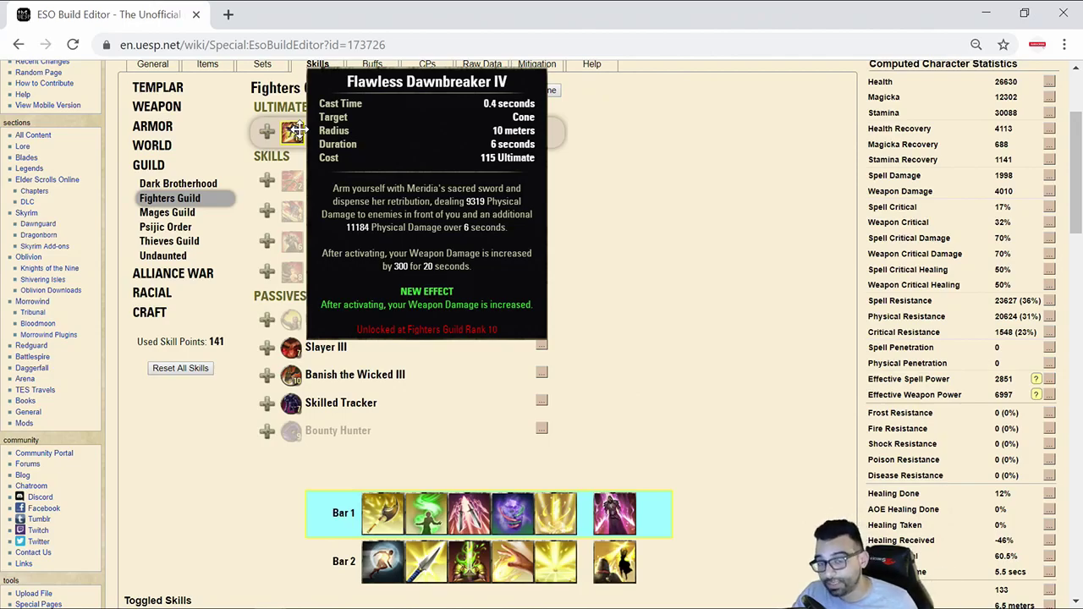
pyautogui.click(157, 88)
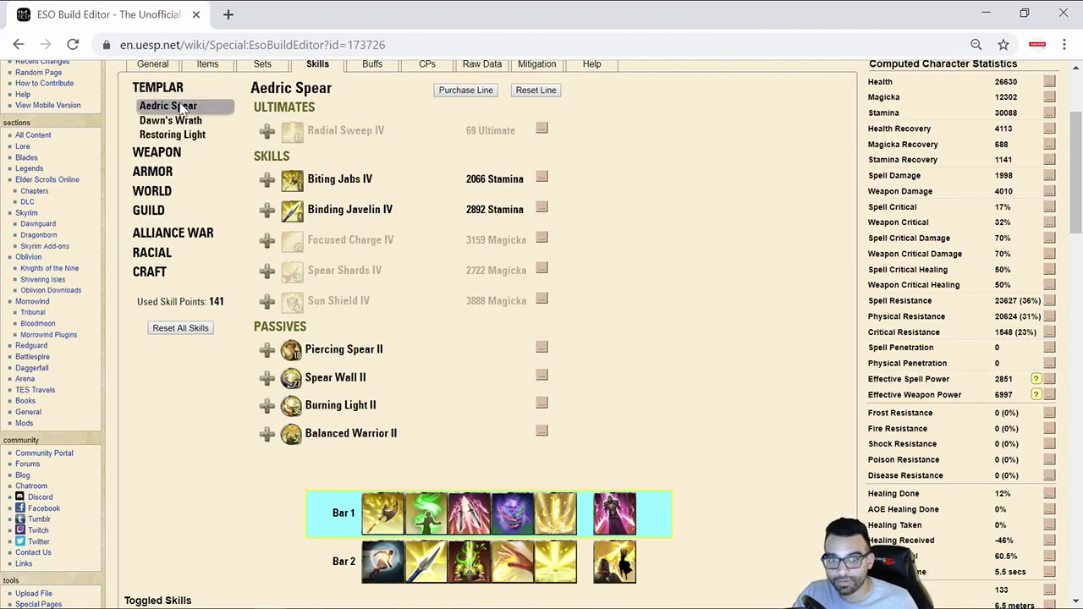
pyautogui.moveTo(291, 433)
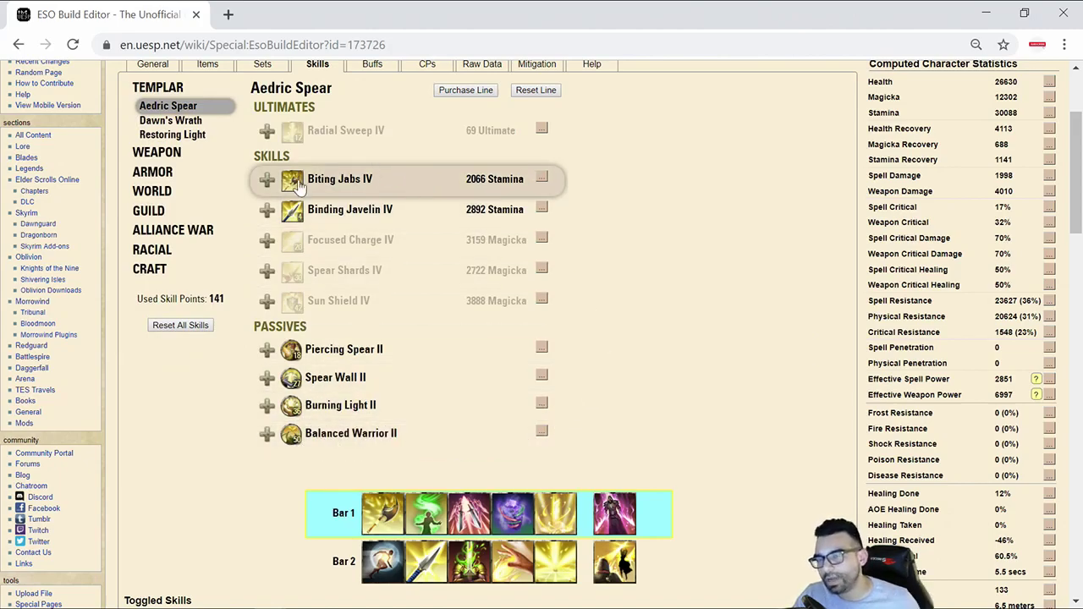
pyautogui.scroll(-3)
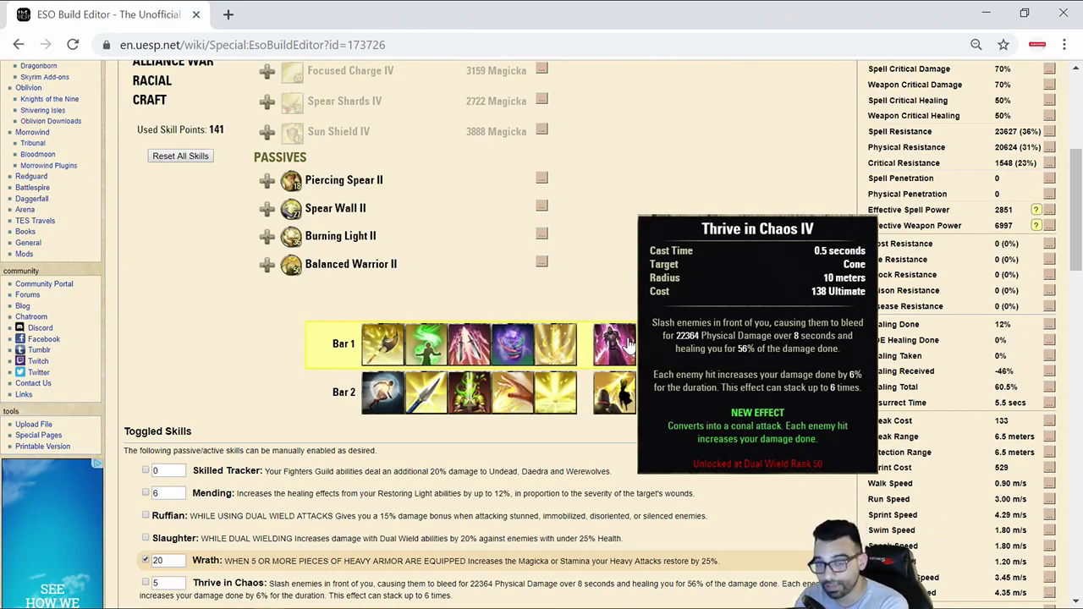
pyautogui.scroll(3)
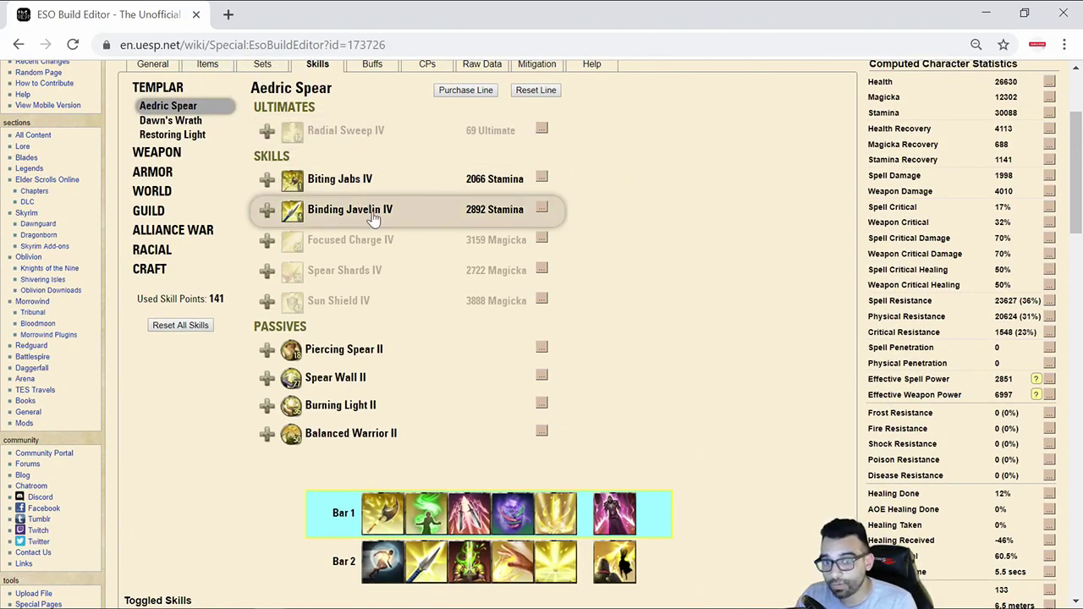
pyautogui.moveTo(744, 281)
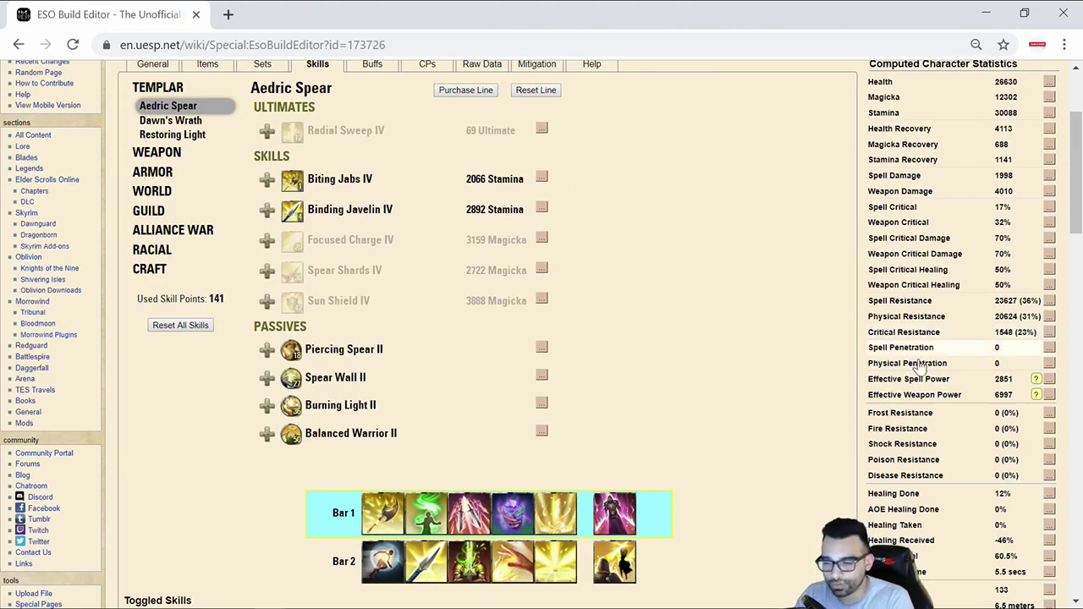
pyautogui.moveTo(946, 401)
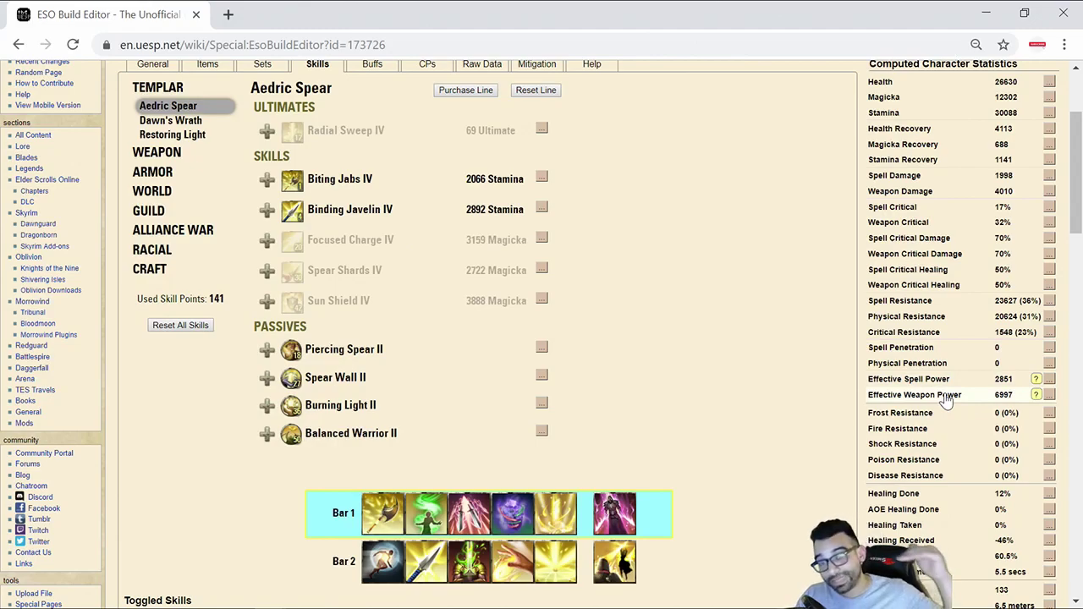
pyautogui.moveTo(681, 520)
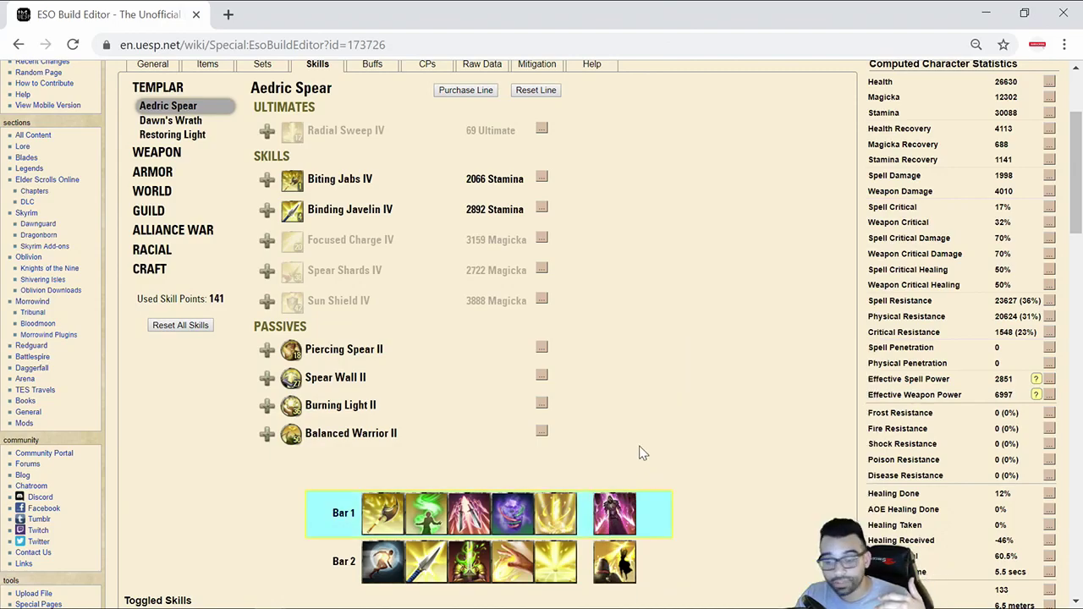
pyautogui.moveTo(765, 423)
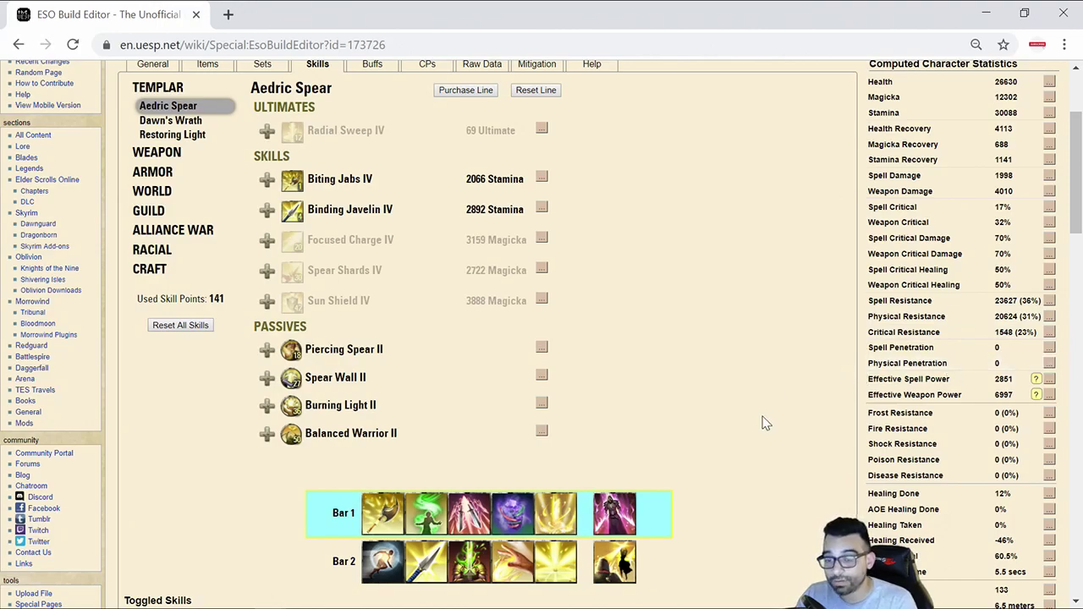
# - Multiply 7,000 by a decimal fraction in Calculator to get 1,680
pyautogui.click(462, 597)
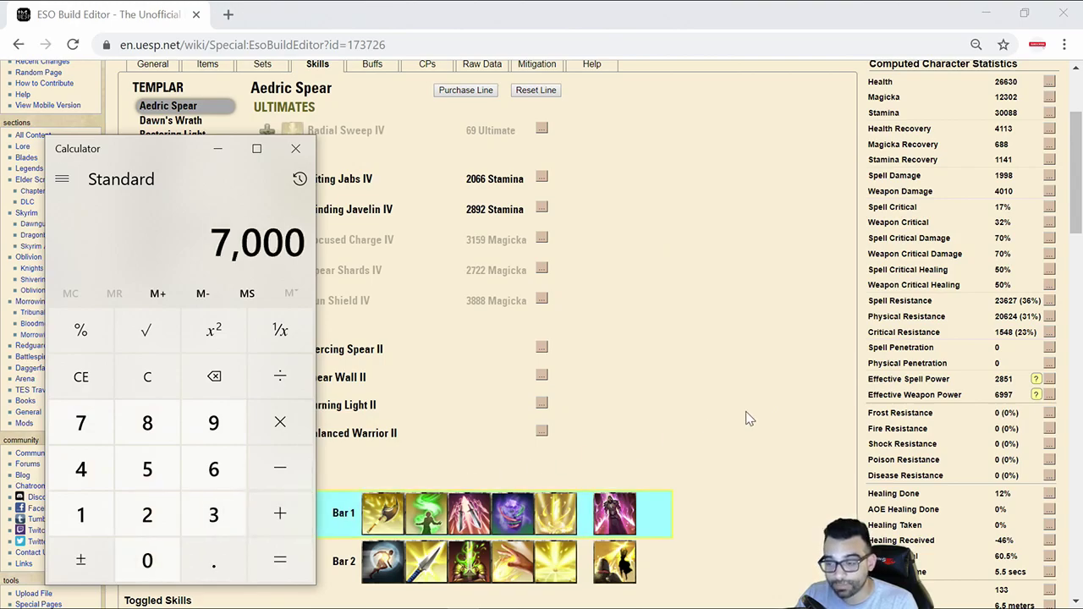
pyautogui.moveTo(731, 317)
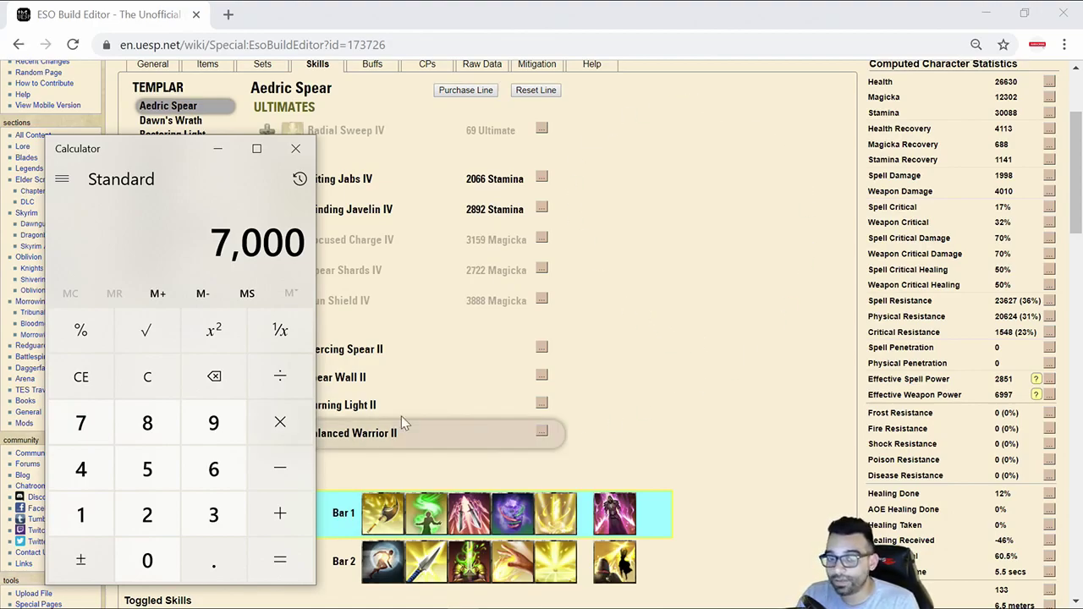
pyautogui.moveTo(765, 298)
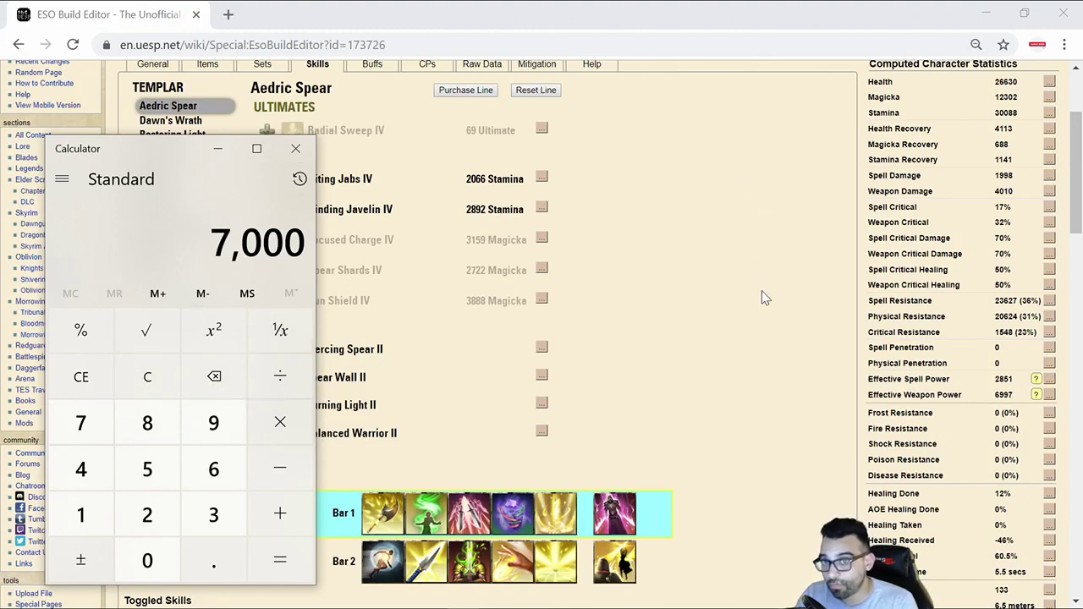
pyautogui.moveTo(426, 473)
pyautogui.write('0.2')
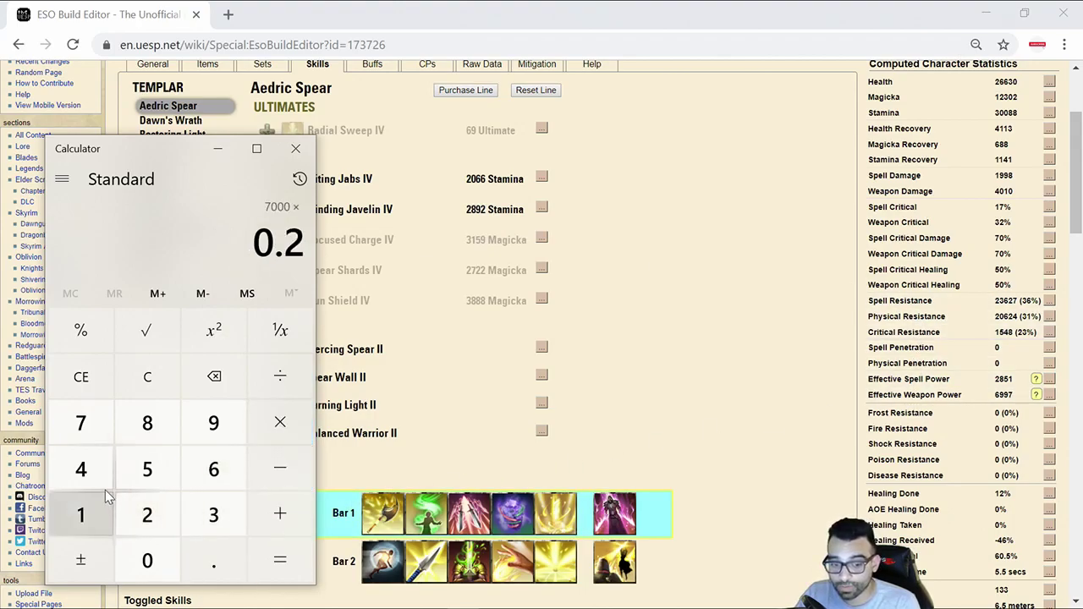
pyautogui.click(247, 292)
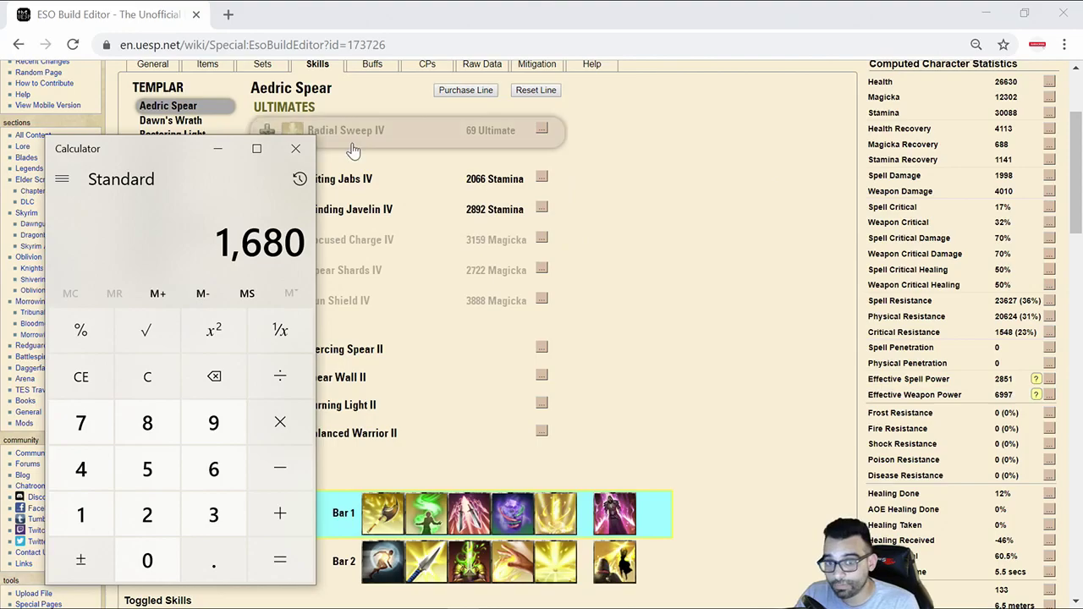
pyautogui.moveTo(612, 514)
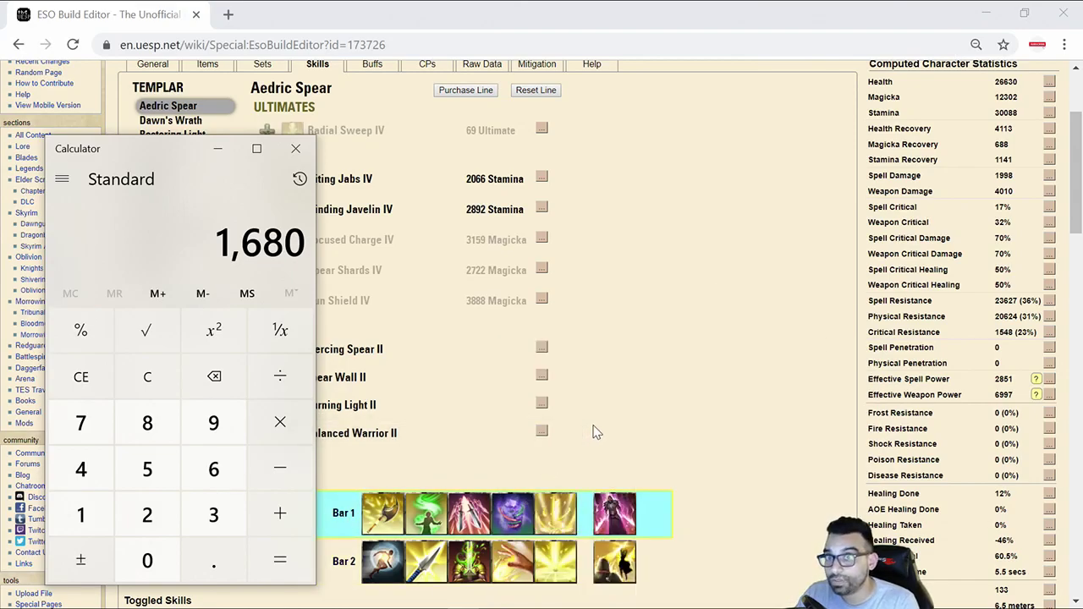
pyautogui.moveTo(467, 562)
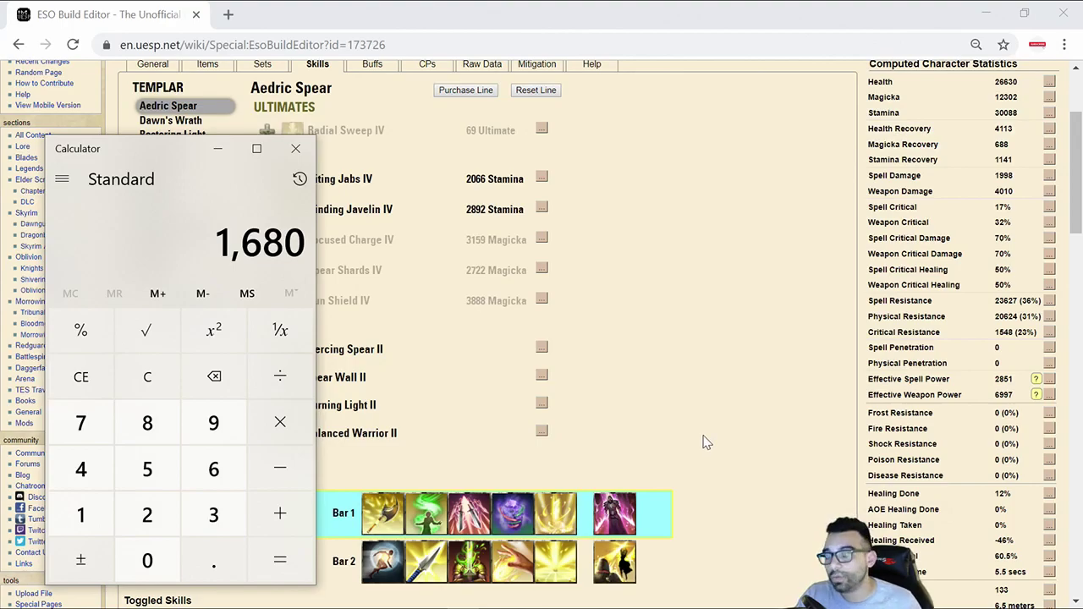
pyautogui.moveTo(632, 379)
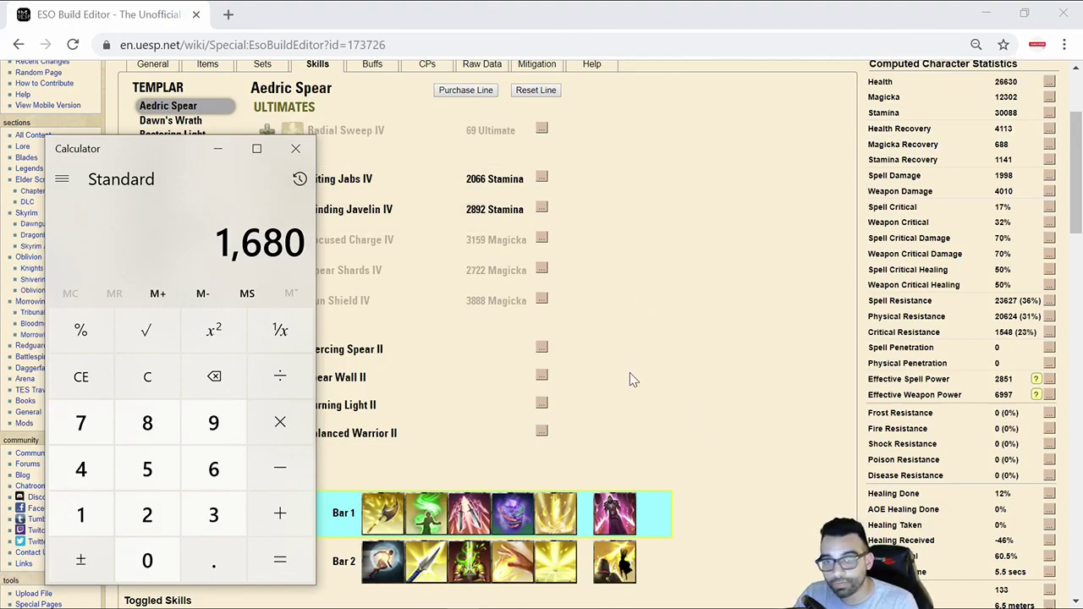
pyautogui.moveTo(699, 364)
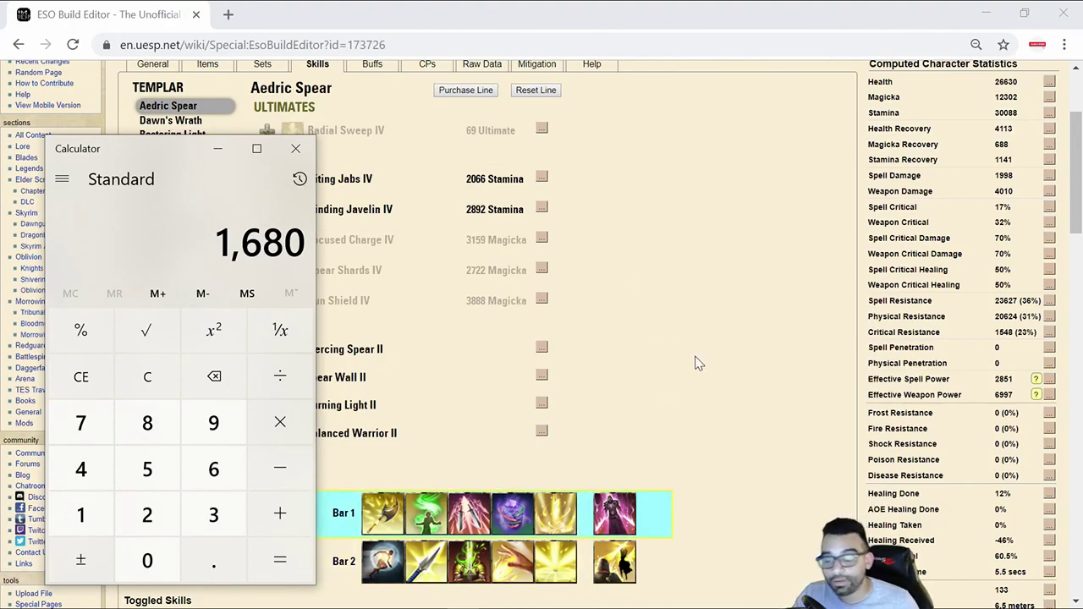
# - Bring the build editor forward and scroll to the Toggled Skills list (Mending, Ruffian, Deadly Cloak)
pyautogui.click(294, 149)
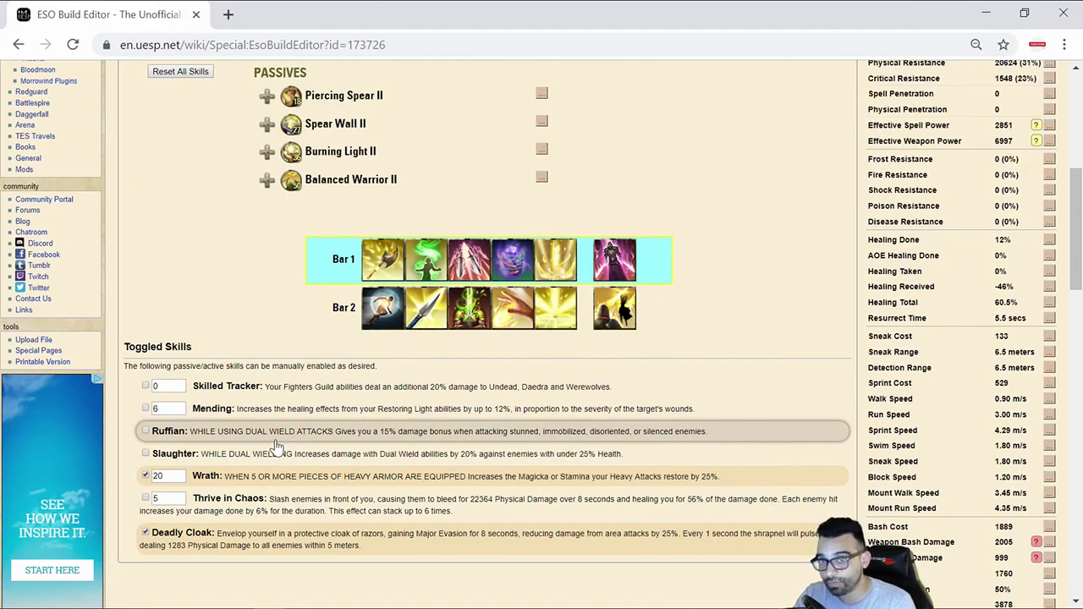
pyautogui.moveTo(235, 465)
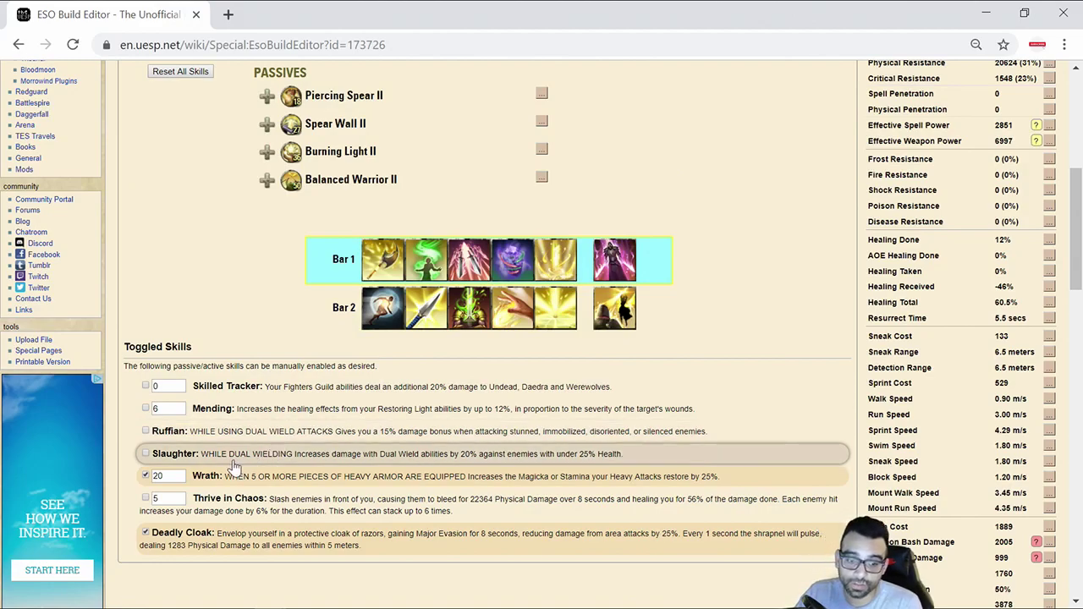
pyautogui.moveTo(641, 460)
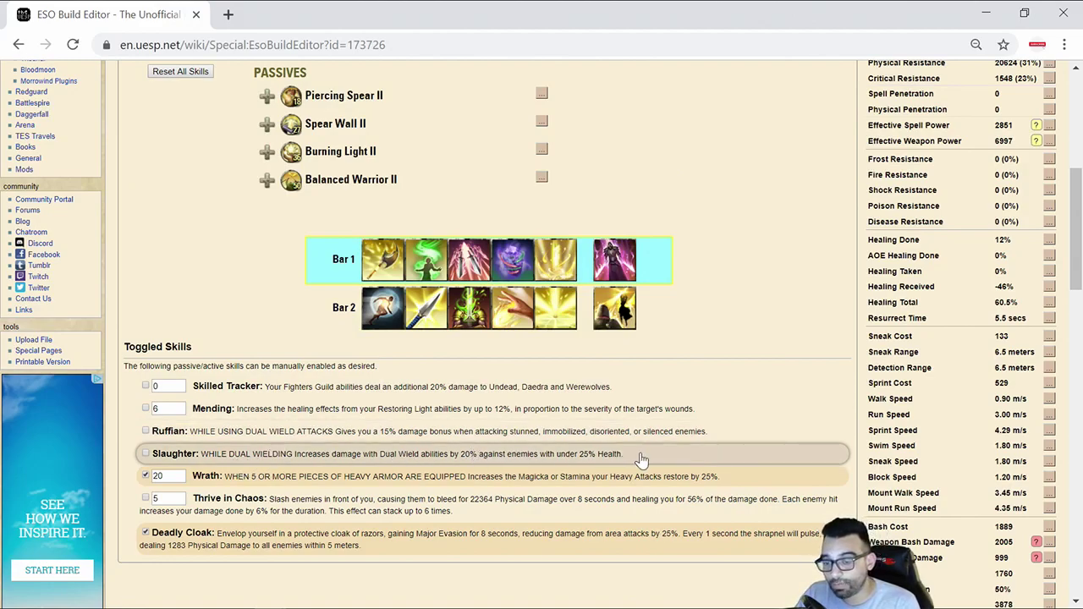
pyautogui.moveTo(491, 466)
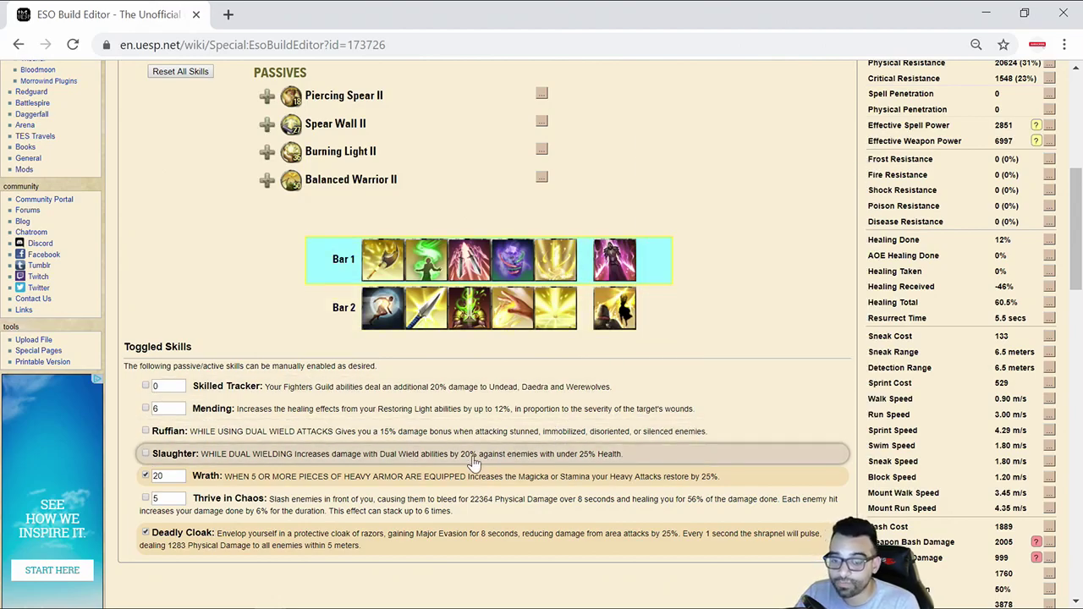
pyautogui.moveTo(436, 453)
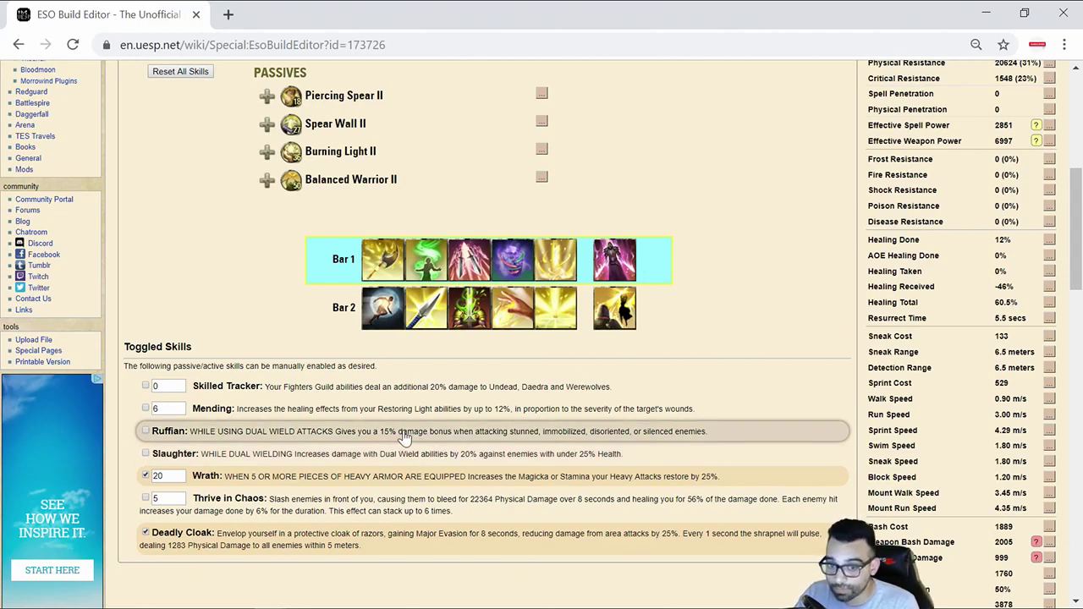
pyautogui.moveTo(516, 430)
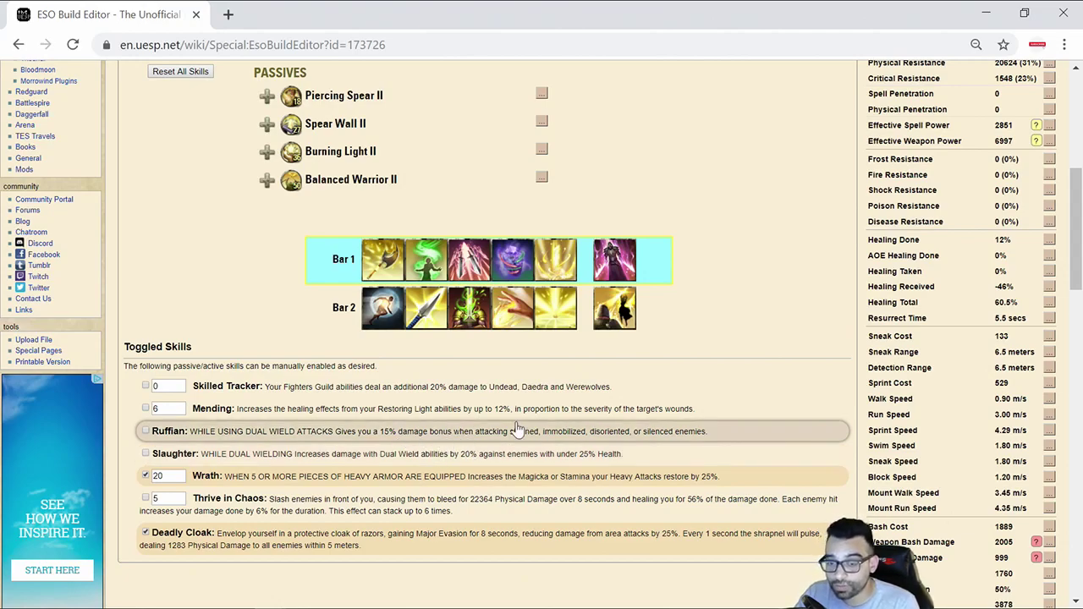
pyautogui.moveTo(614, 259)
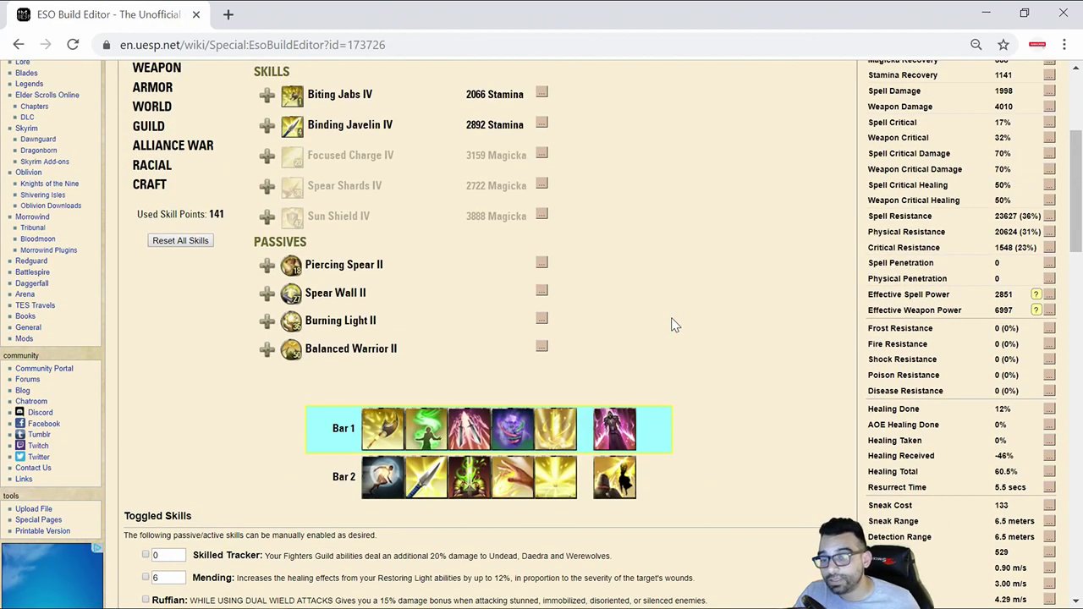
pyautogui.moveTo(466, 477)
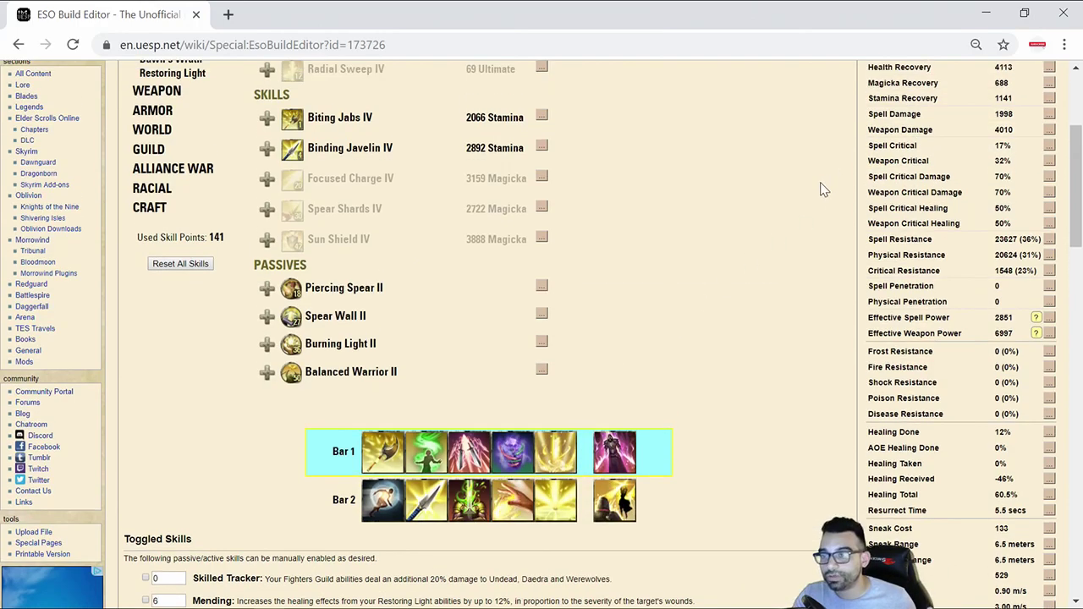
pyautogui.scroll(3)
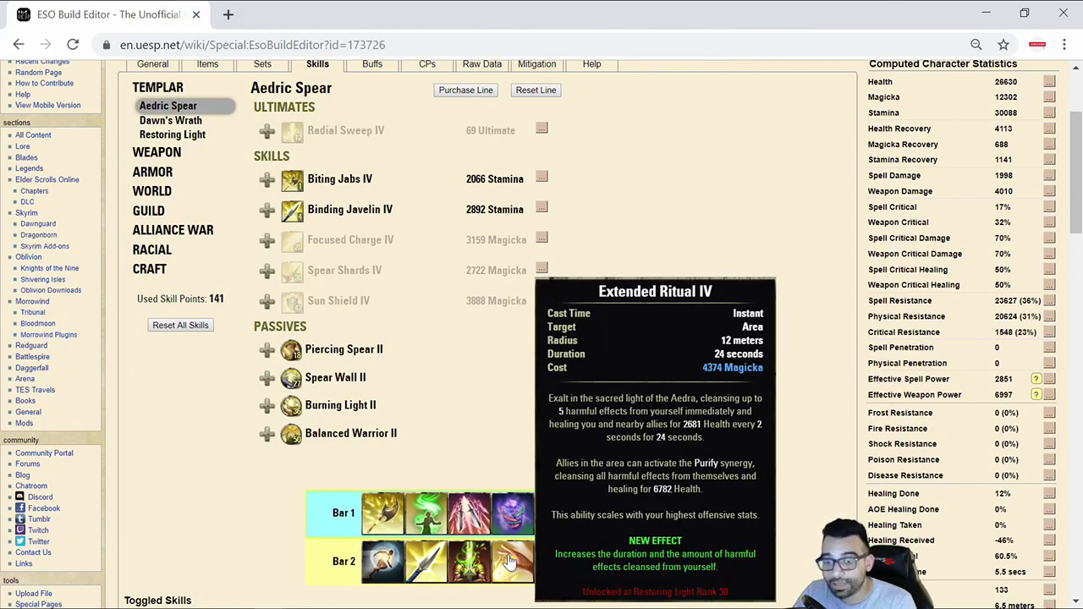
pyautogui.moveTo(521, 514)
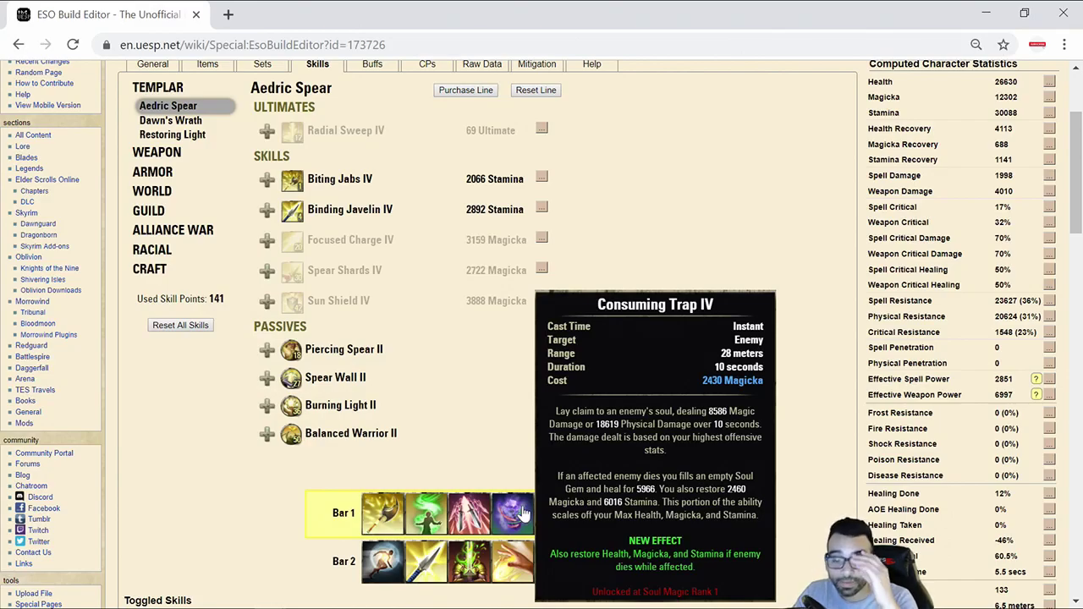
pyautogui.click(206, 64)
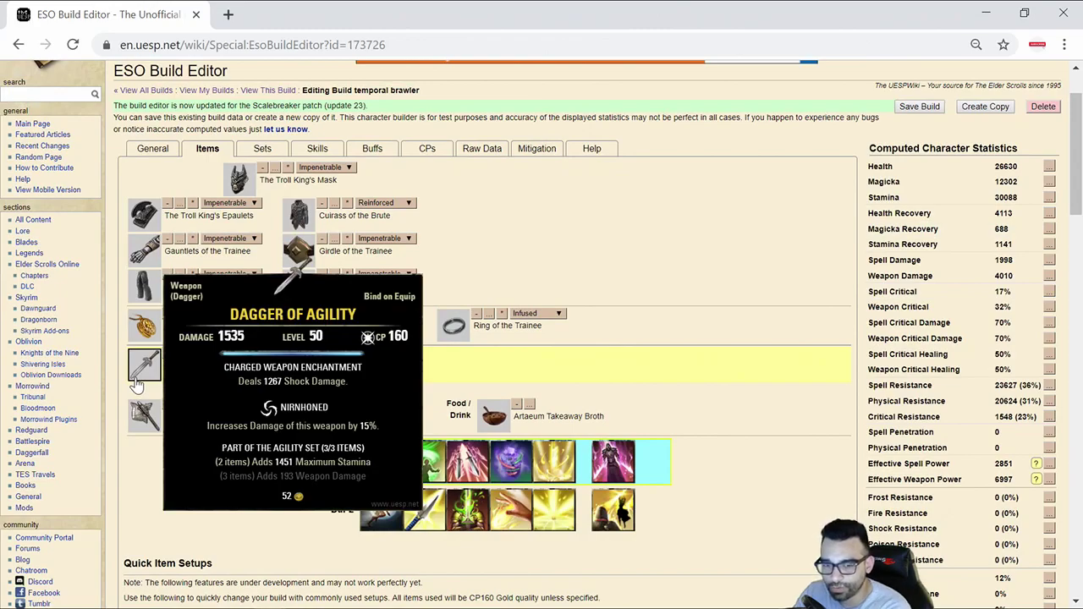
pyautogui.moveTo(301, 363)
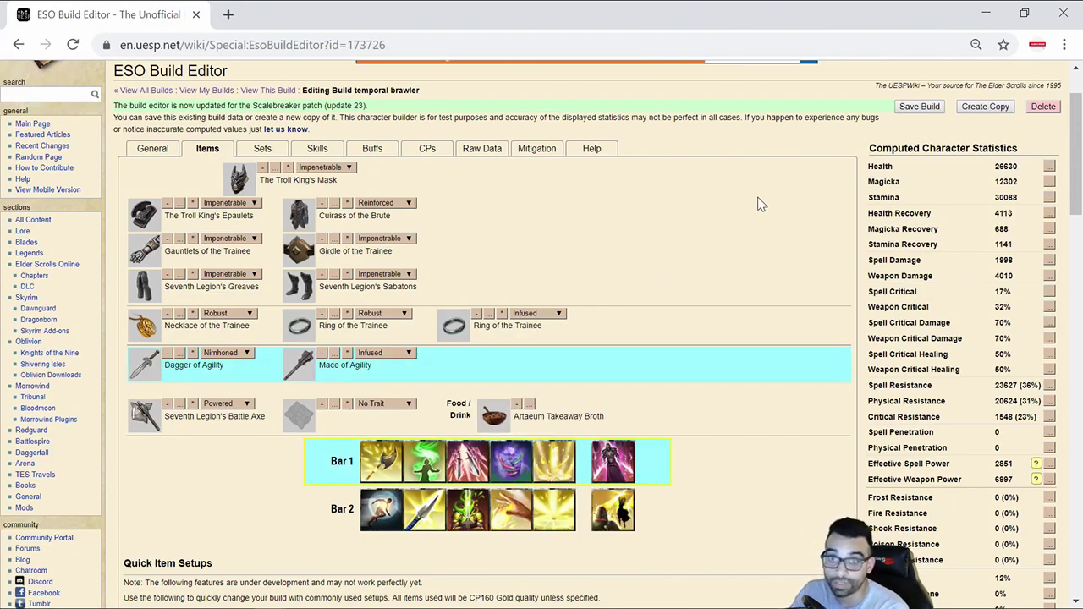
pyautogui.moveTo(940, 203)
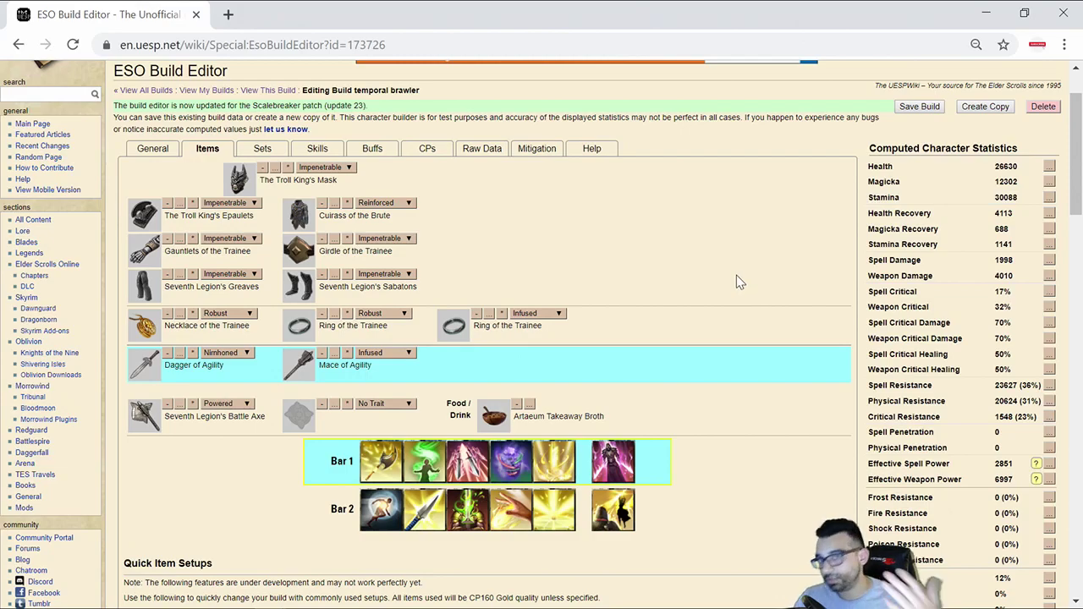
pyautogui.moveTo(659, 295)
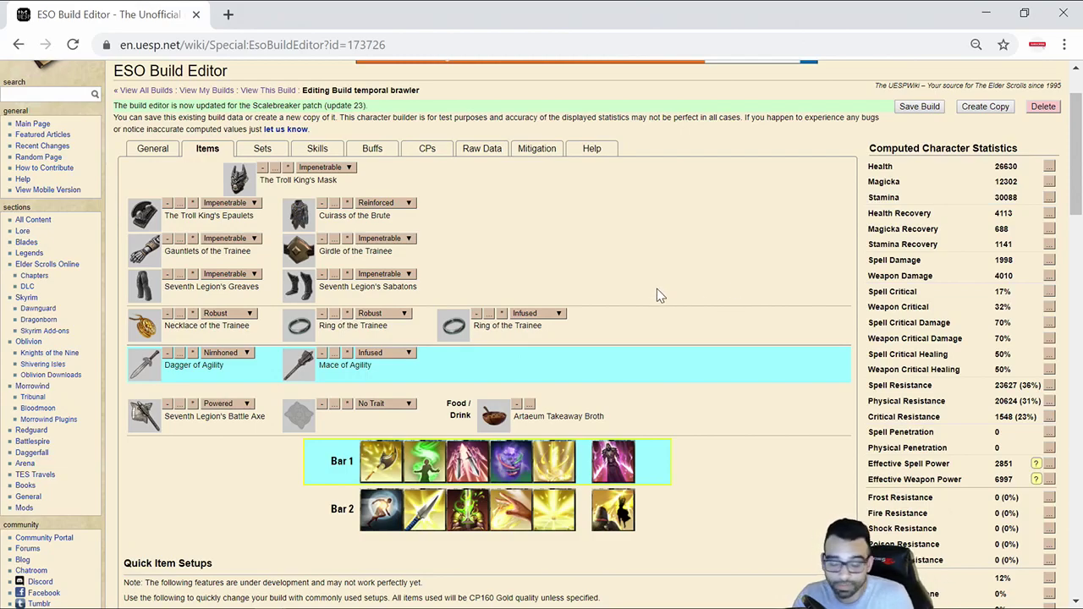
# - Scroll down the Items gear list from The Troll King's Mask to the Agility weapons
pyautogui.scroll(-3)
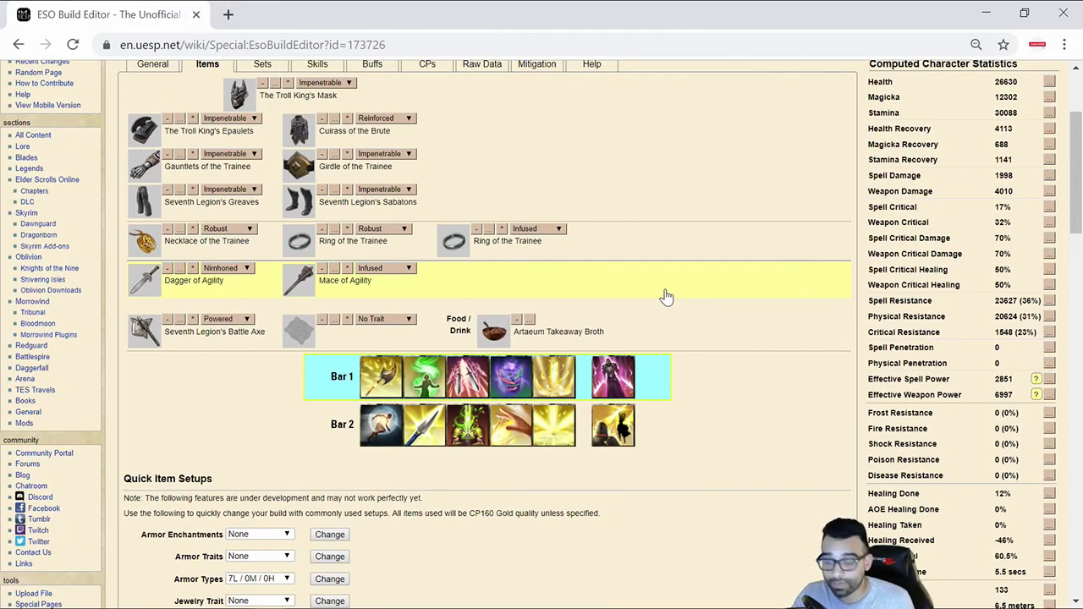
pyautogui.moveTo(685, 304)
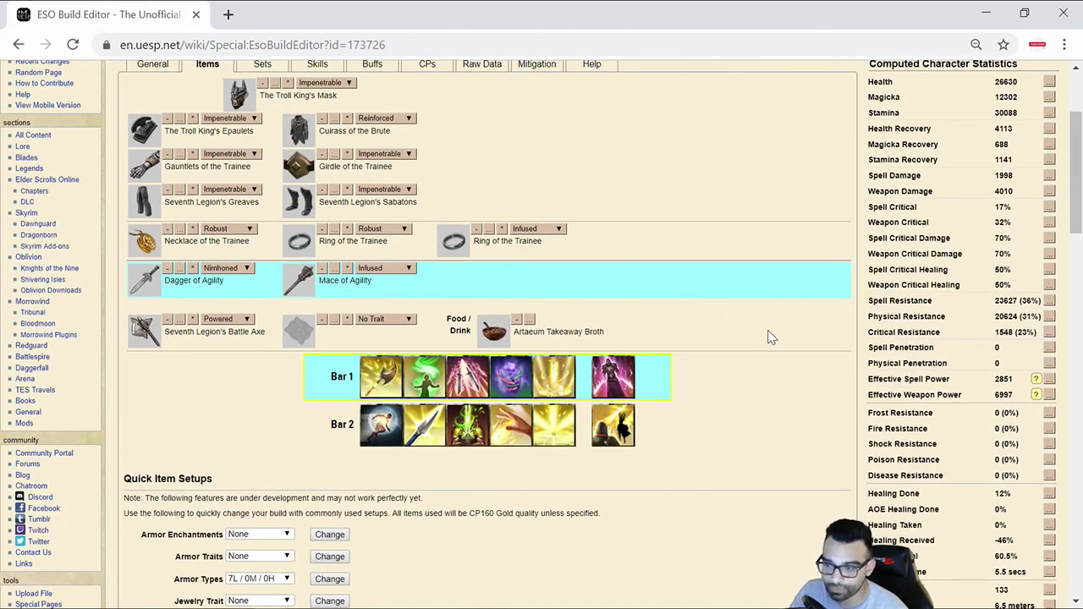
pyautogui.moveTo(692, 257)
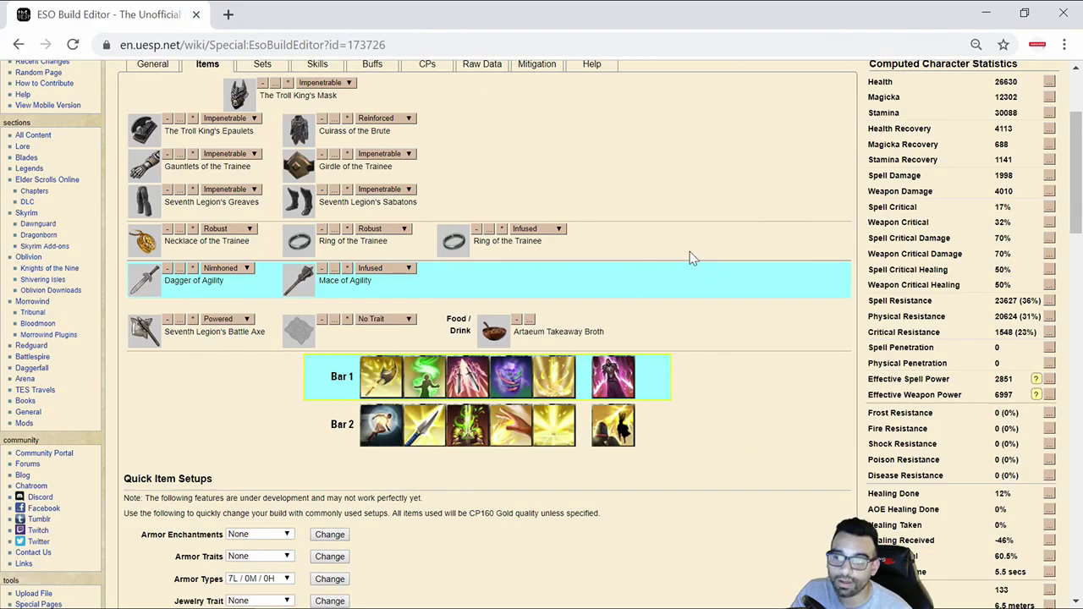
# - Switch from the game to the Battle of the Build ESO Class Guide page in Chrome
pyautogui.scroll(3)
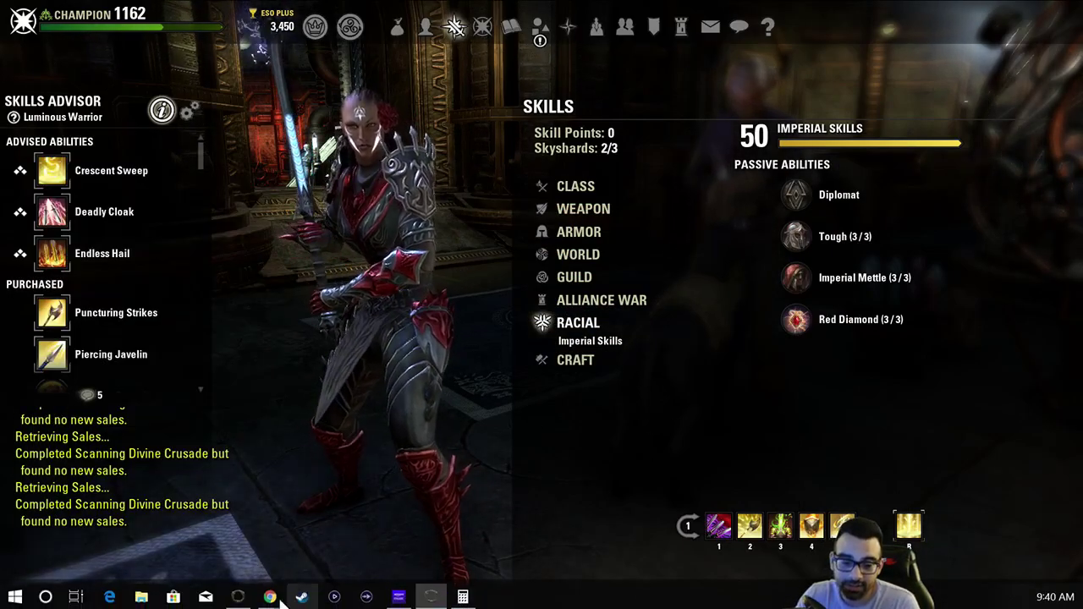
pyautogui.click(269, 596)
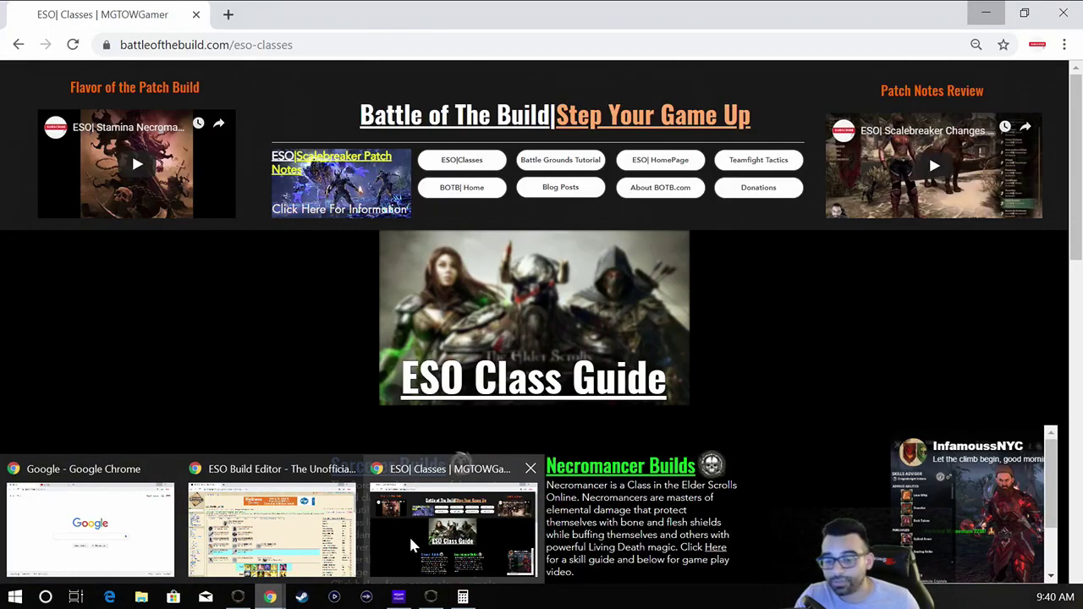